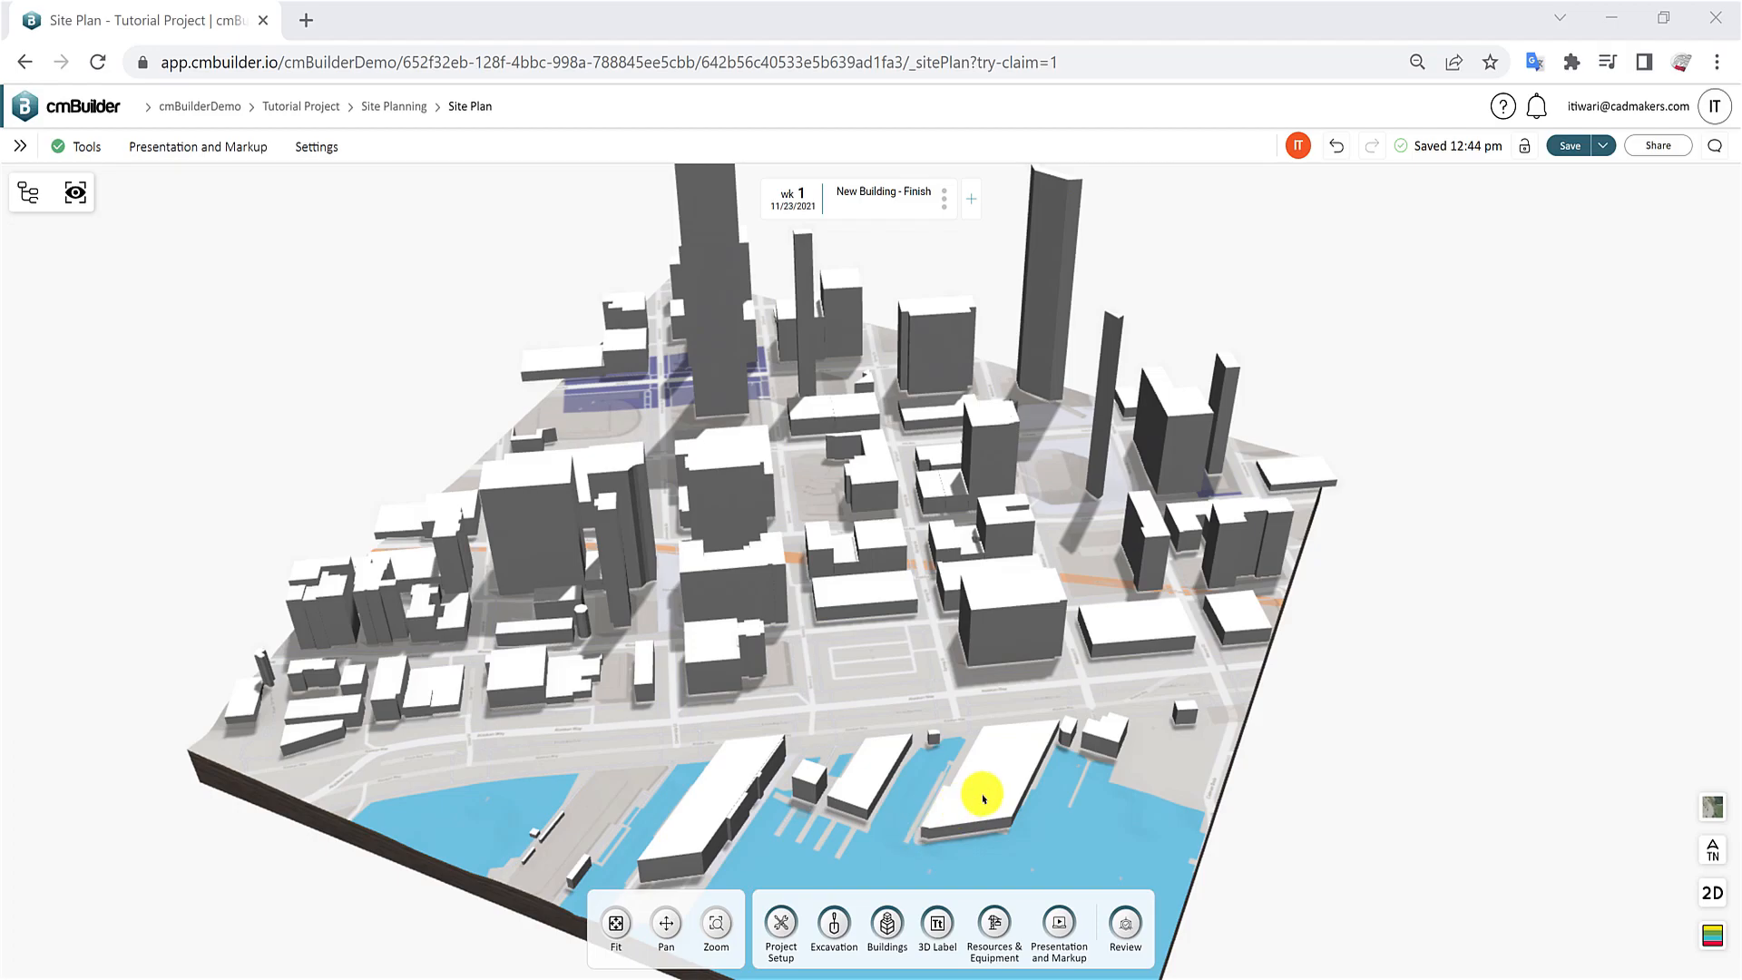
pyautogui.moveTo(960, 783)
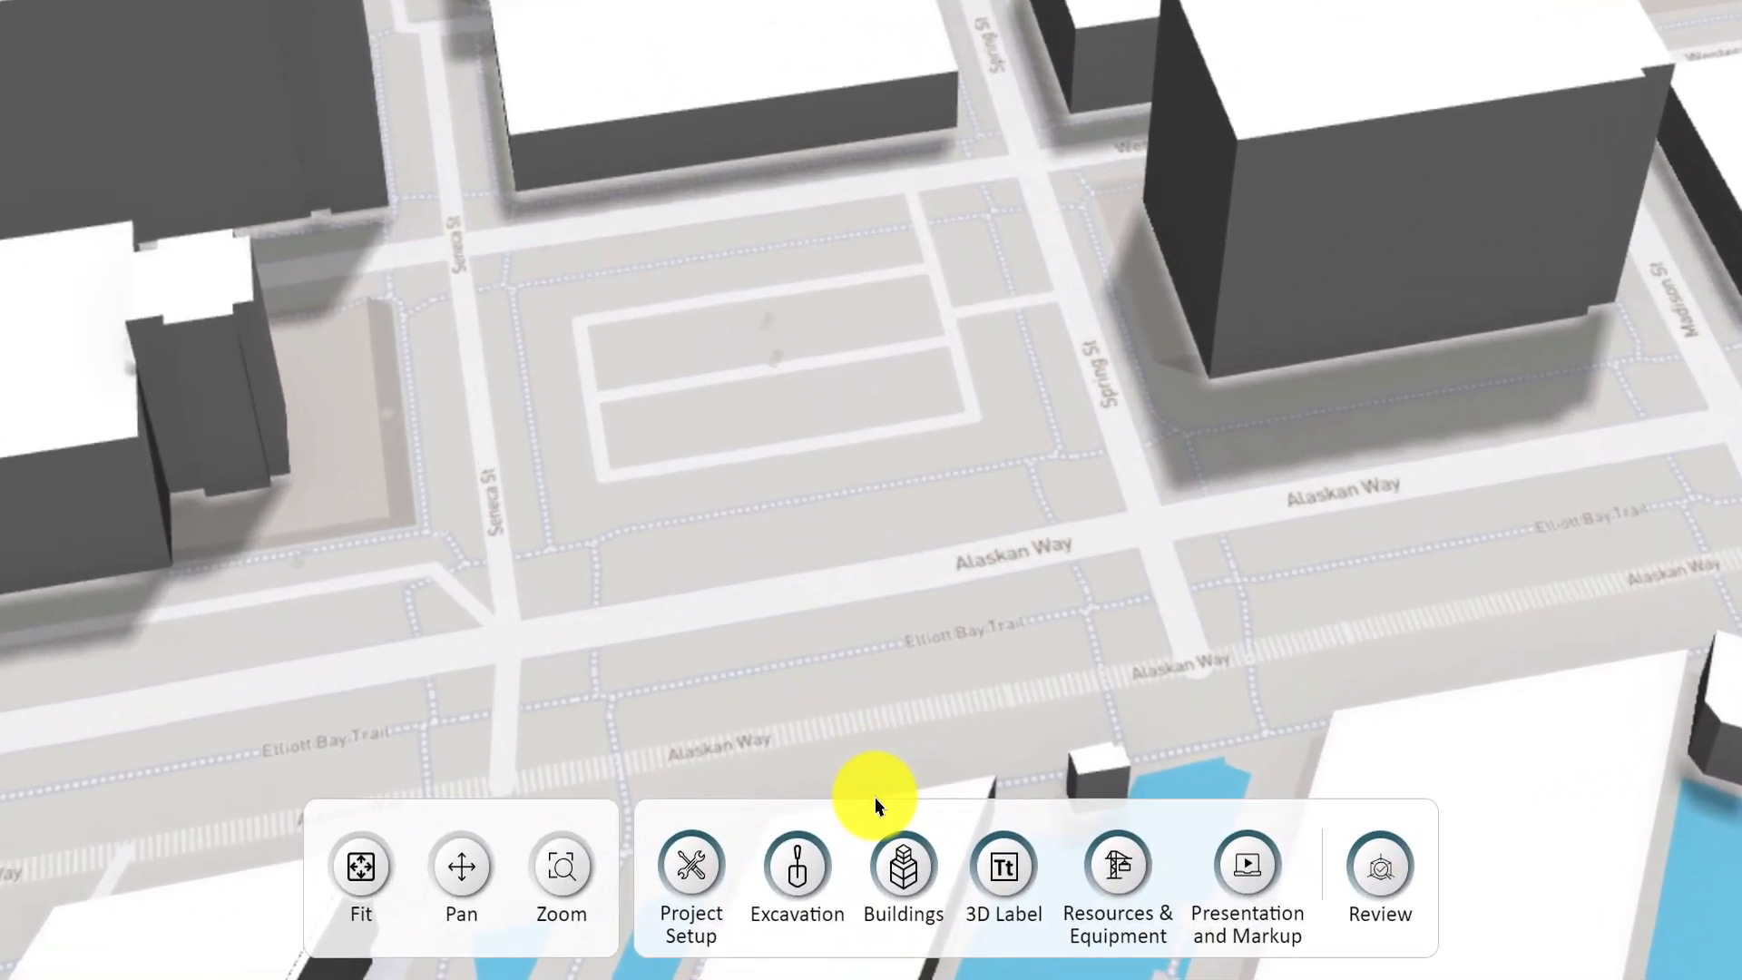
# - Open the Buildings toolbar's Massing panel showing Detailed and Simple Massing
pyautogui.click(904, 865)
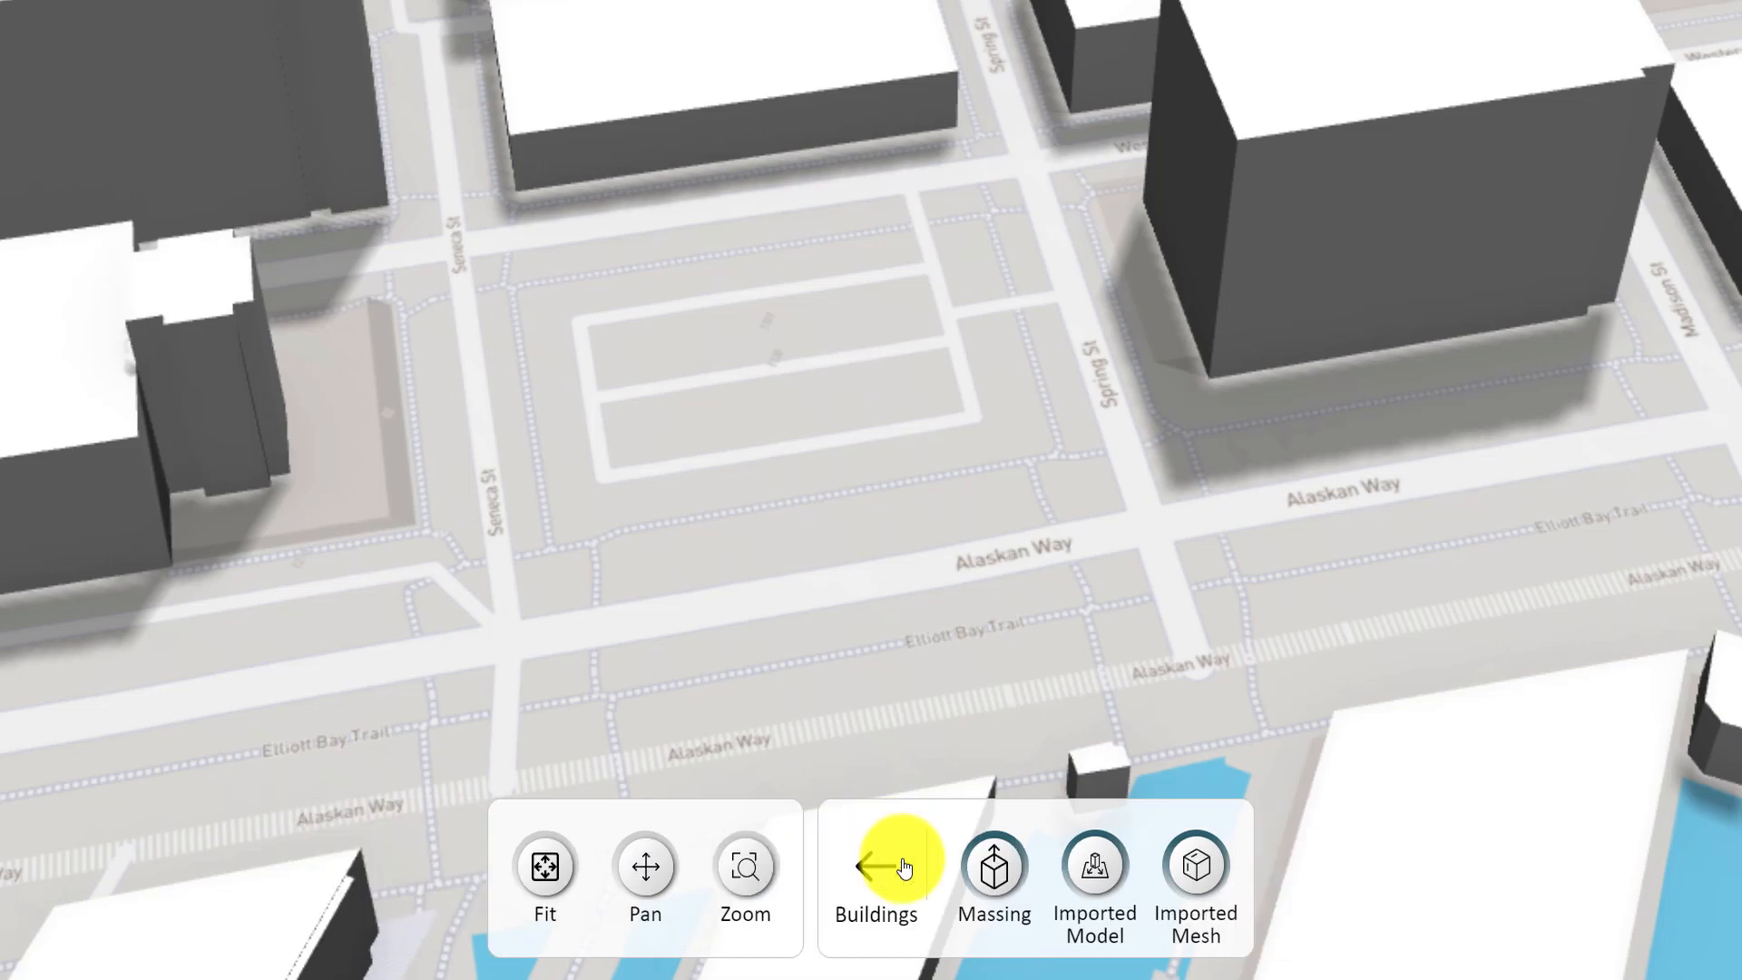
pyautogui.click(994, 878)
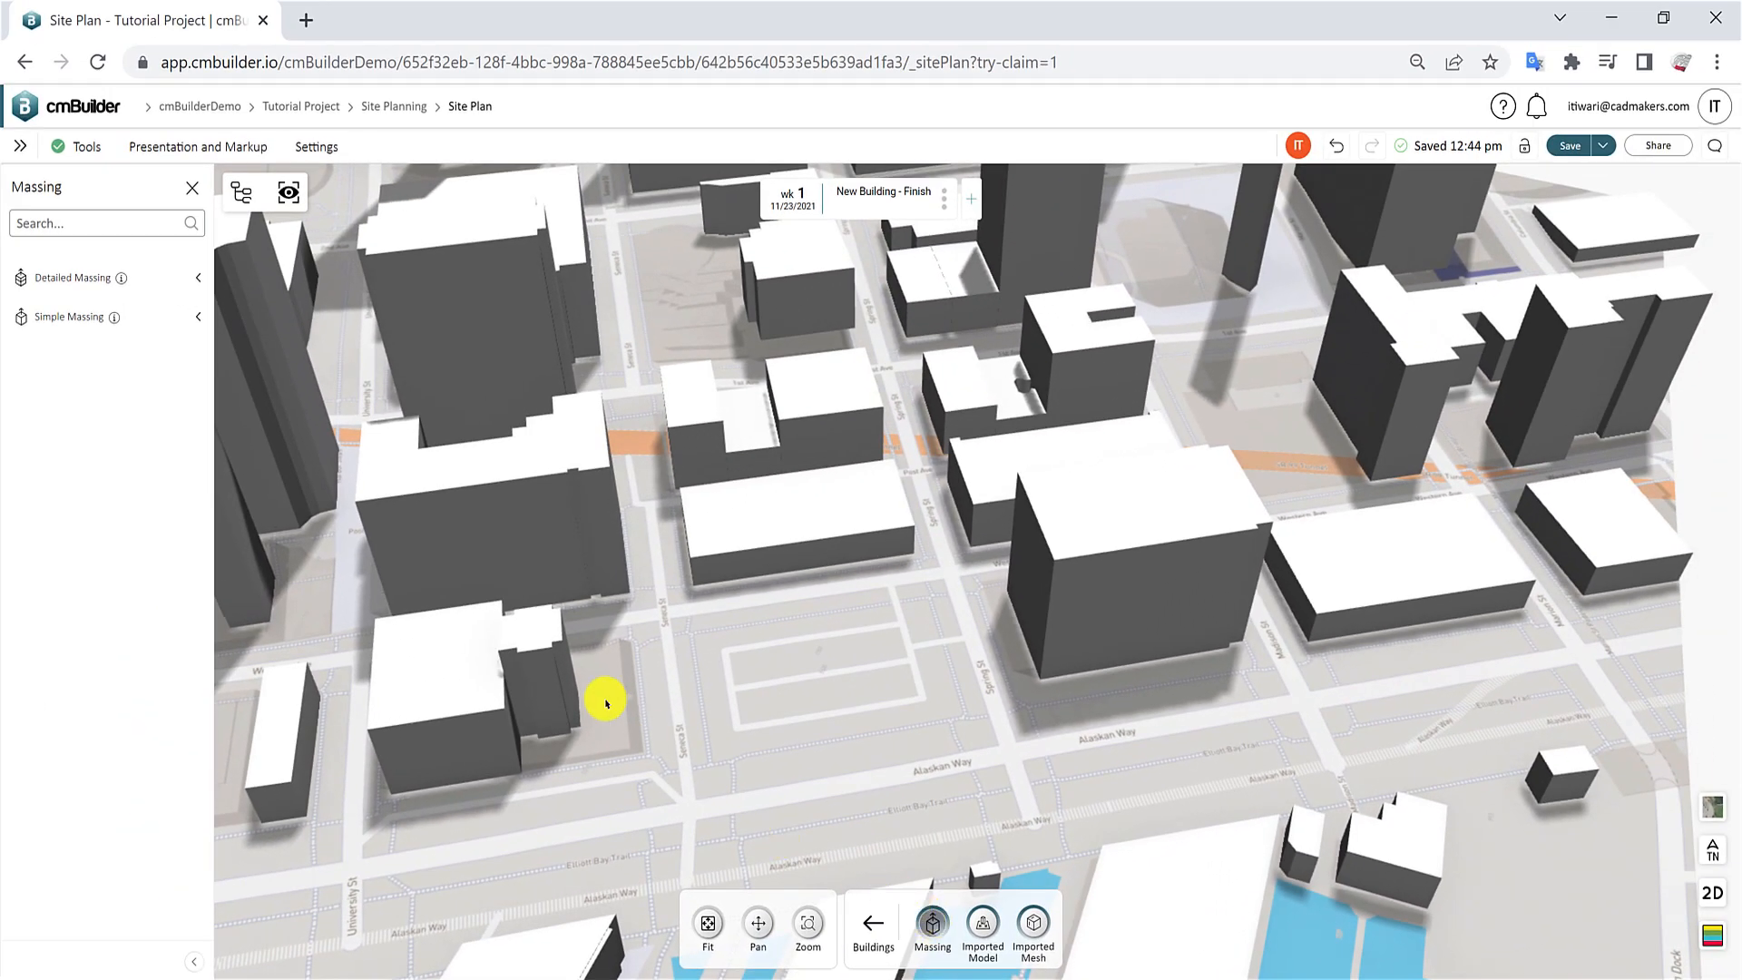
pyautogui.moveTo(168, 362)
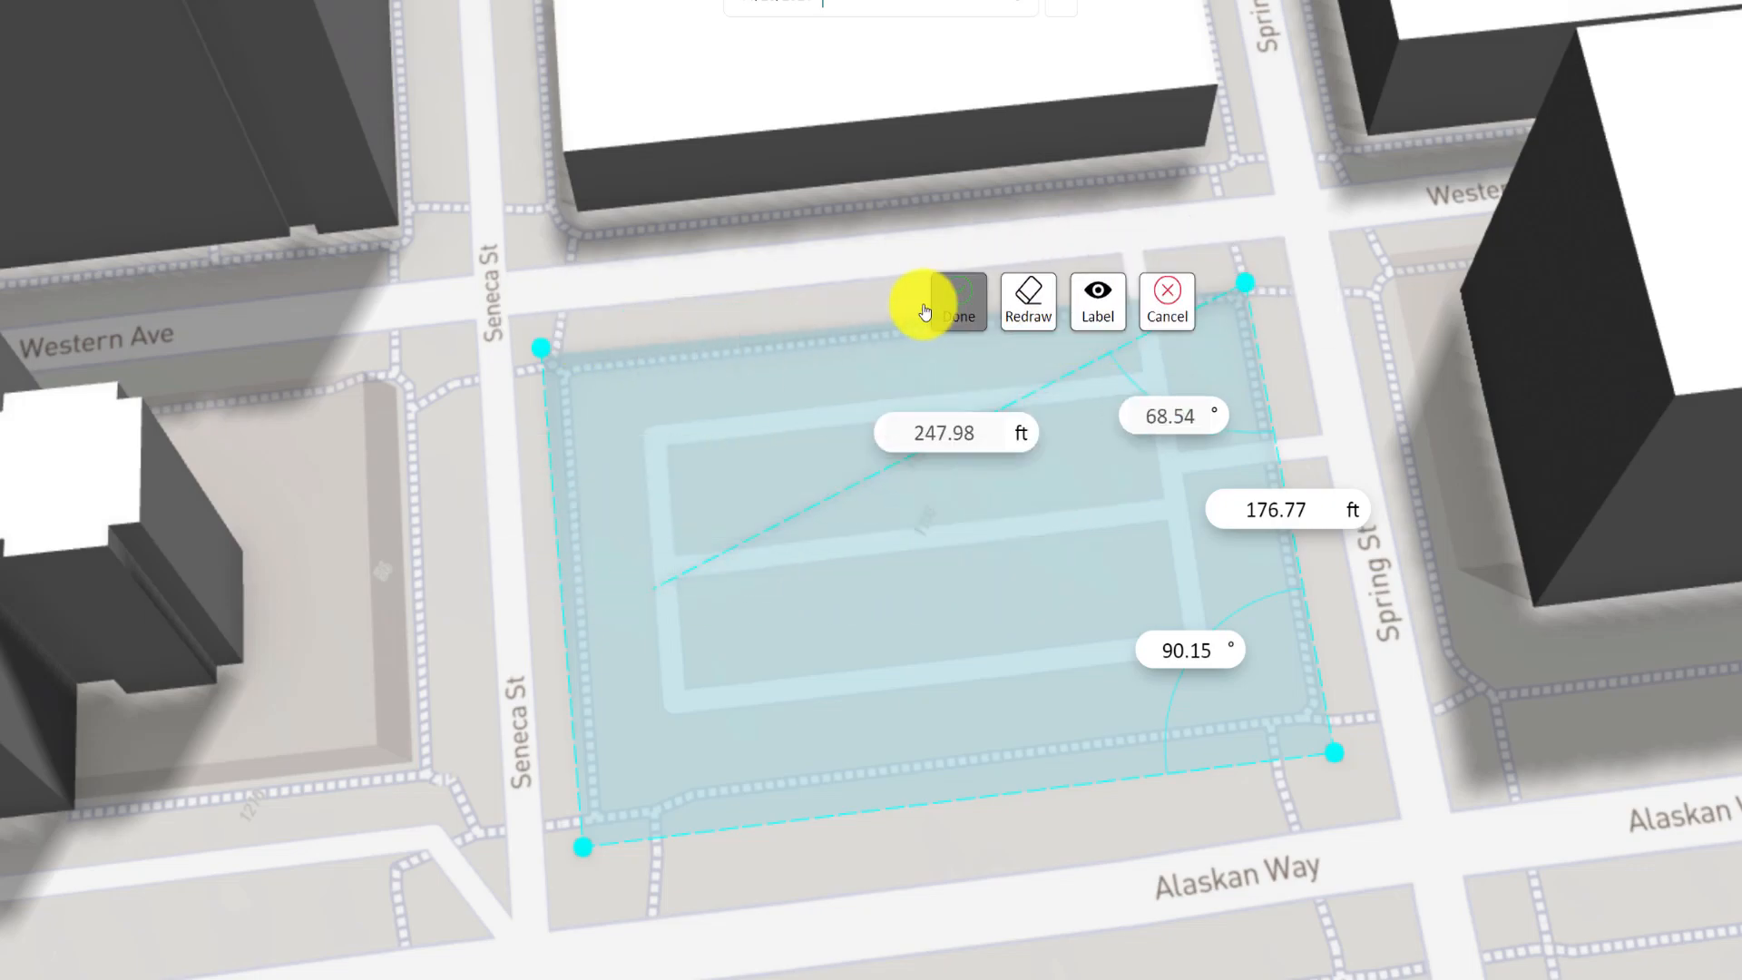
# - Trace the four corners of the block between Seneca, Western, Spring and Alaskan Way
pyautogui.click(1026, 301)
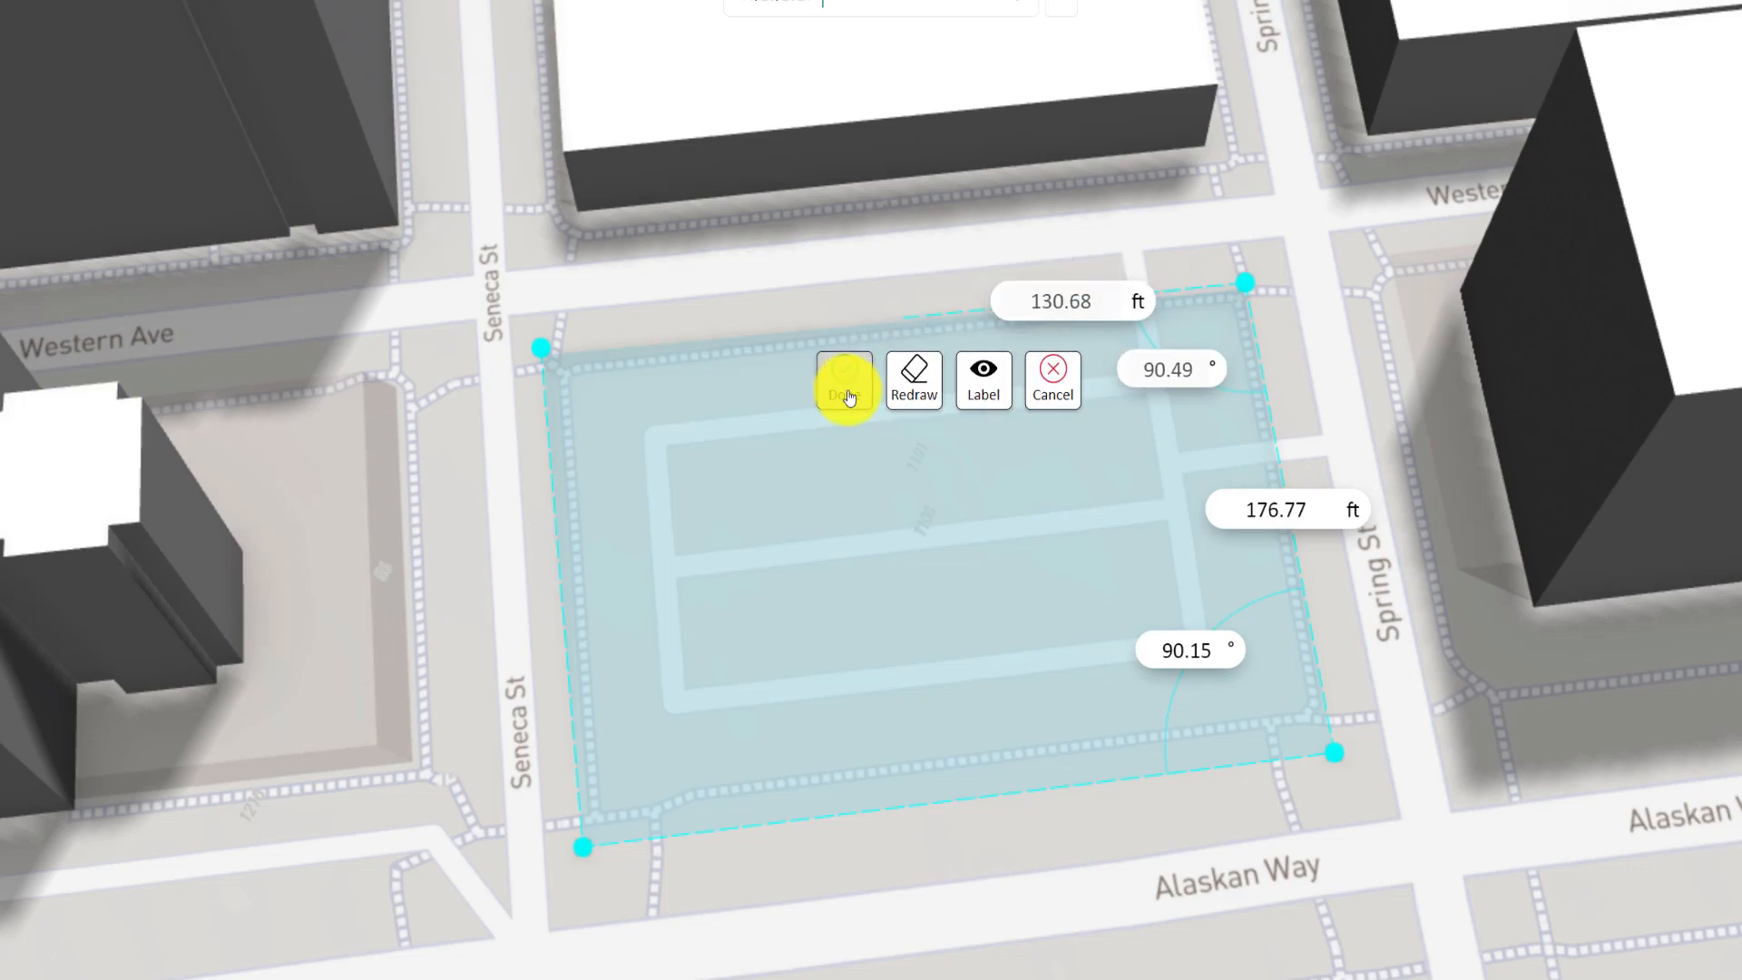
pyautogui.moveTo(913, 400)
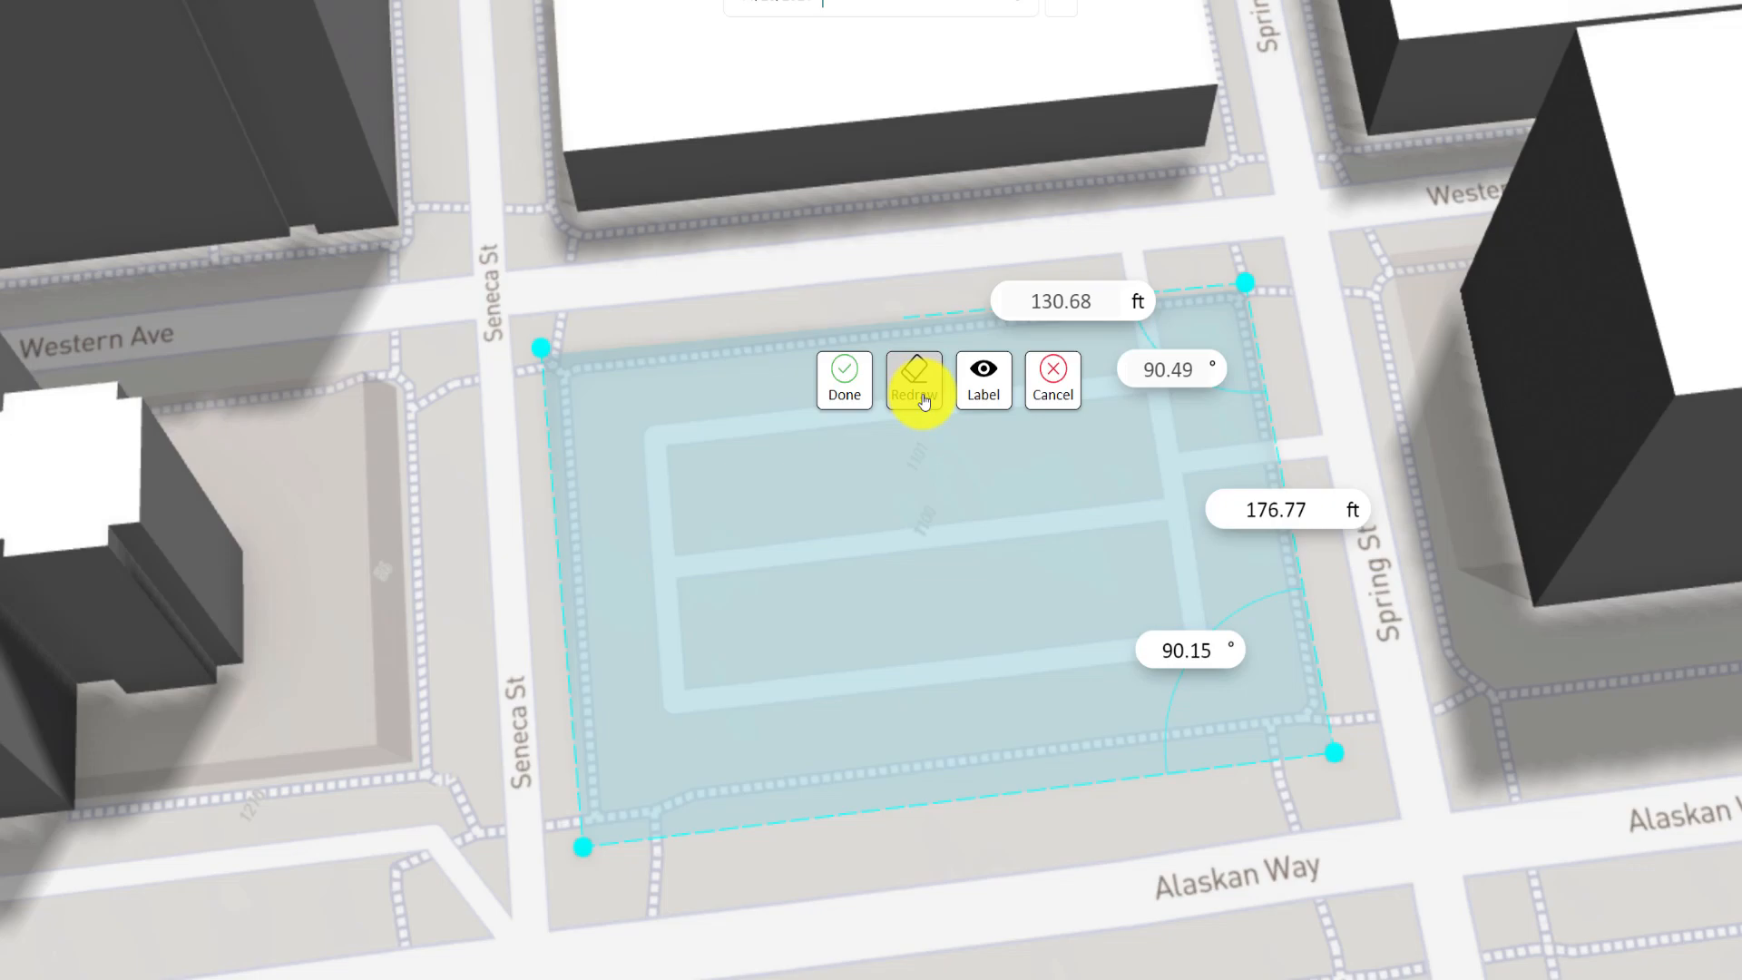
pyautogui.moveTo(981, 378)
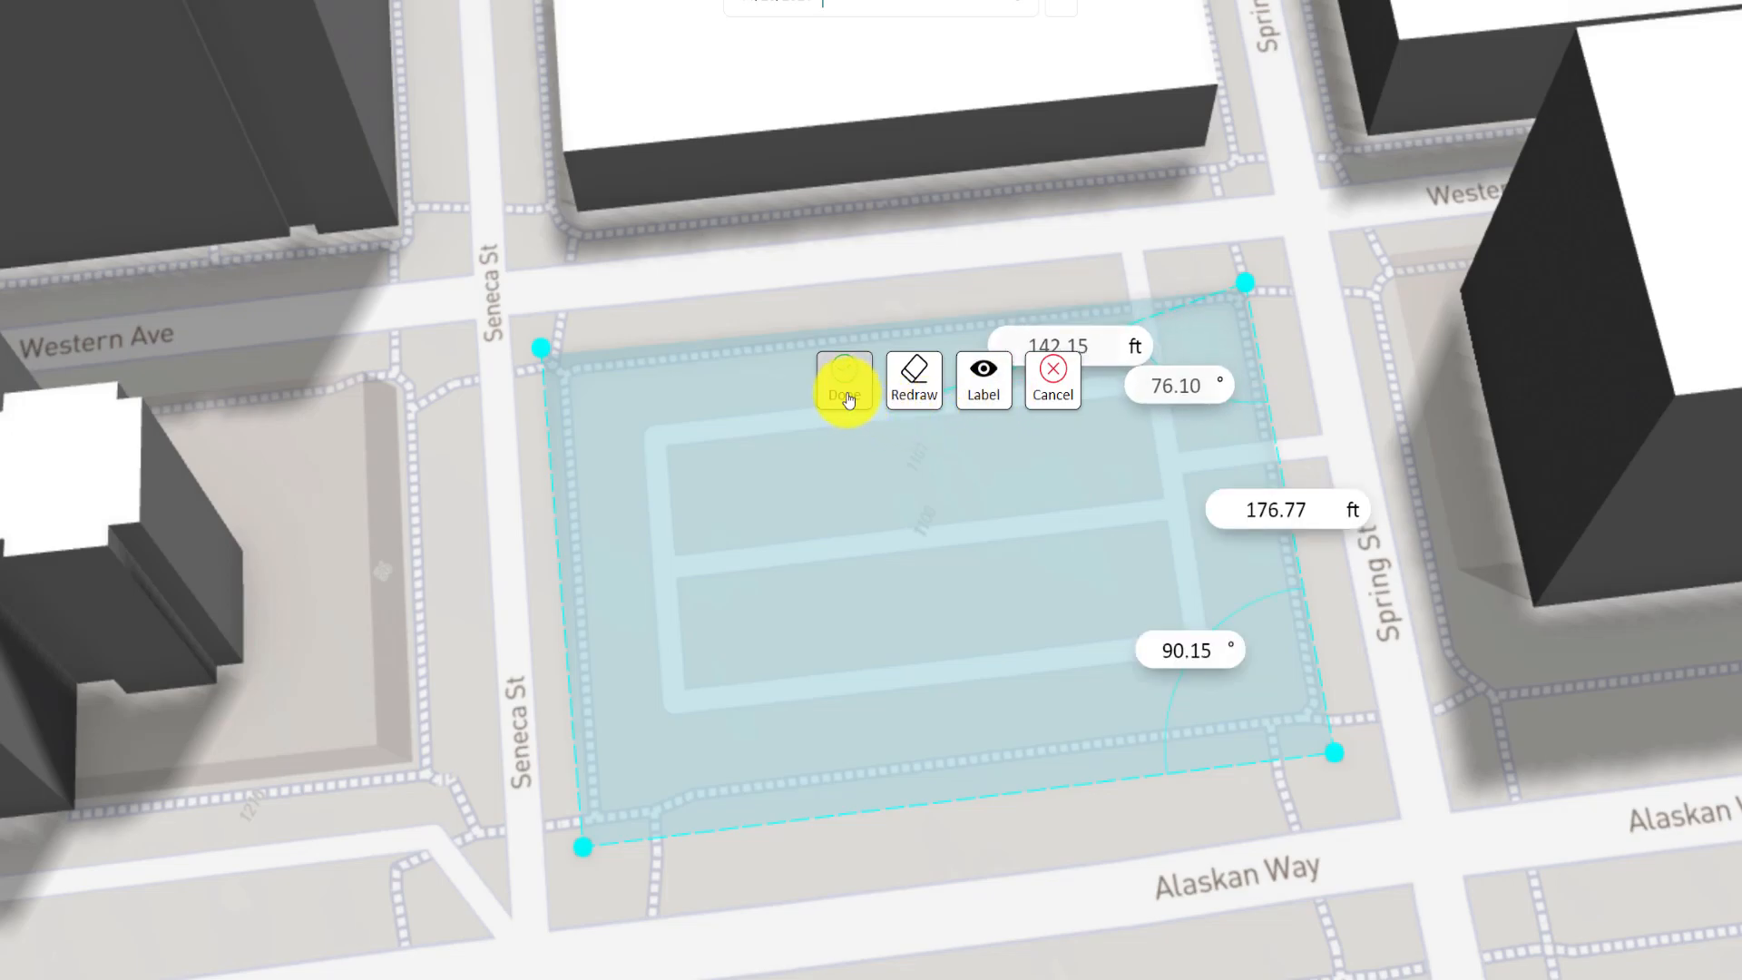
# - Create the massing in pale teal with 12 ft floors and 14 floors
pyautogui.click(845, 383)
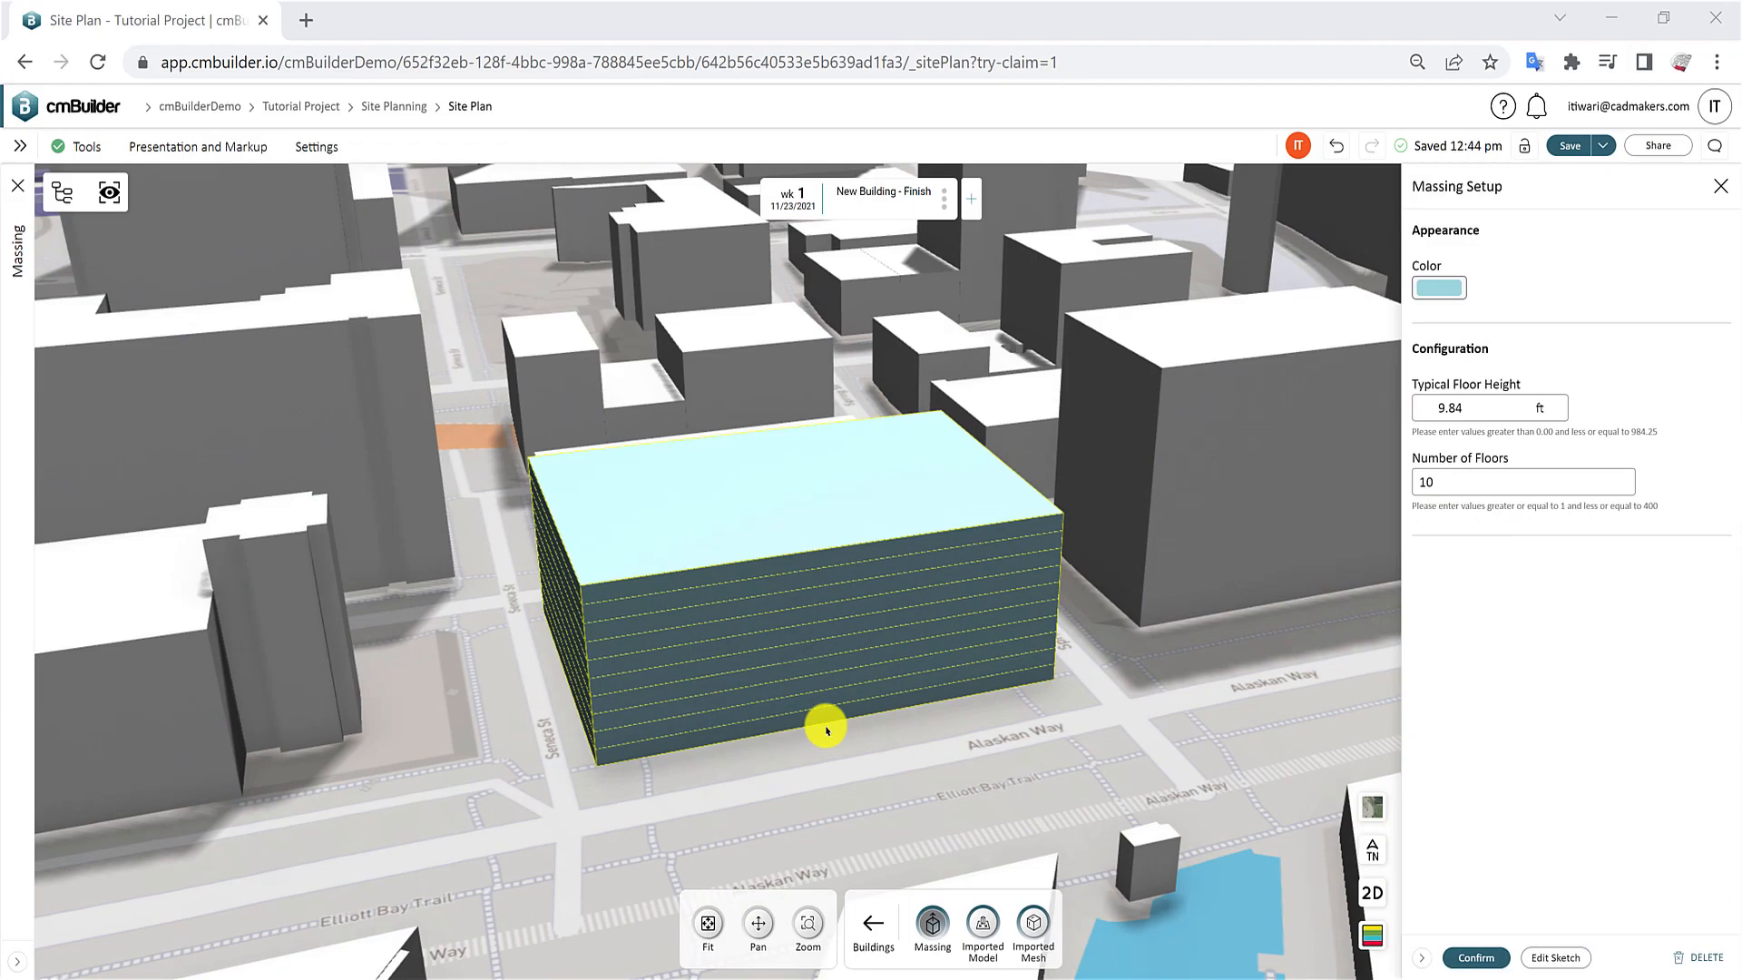
pyautogui.moveTo(1451, 286)
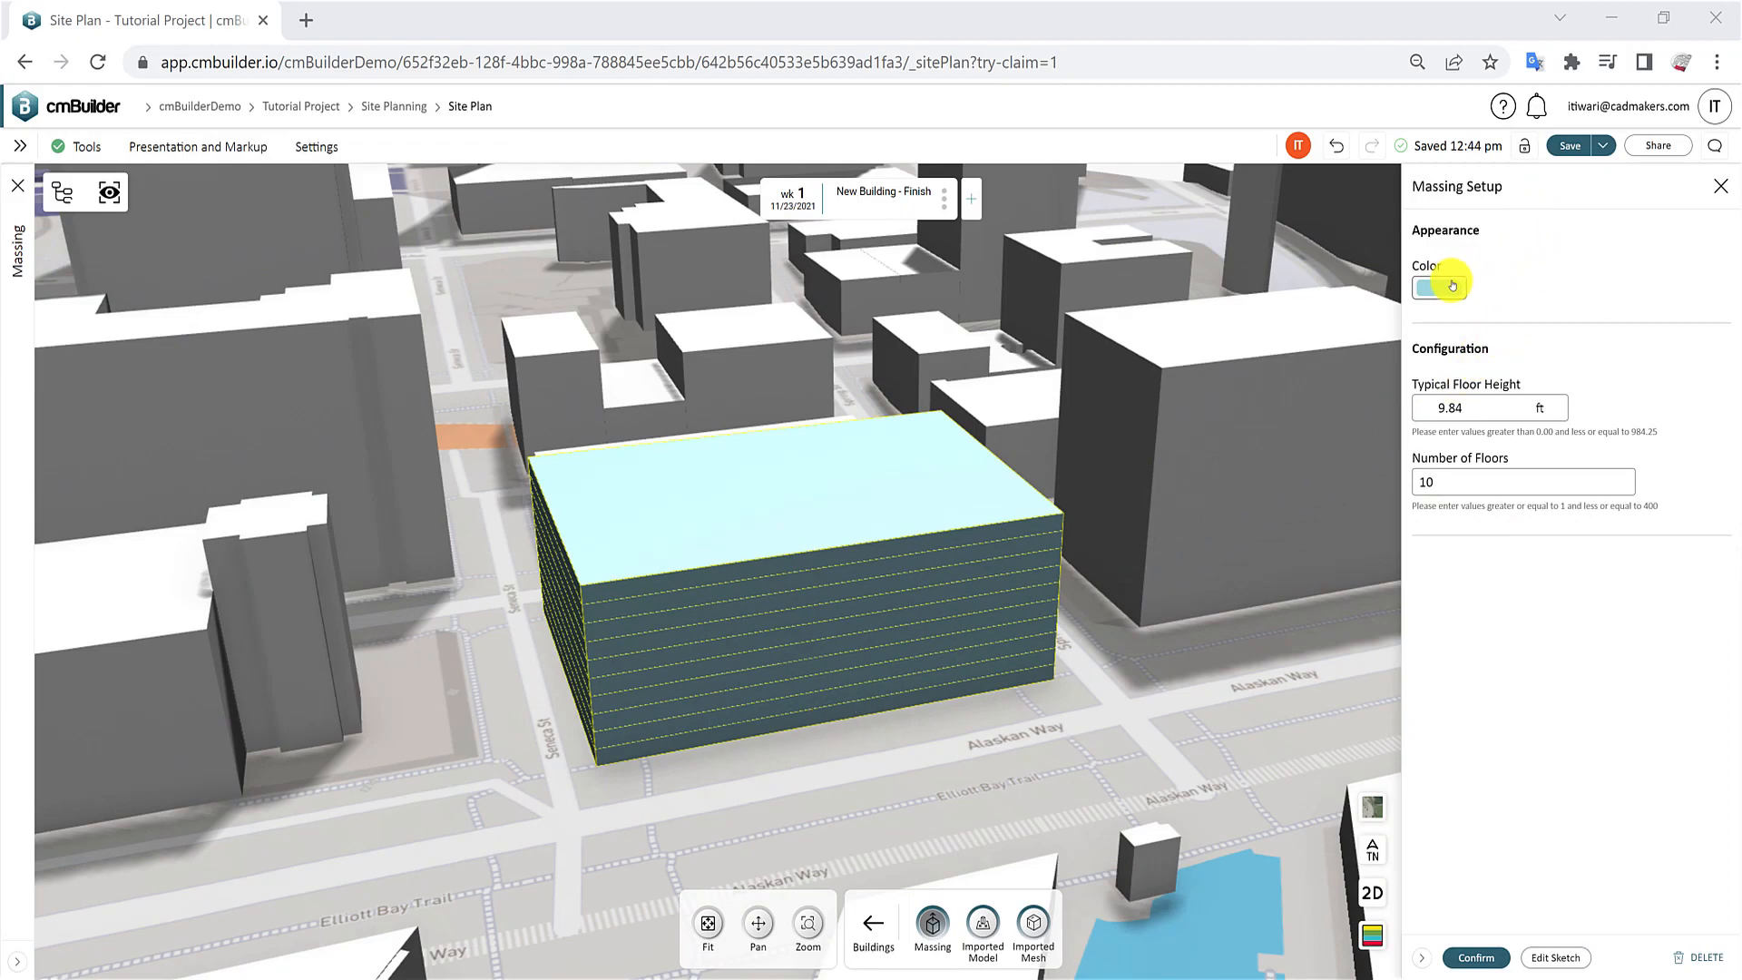
pyautogui.click(1438, 286)
pyautogui.write('12')
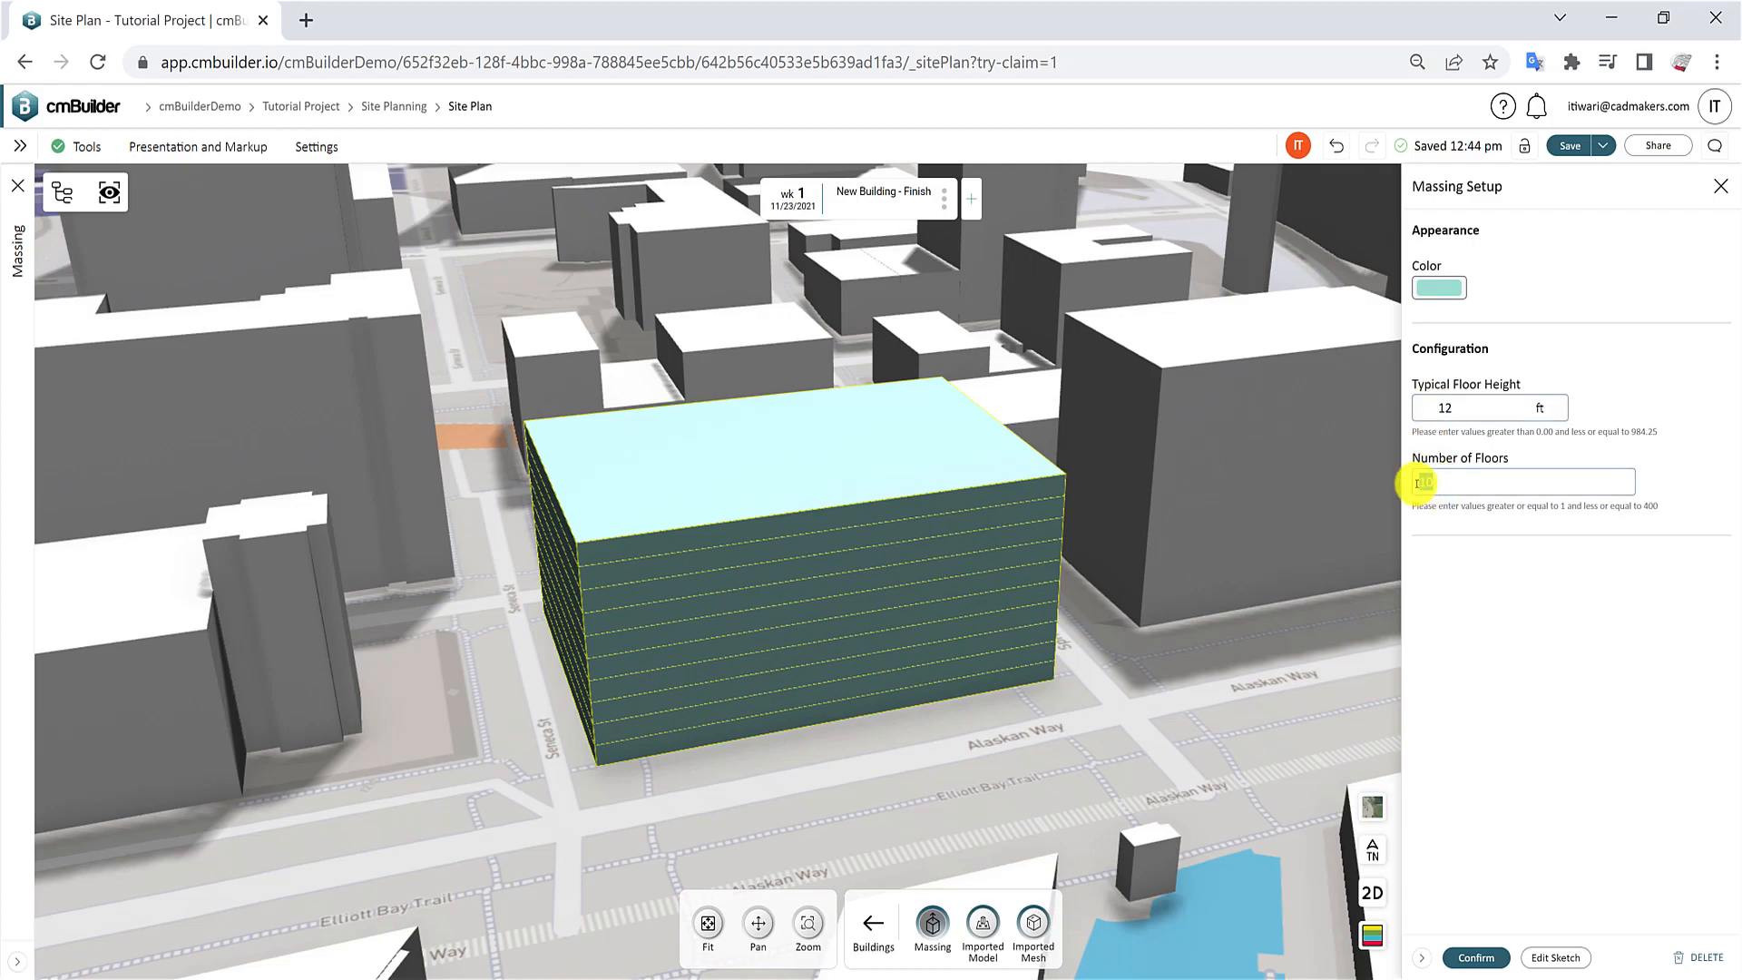
pyautogui.write('14')
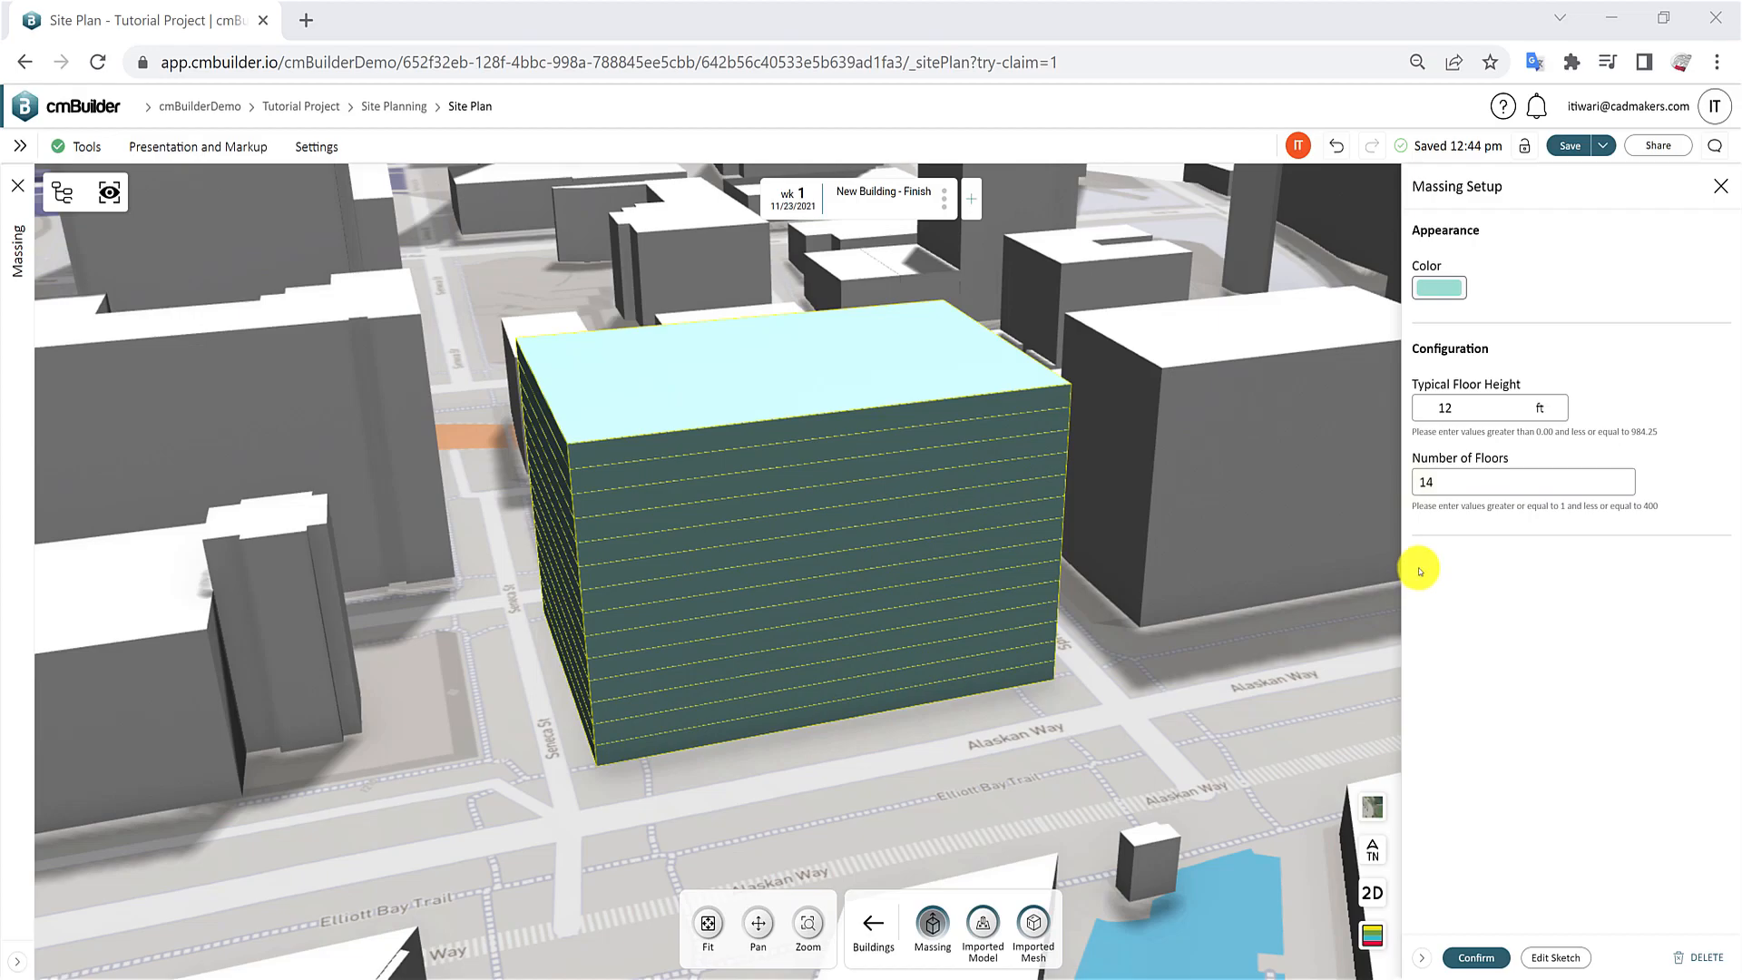
pyautogui.moveTo(788, 711)
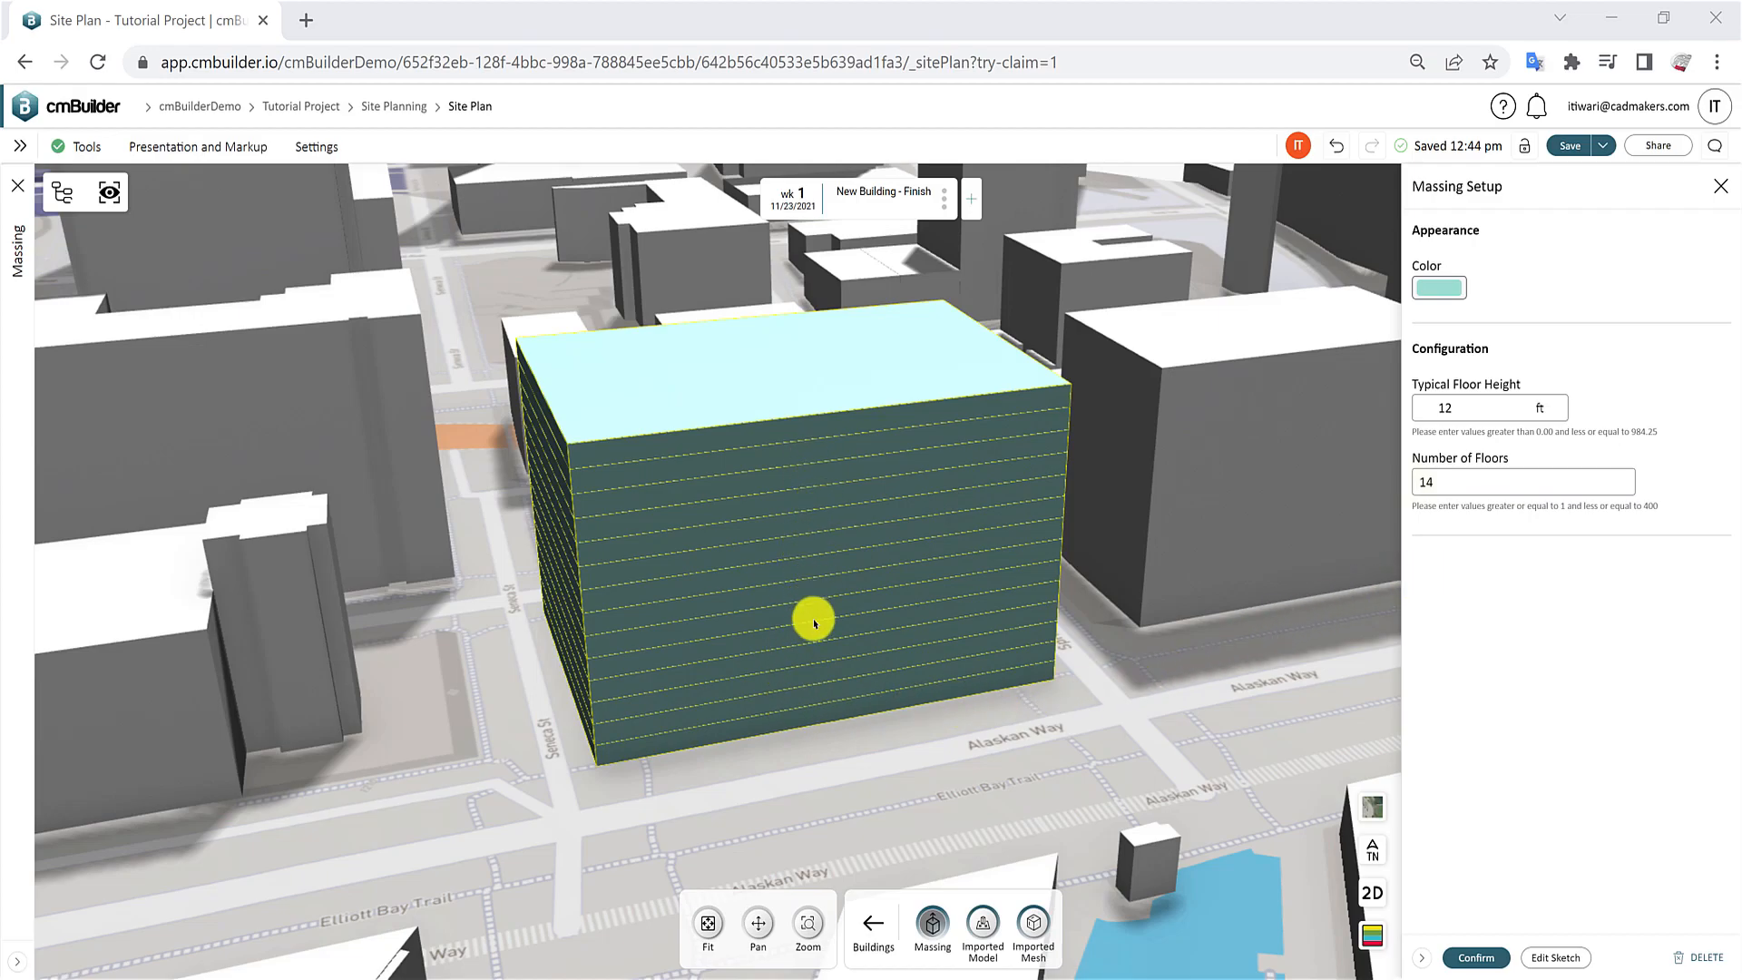
pyautogui.moveTo(1288, 795)
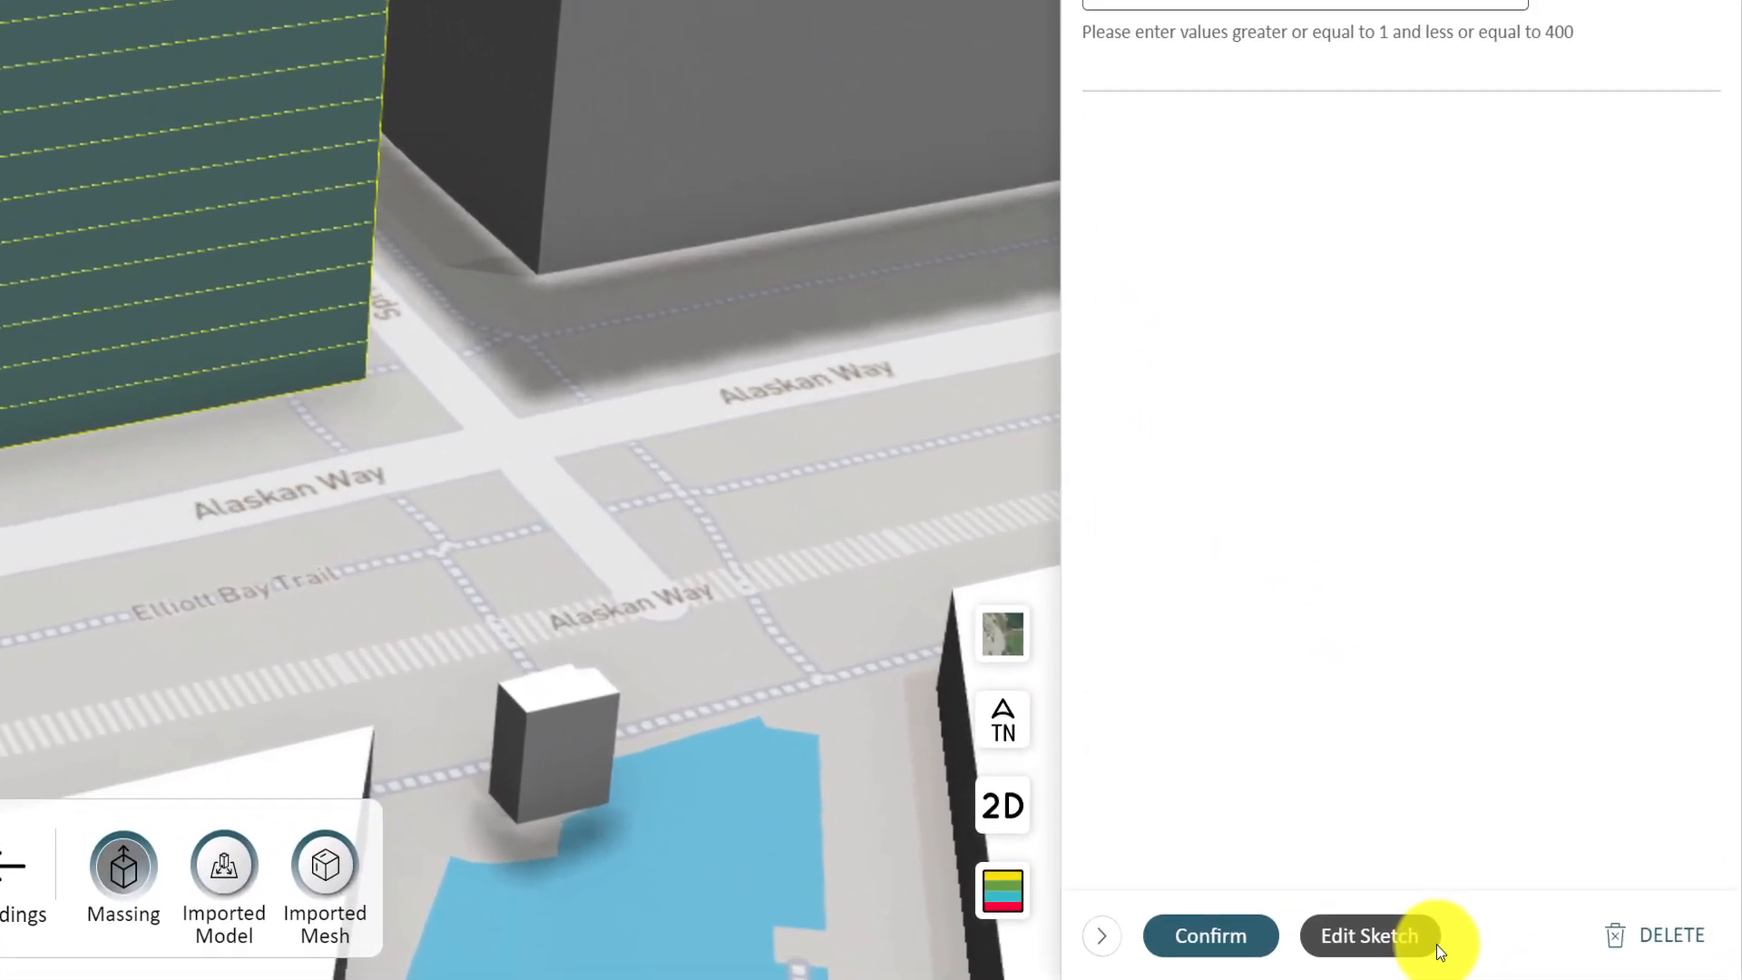
pyautogui.moveTo(1514, 941)
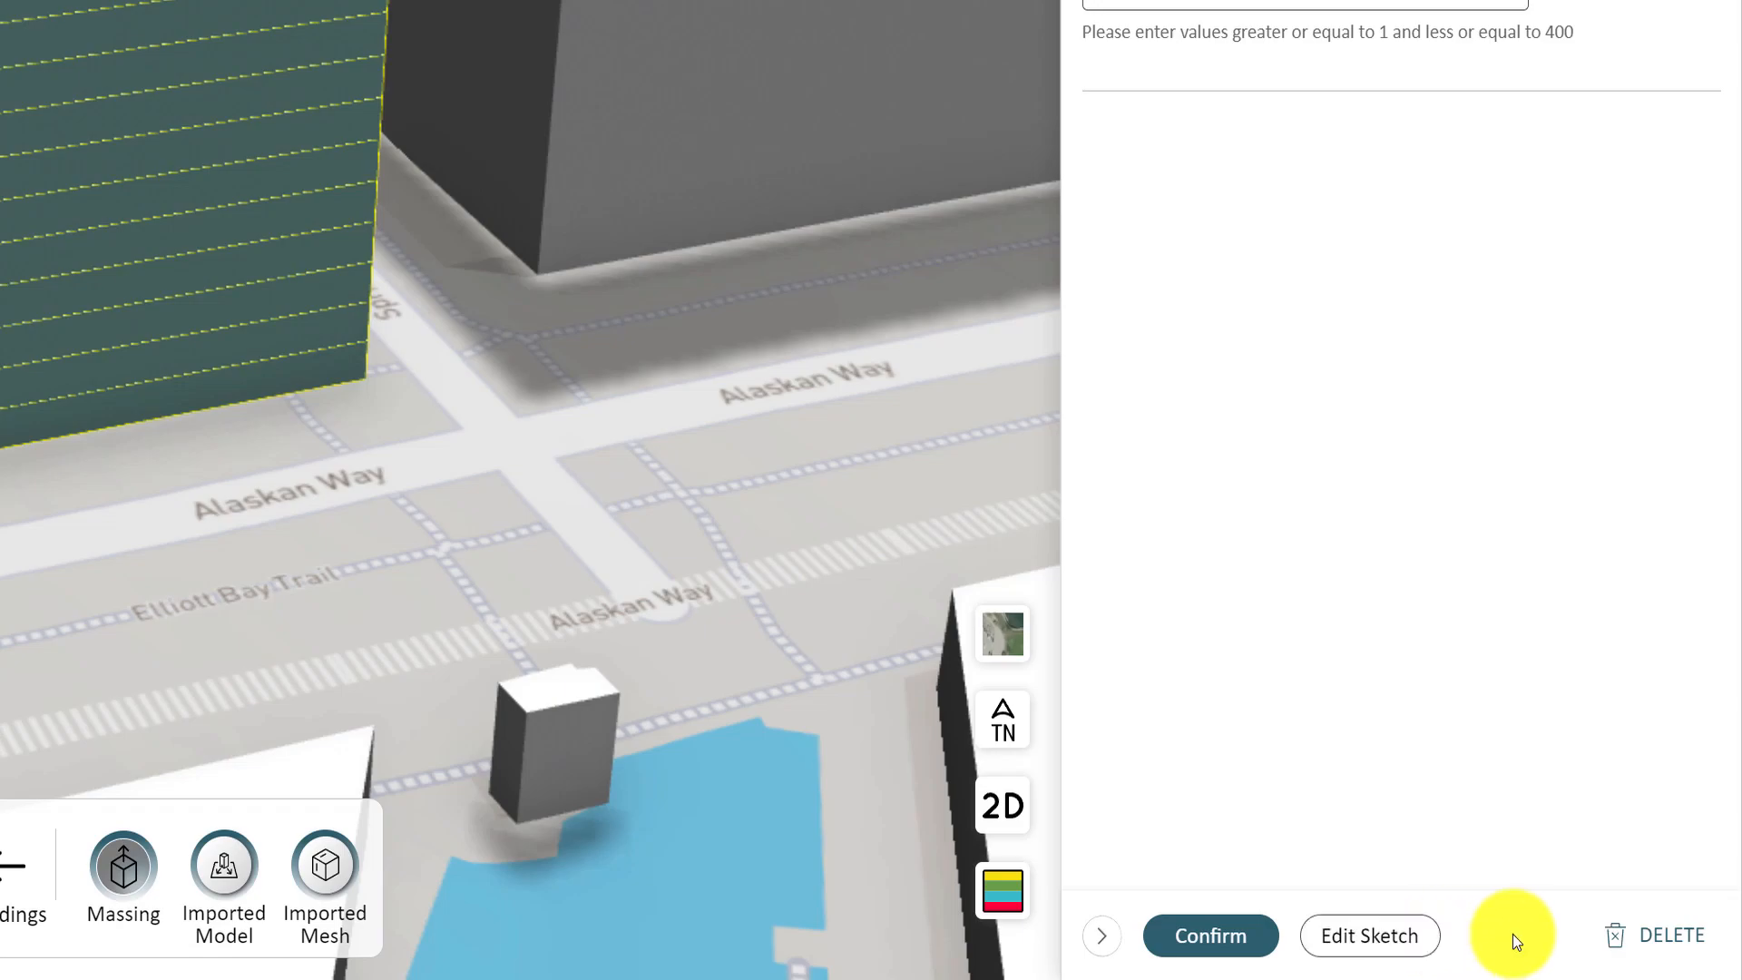
pyautogui.moveTo(1655, 946)
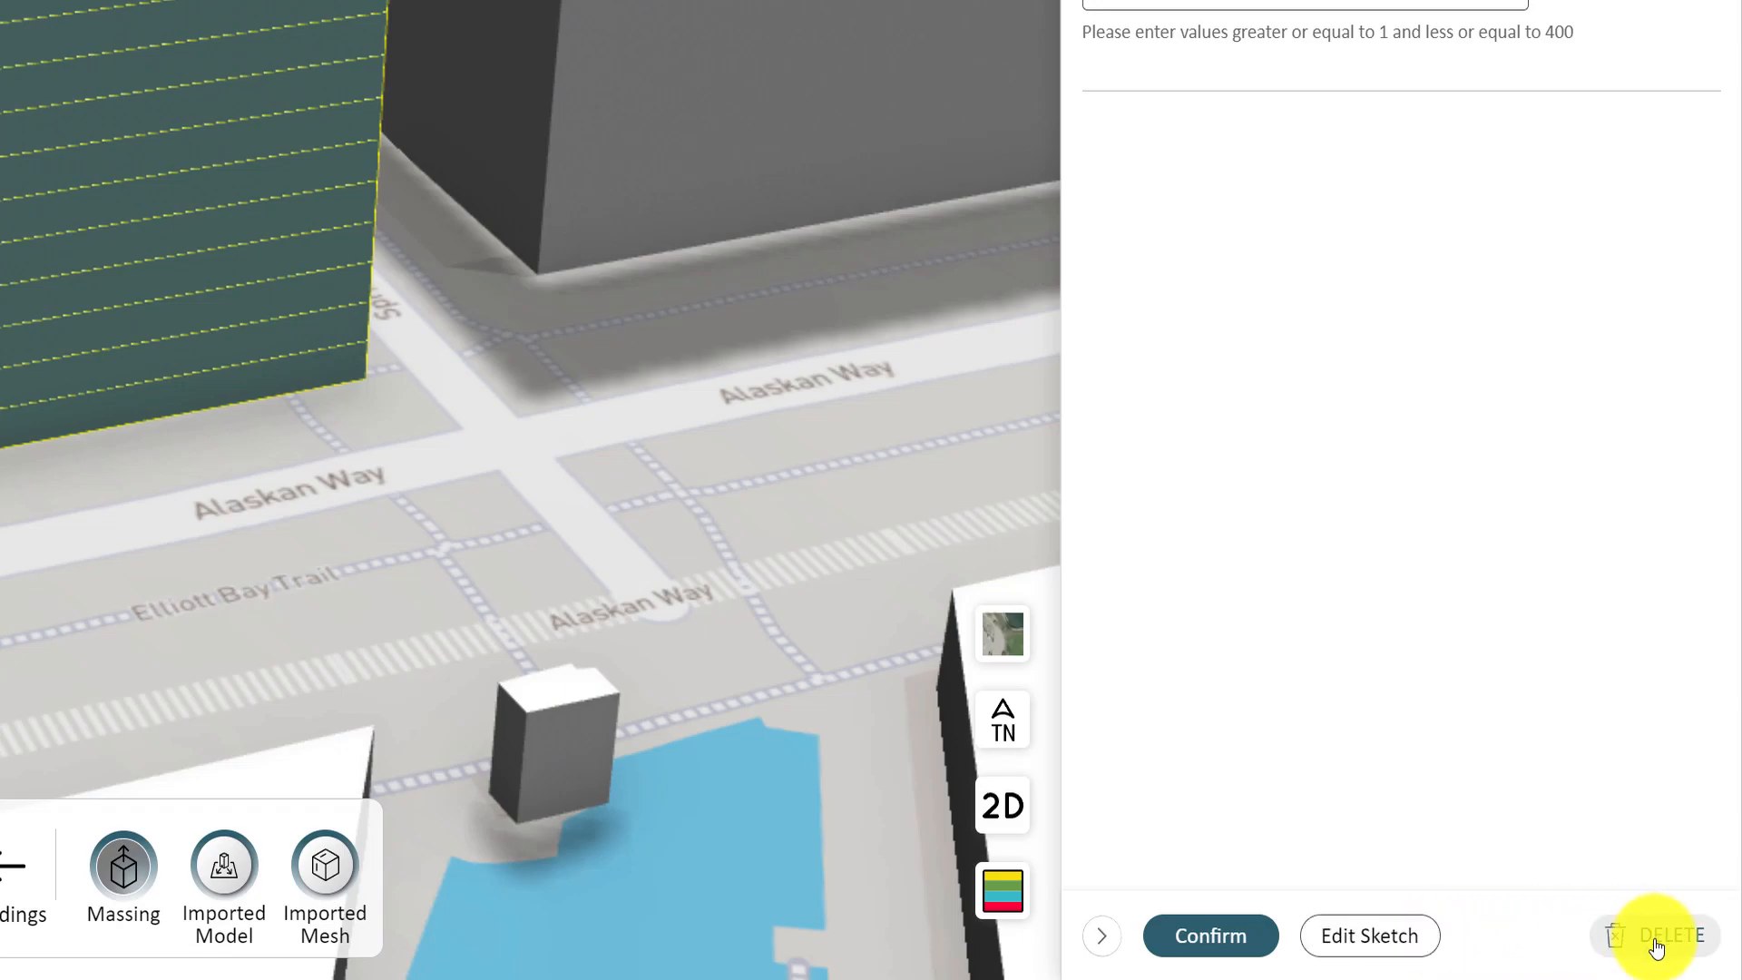
pyautogui.moveTo(1341, 877)
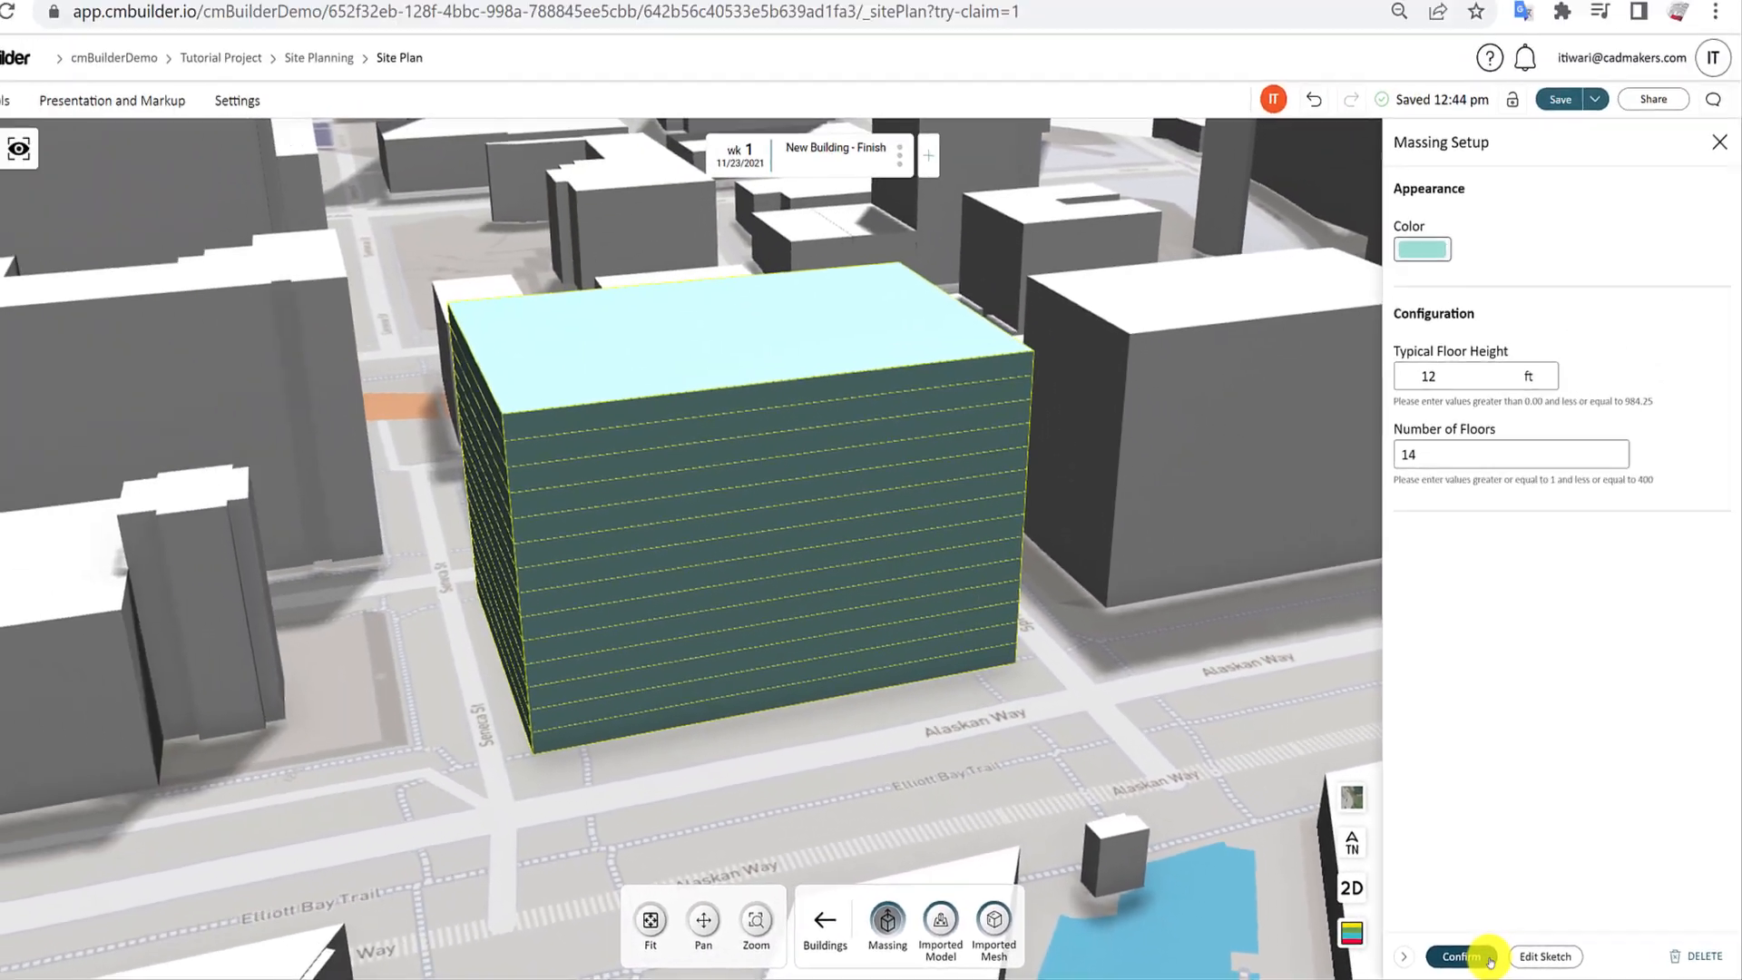
# - Generate the floors and rename the massing to 'Massing Sample 1'
pyautogui.click(1459, 955)
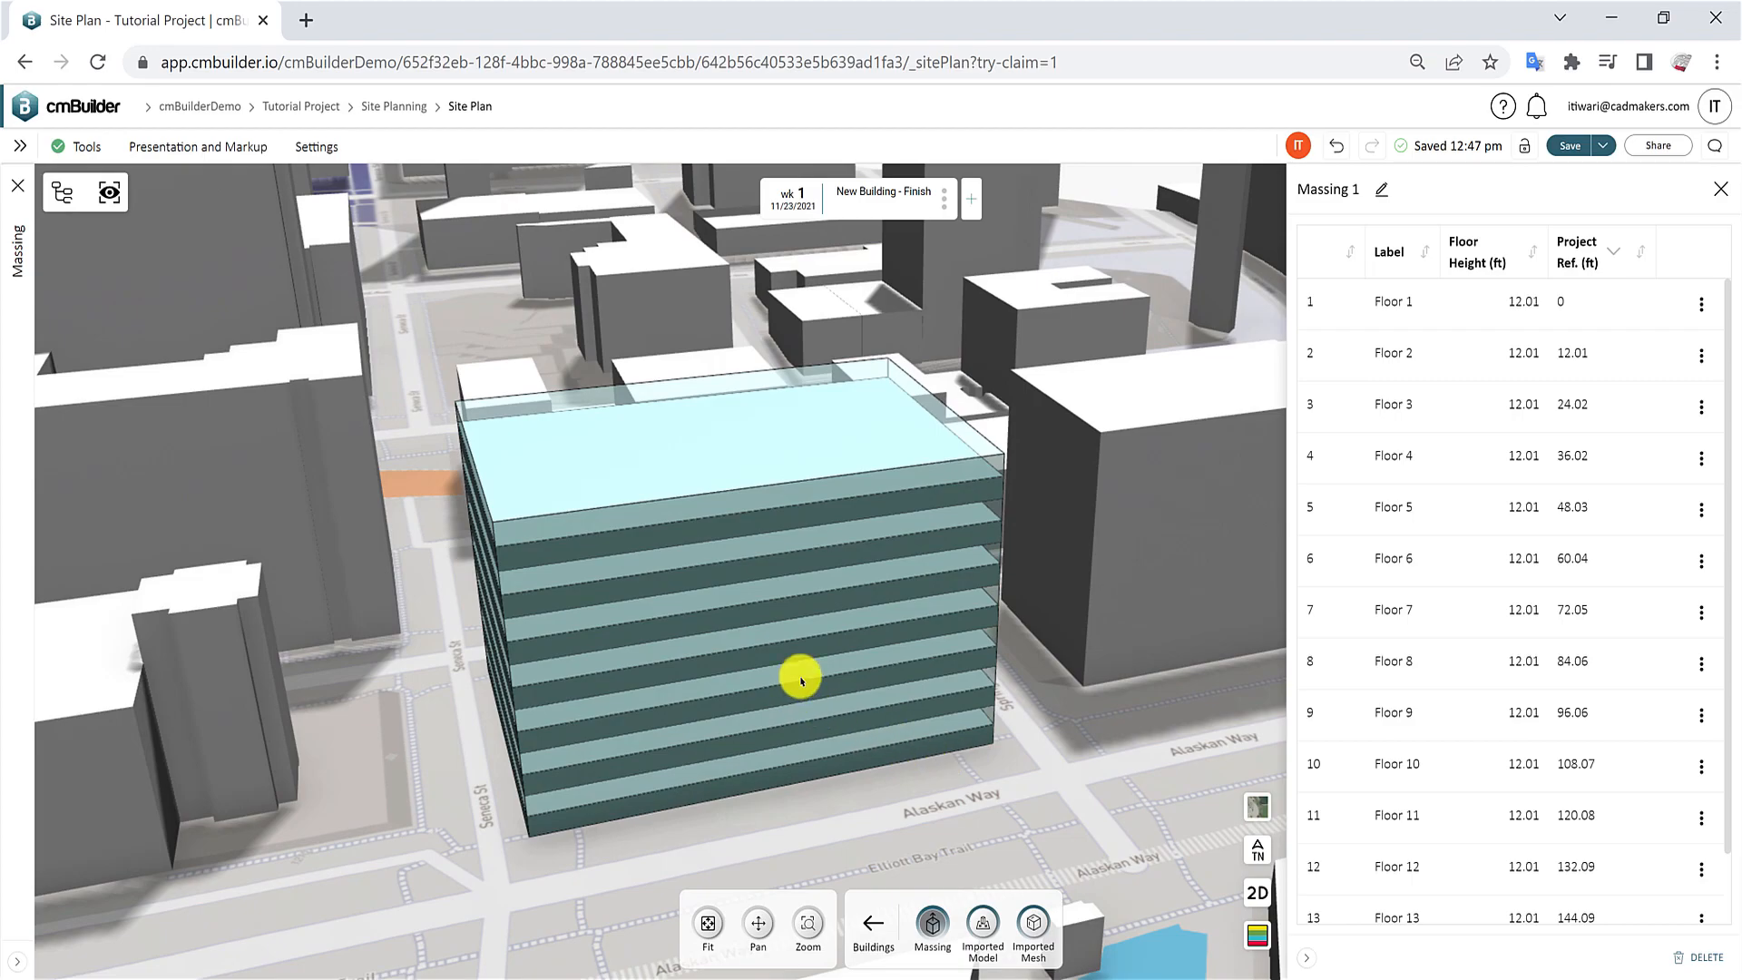
pyautogui.moveTo(1625, 598)
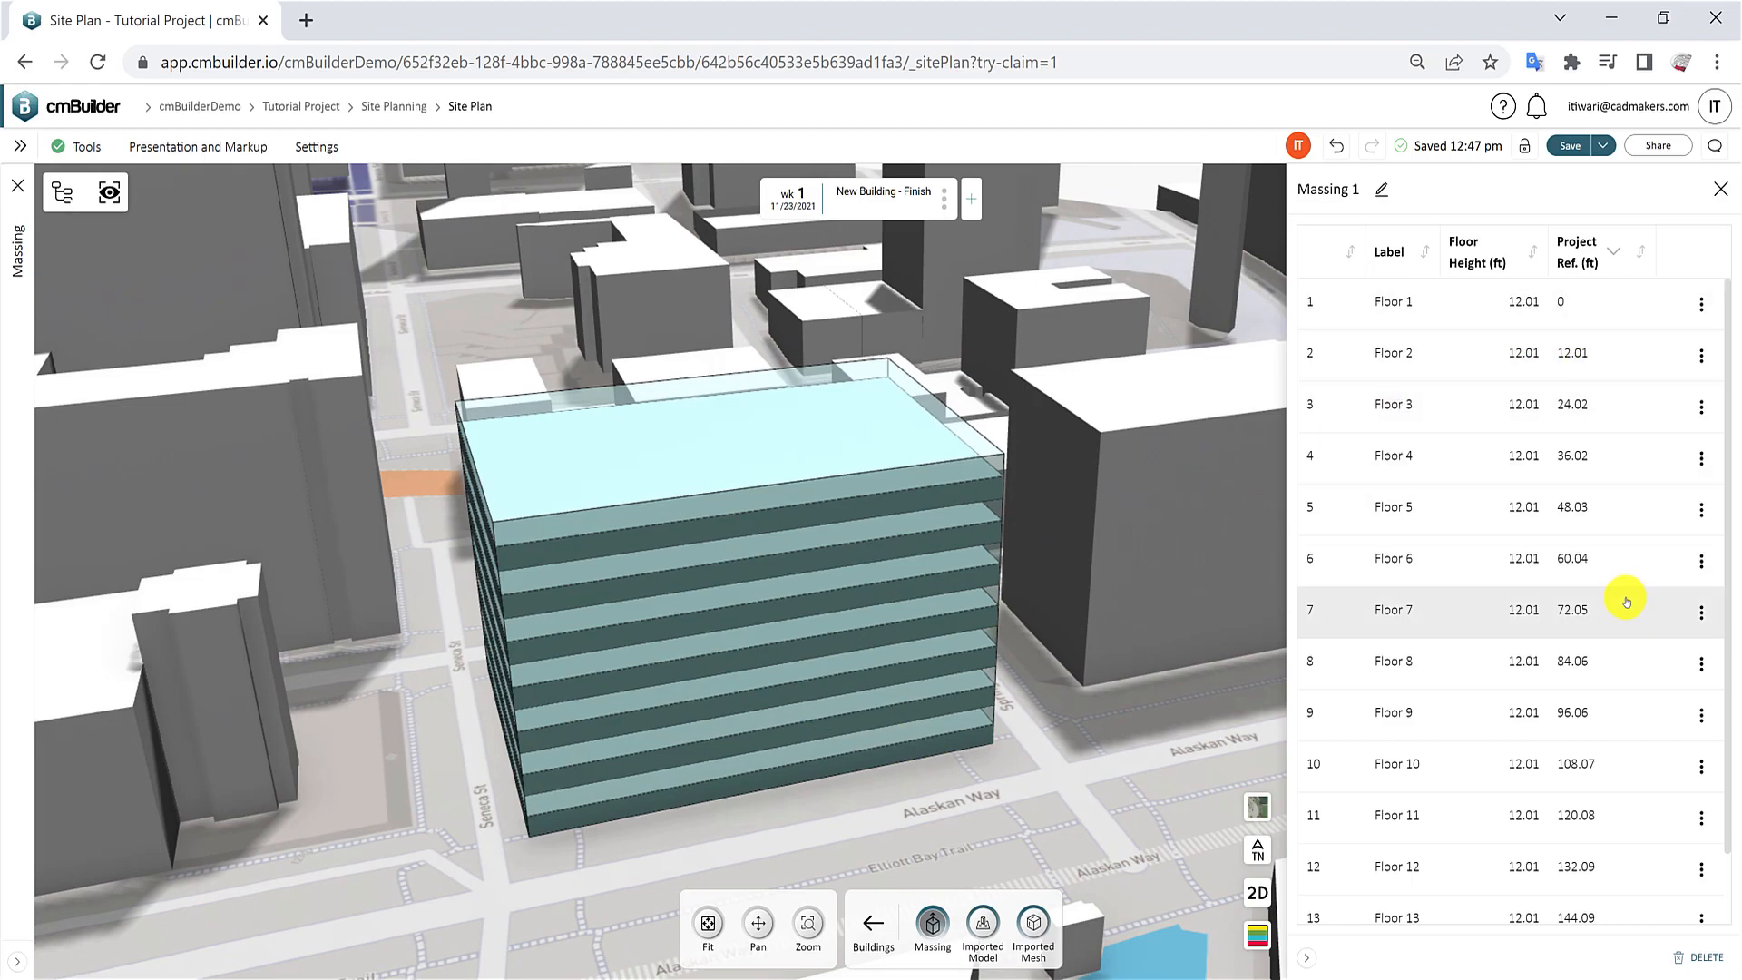
pyautogui.moveTo(1625, 627)
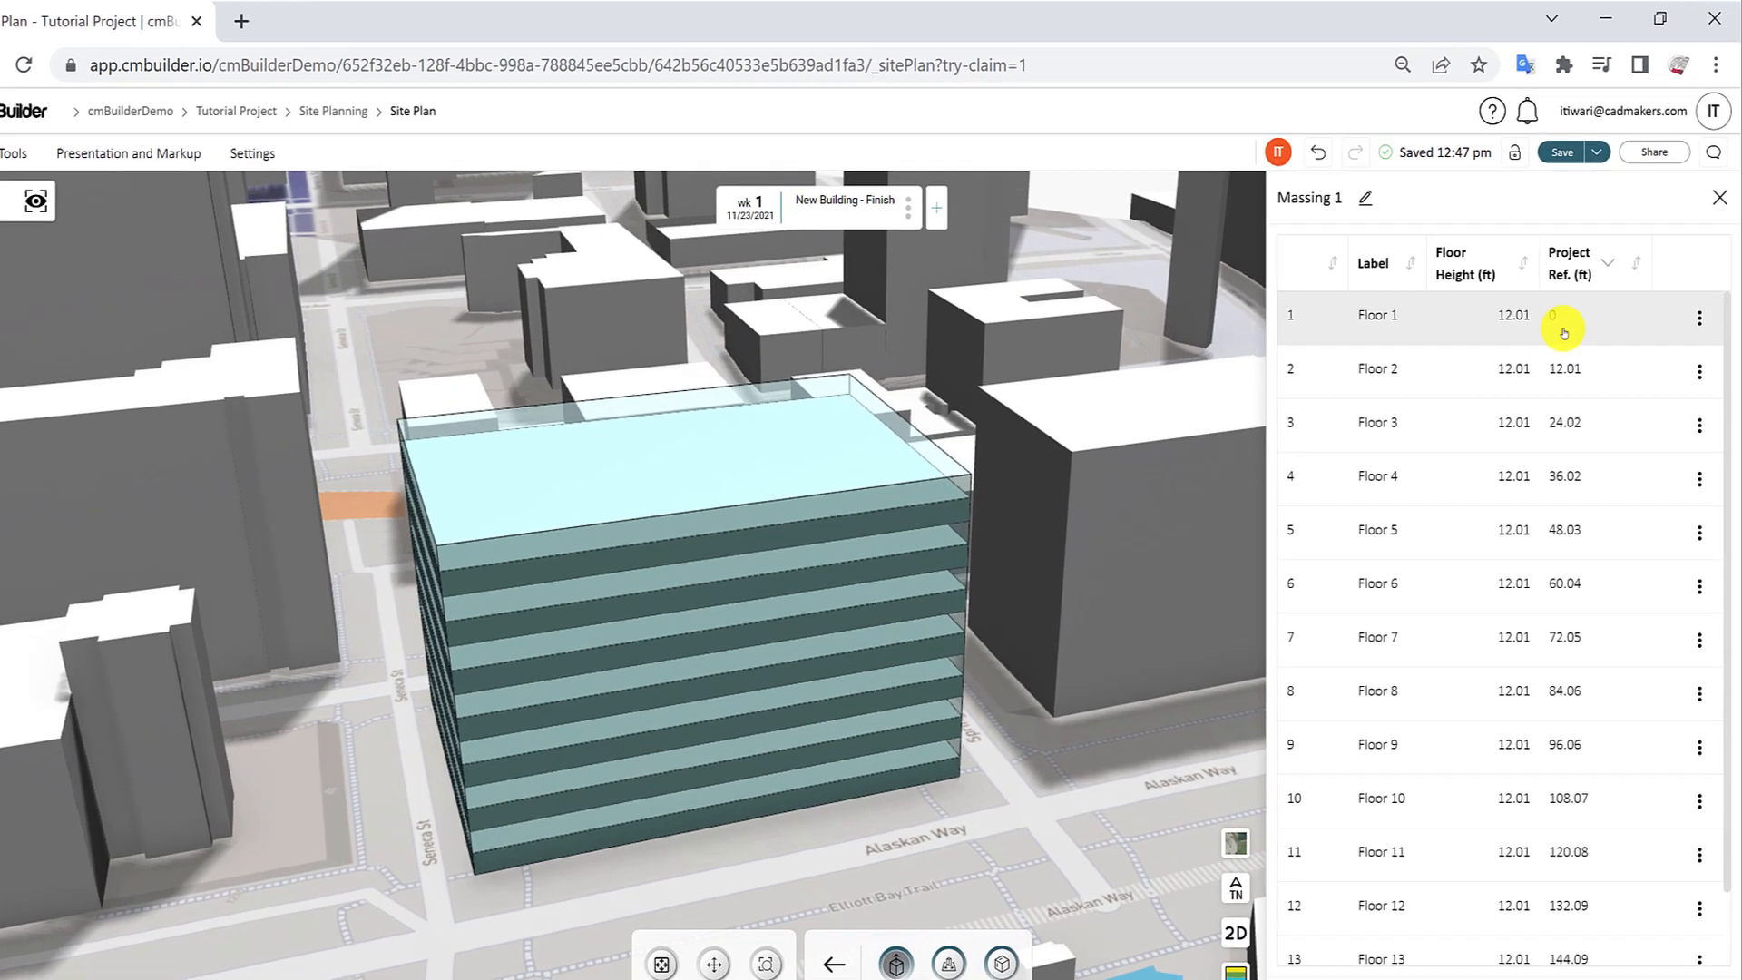
pyautogui.click(1360, 198)
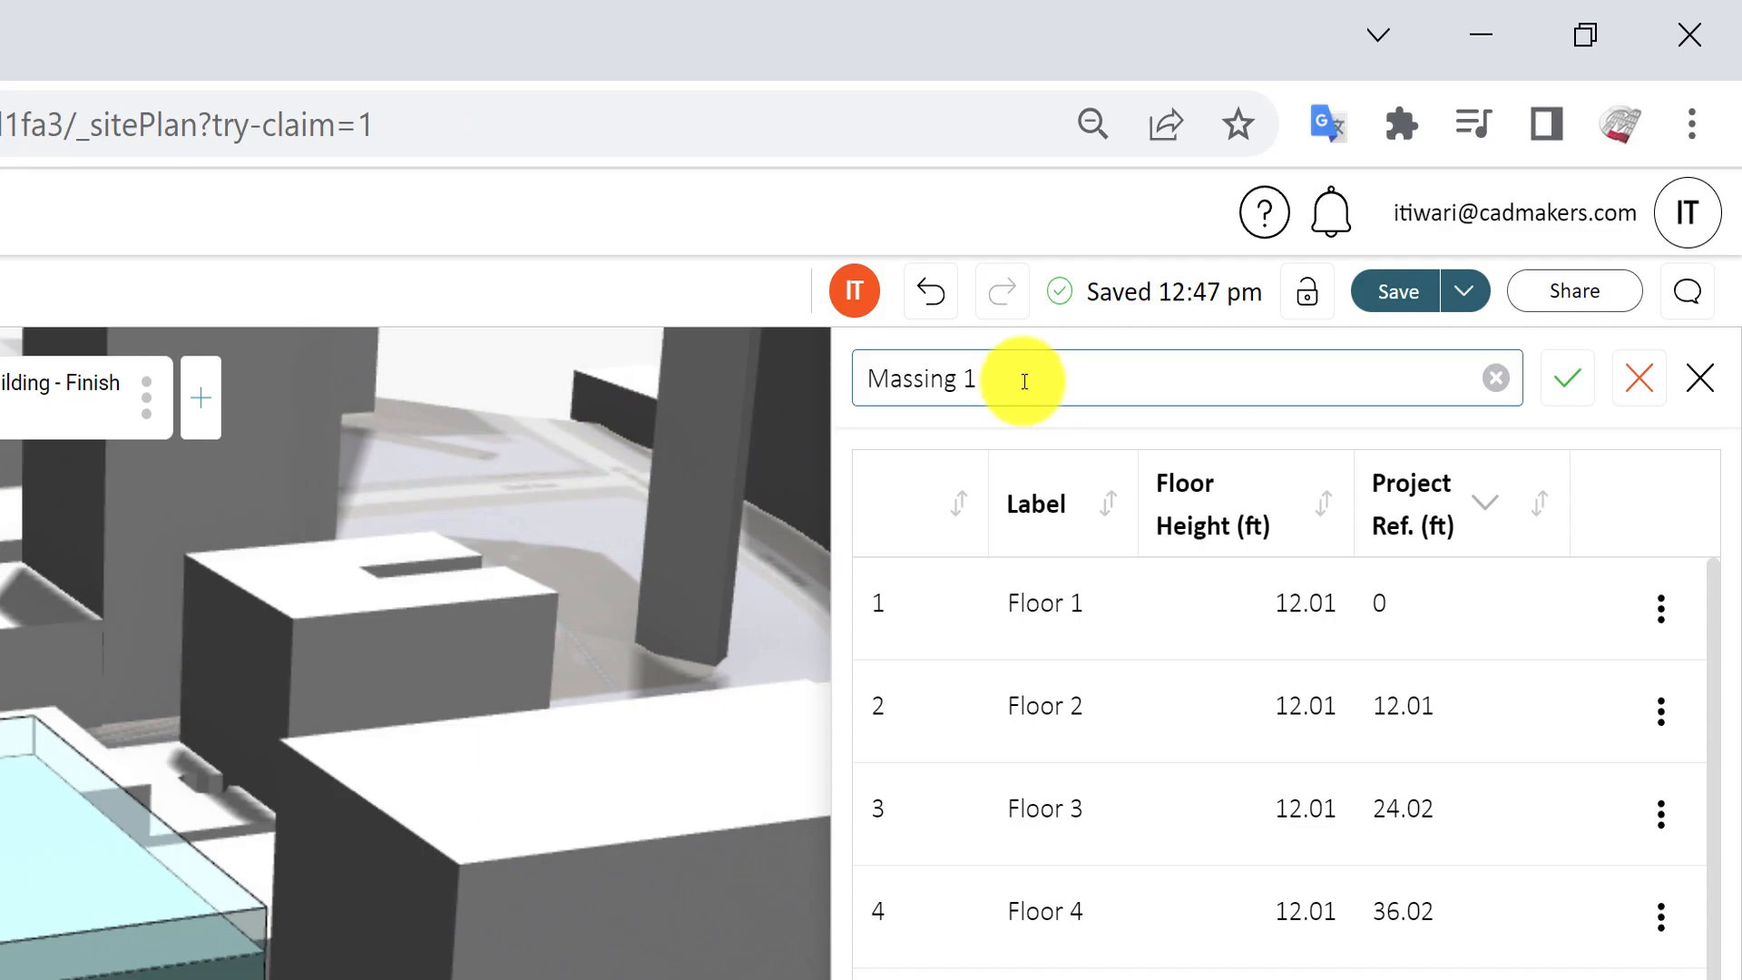
pyautogui.write('Sample')
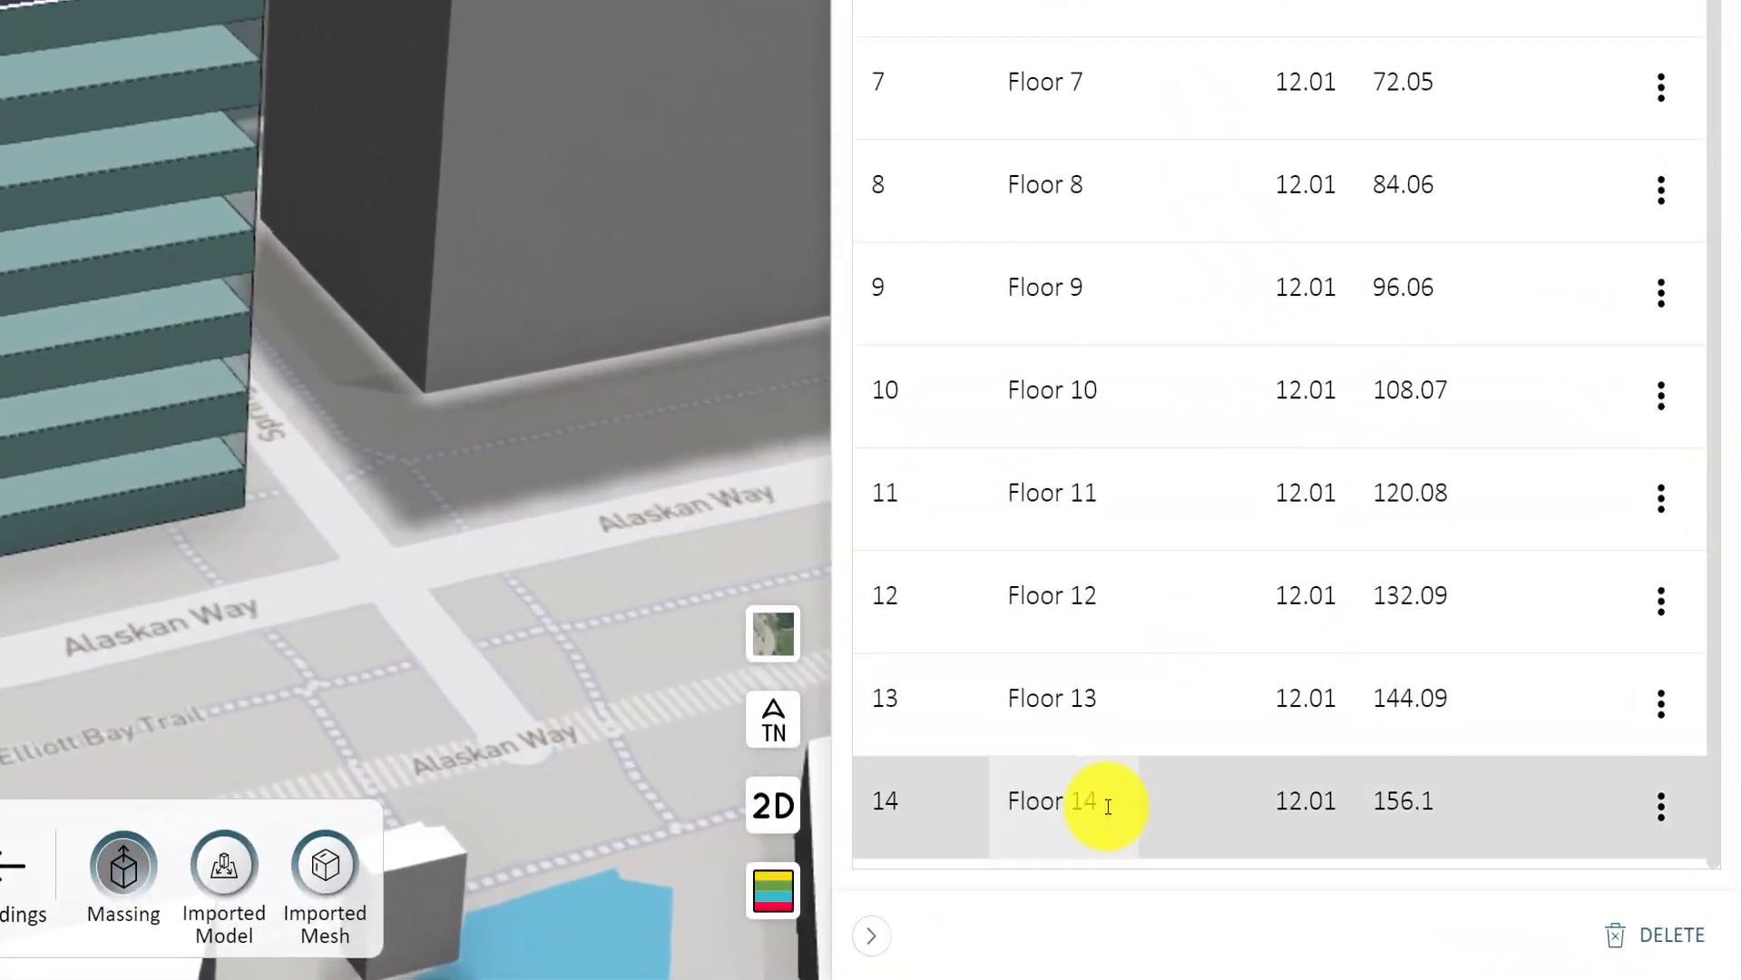
# - Change Floor 14's height from 12.01 to 25 ft
pyautogui.doubleClick(1053, 801)
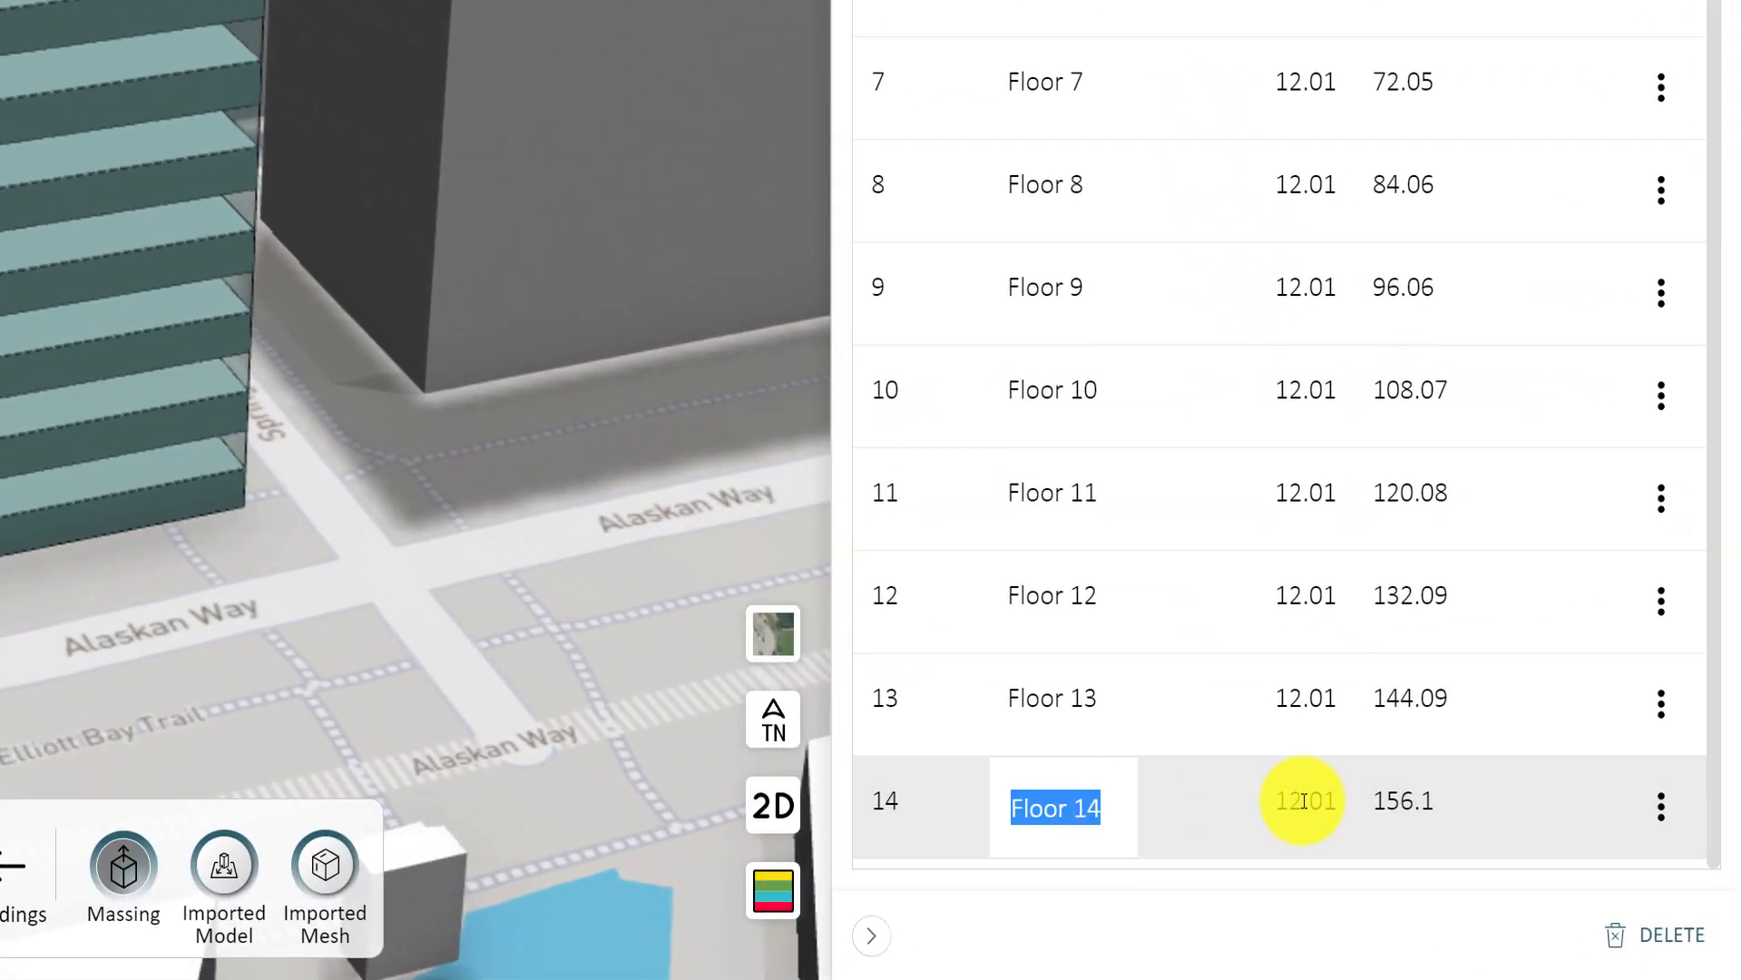
pyautogui.click(1304, 801)
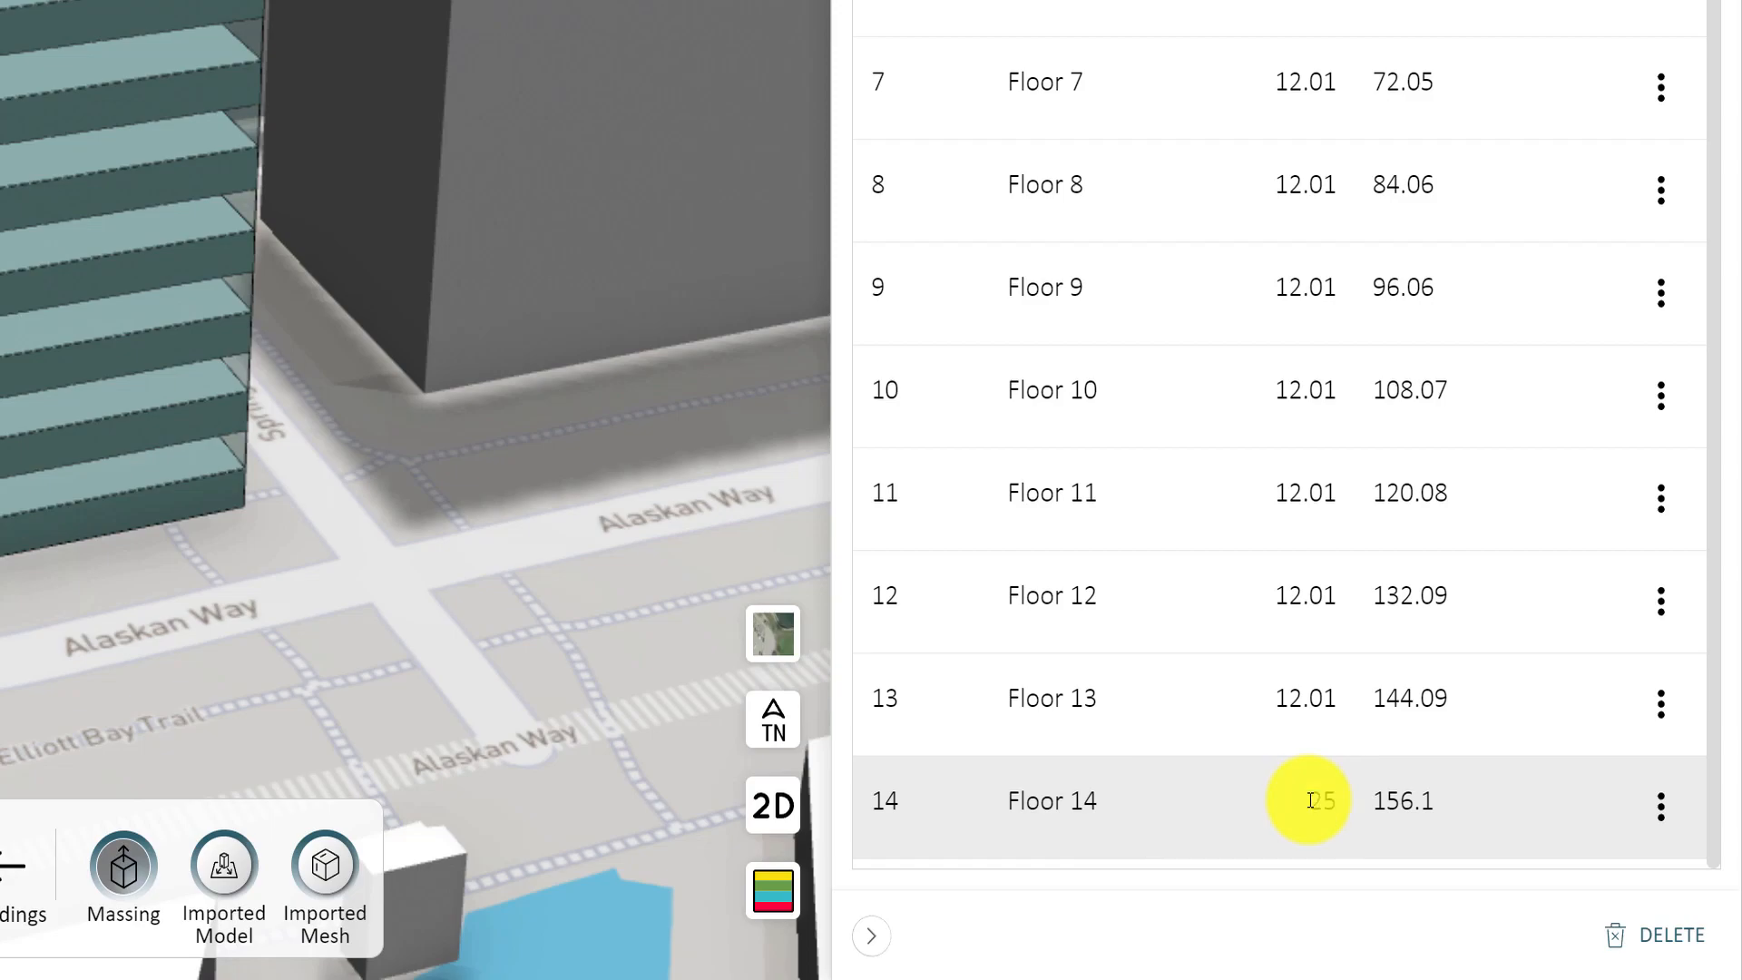
pyautogui.write('25')
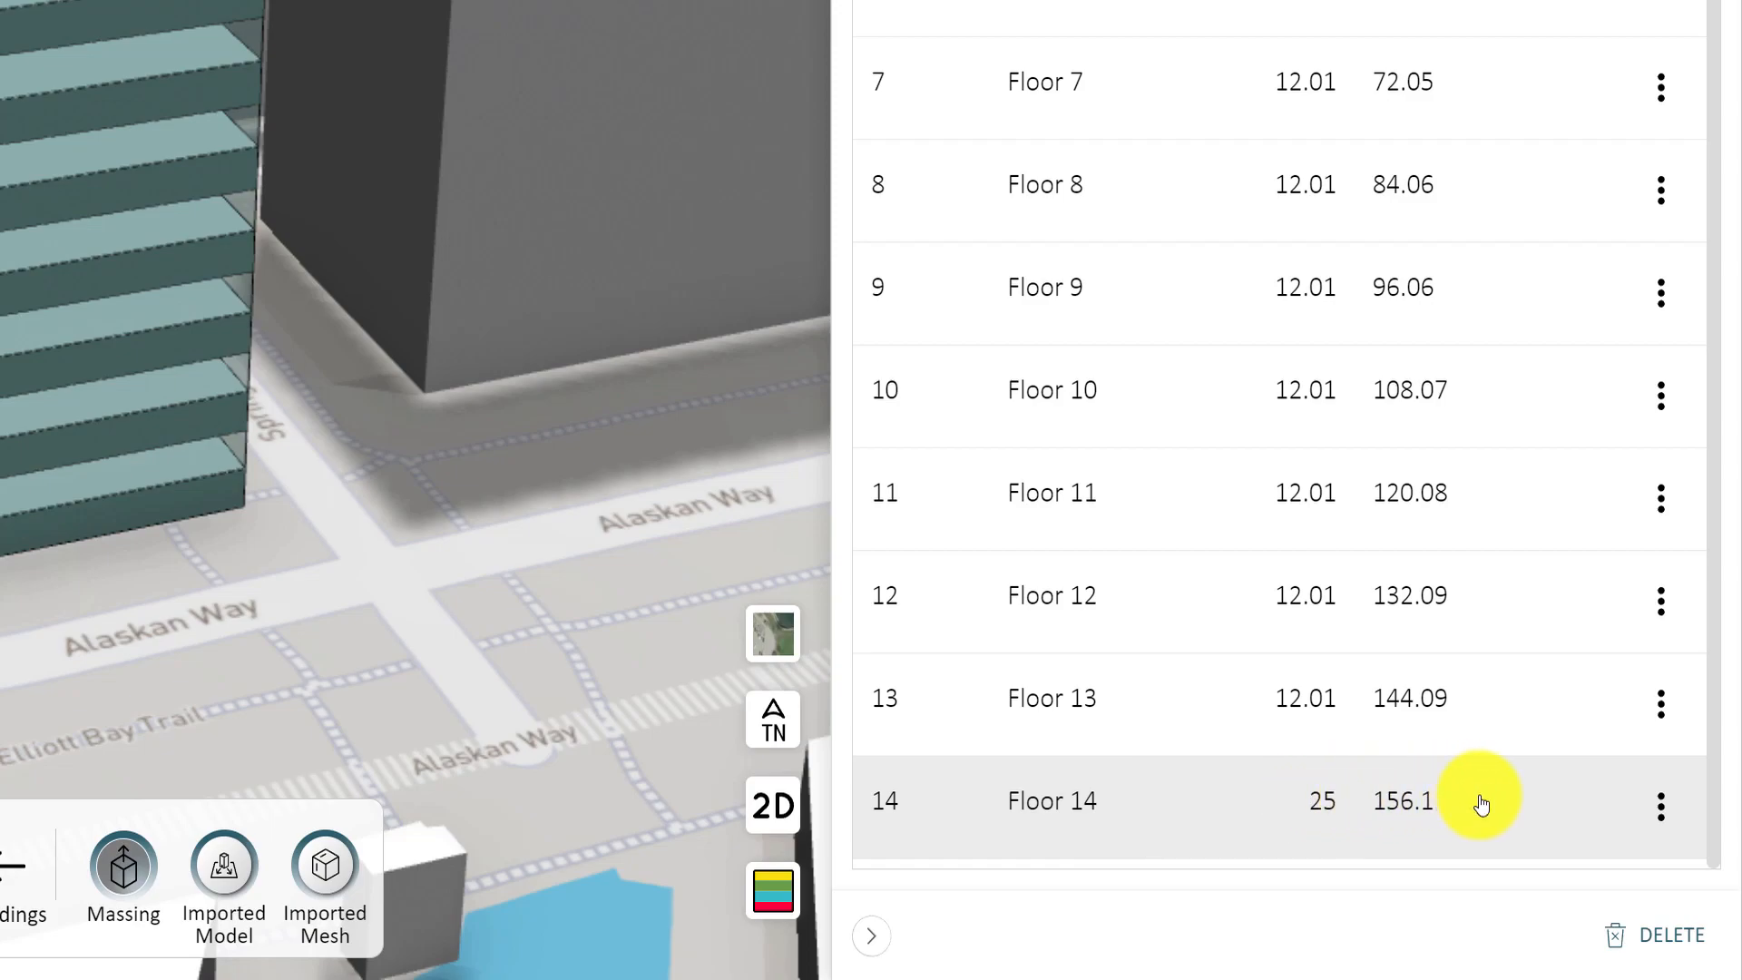
pyautogui.moveTo(1659, 805)
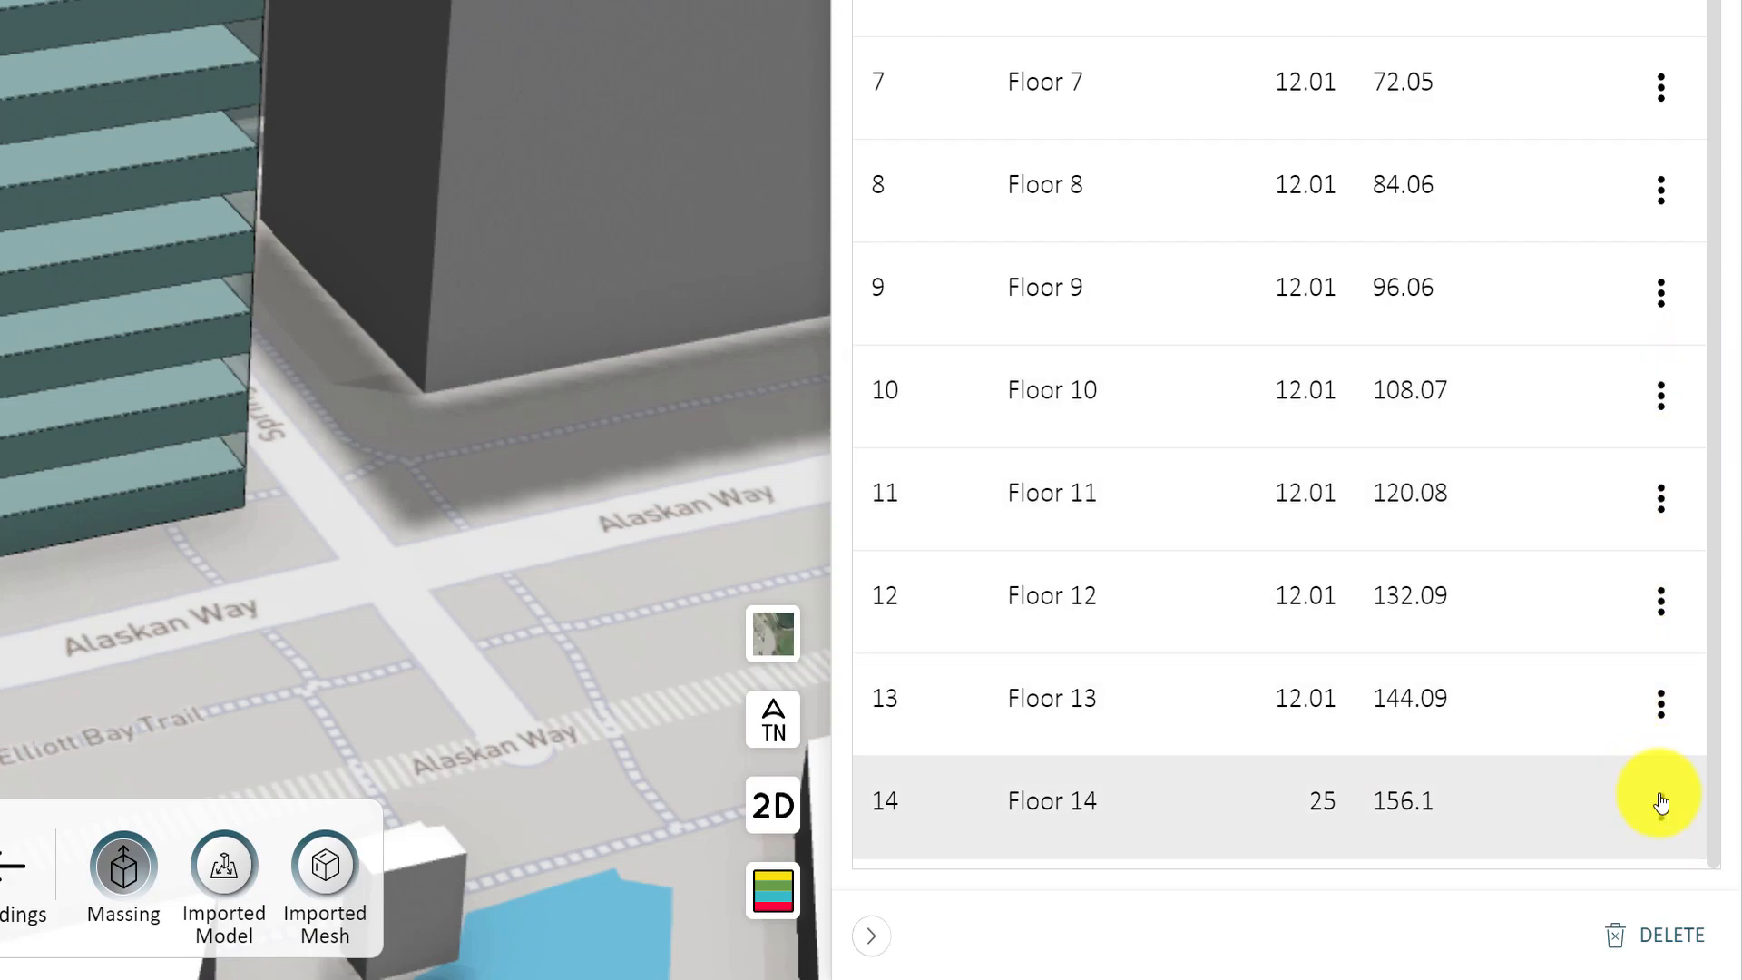
# - Edit Floor 14's perimeter only, notching its front edge into a jagged outline
pyautogui.click(1660, 806)
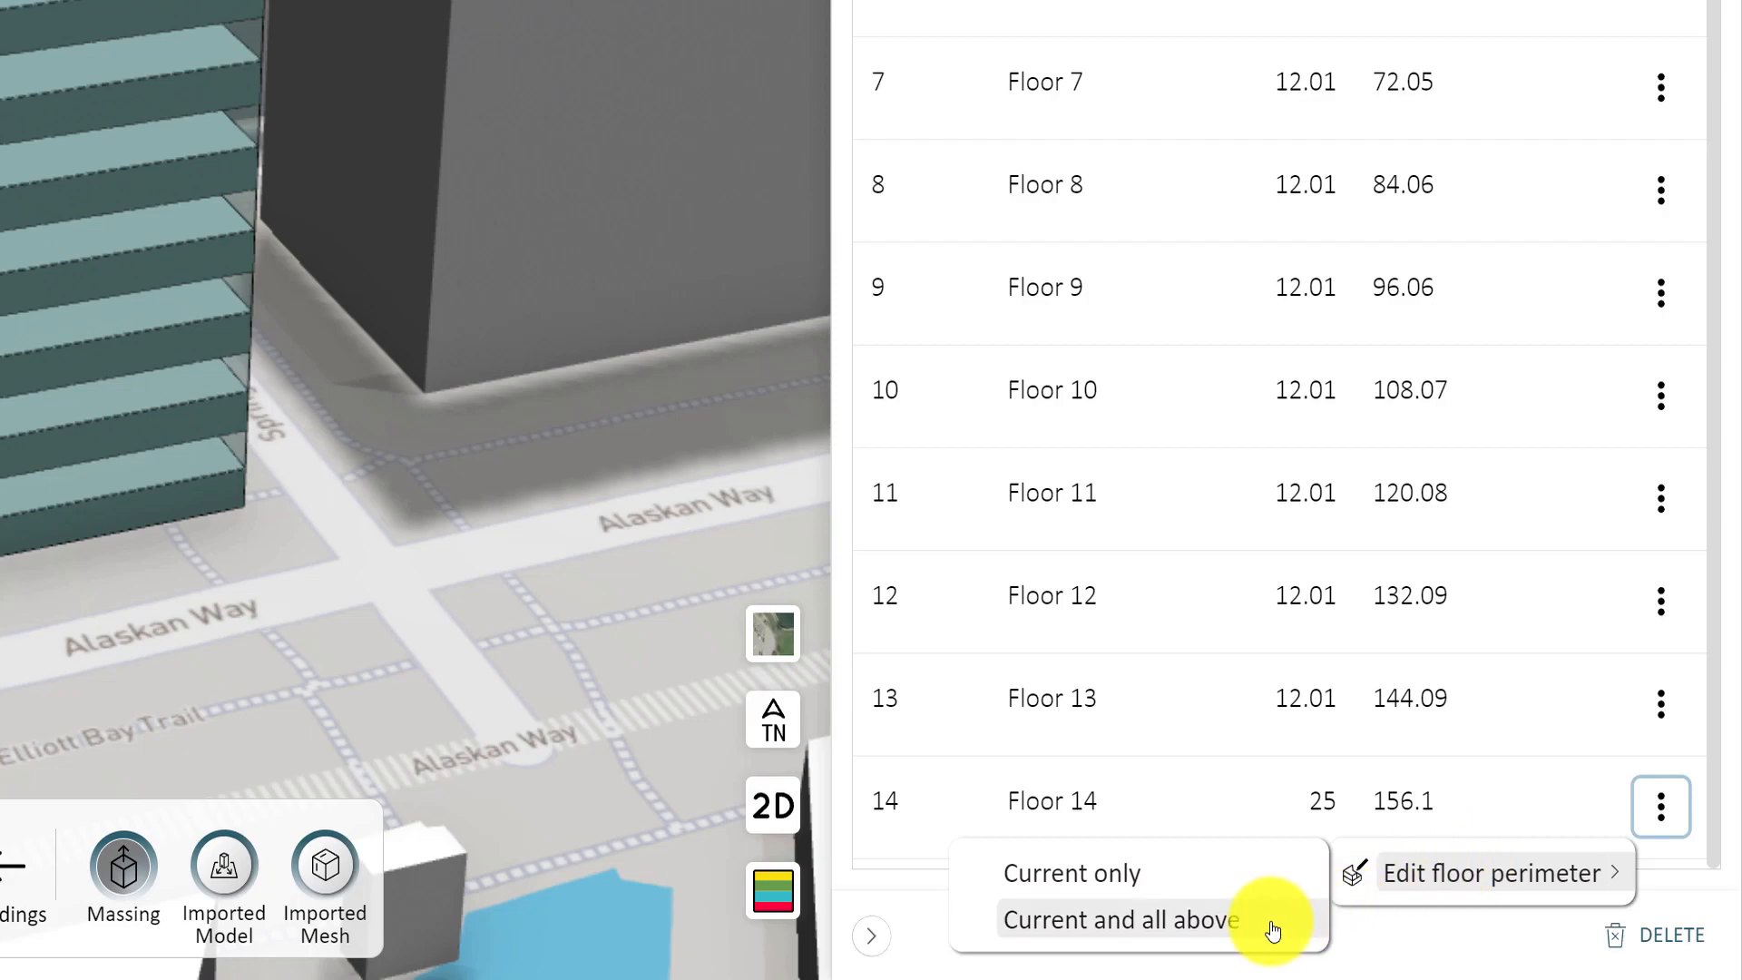
pyautogui.moveTo(1276, 879)
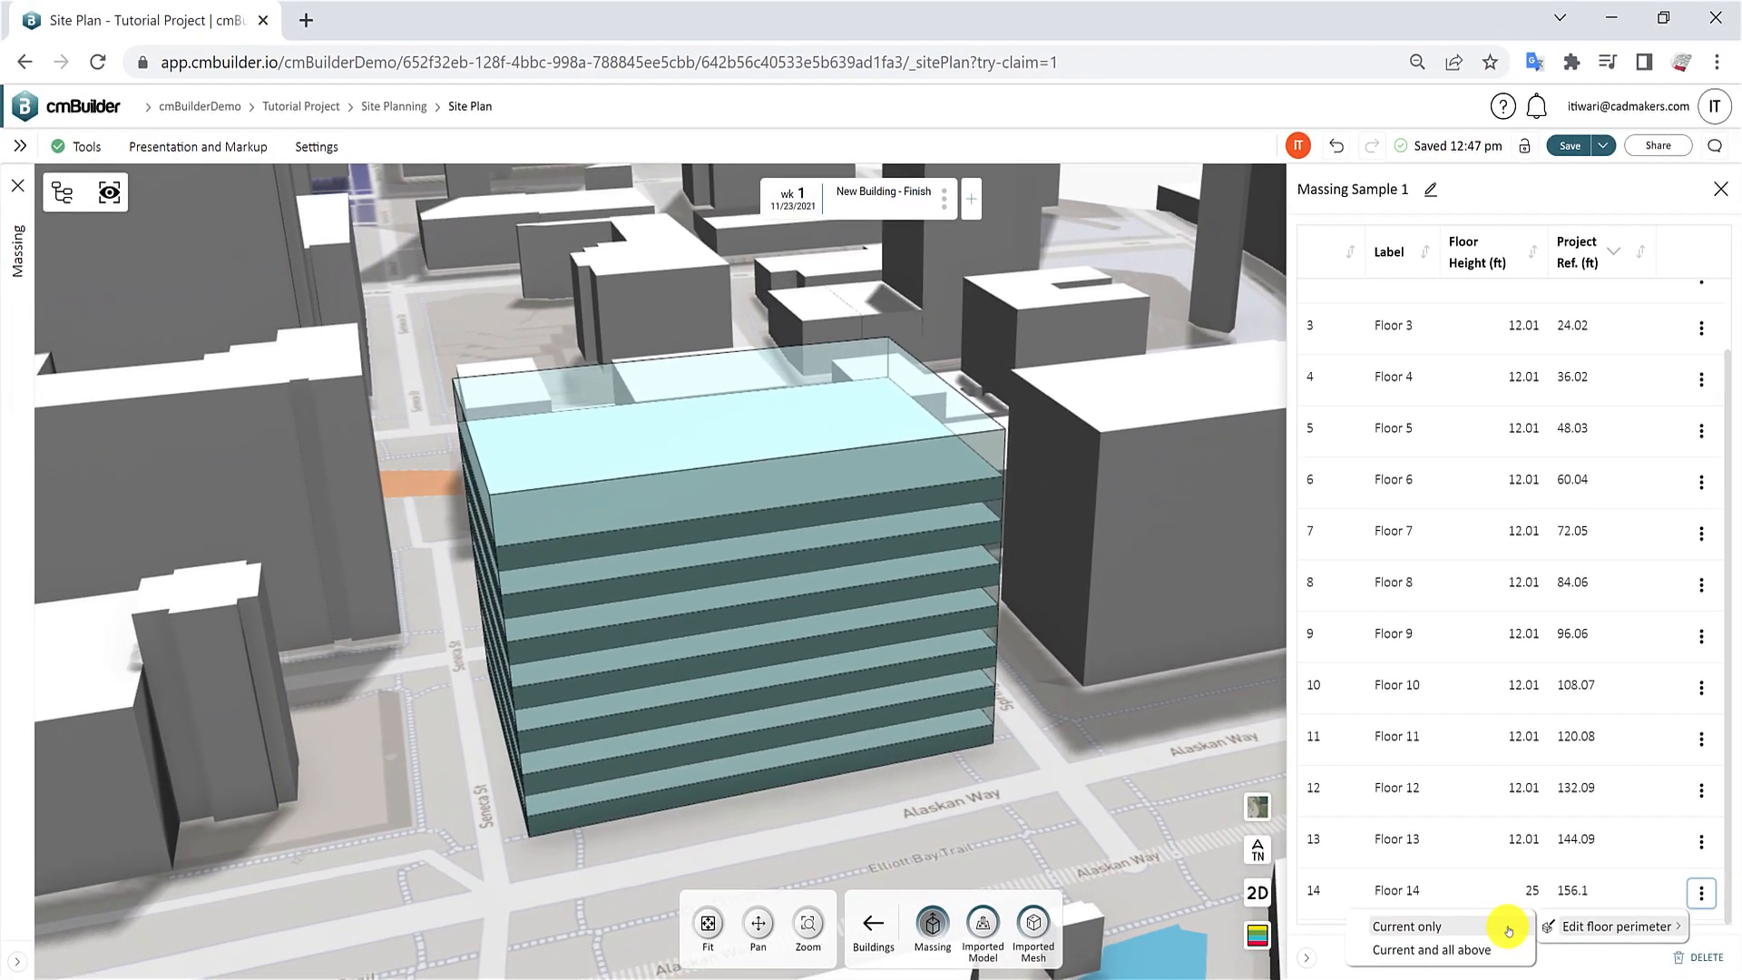
pyautogui.click(1613, 925)
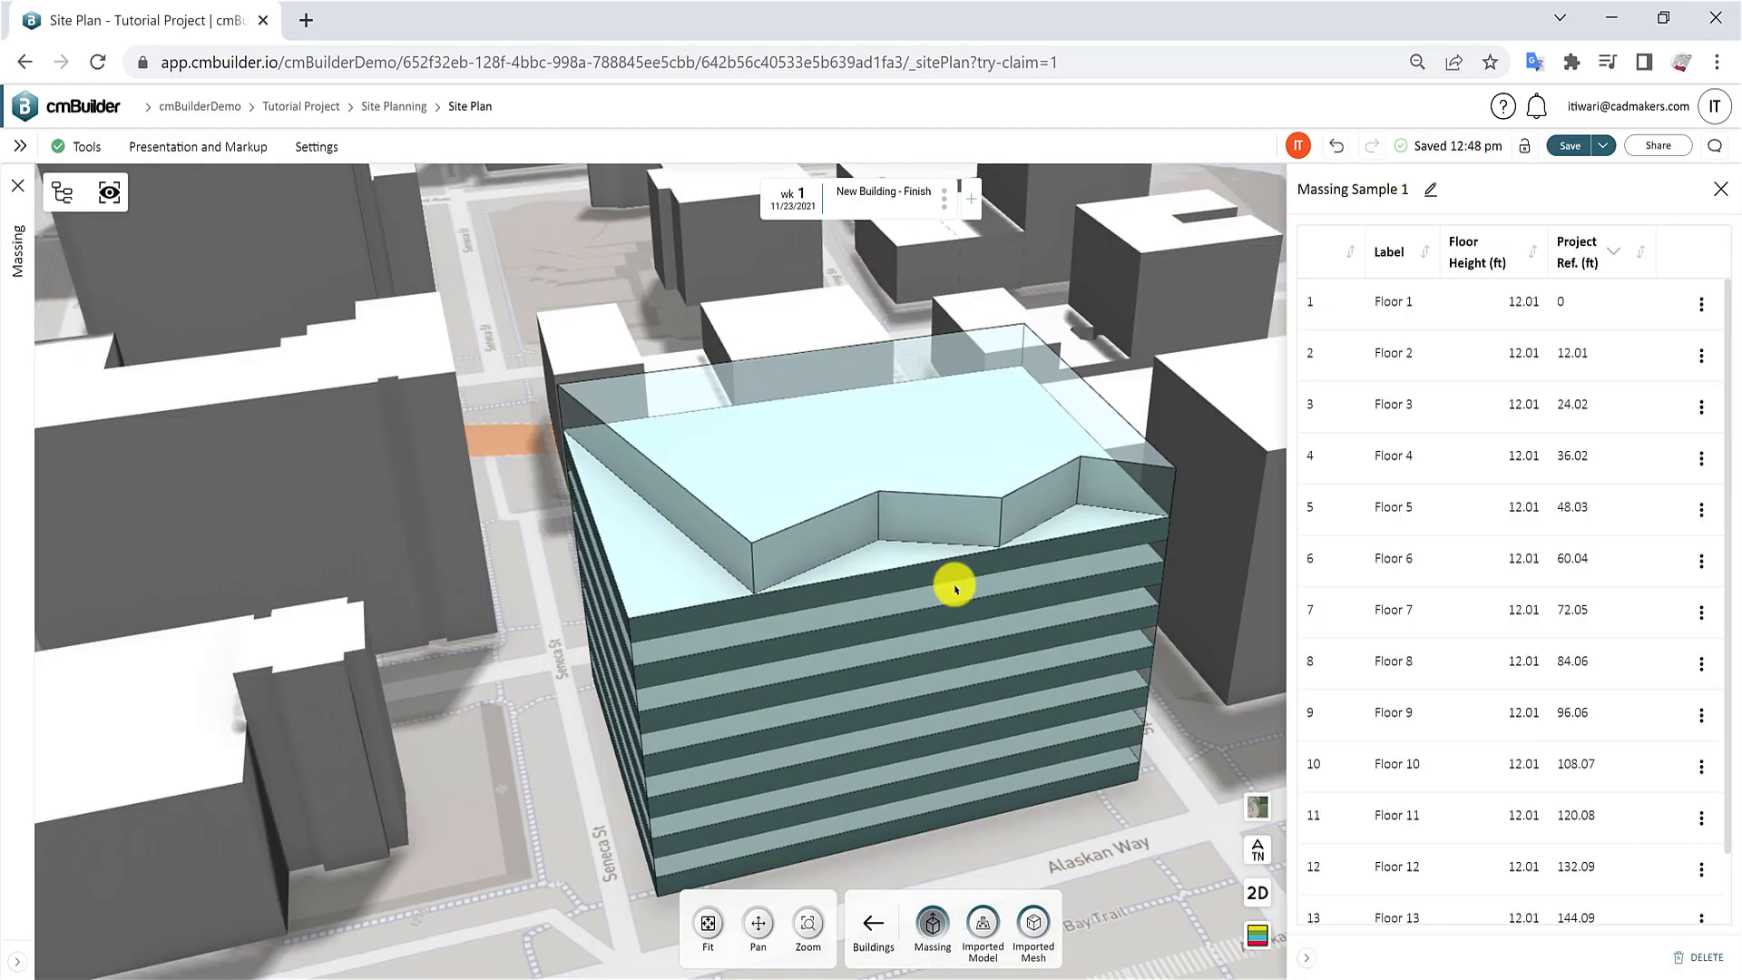
# - Select Floor 12 in the model and close the floor table
pyautogui.click(953, 587)
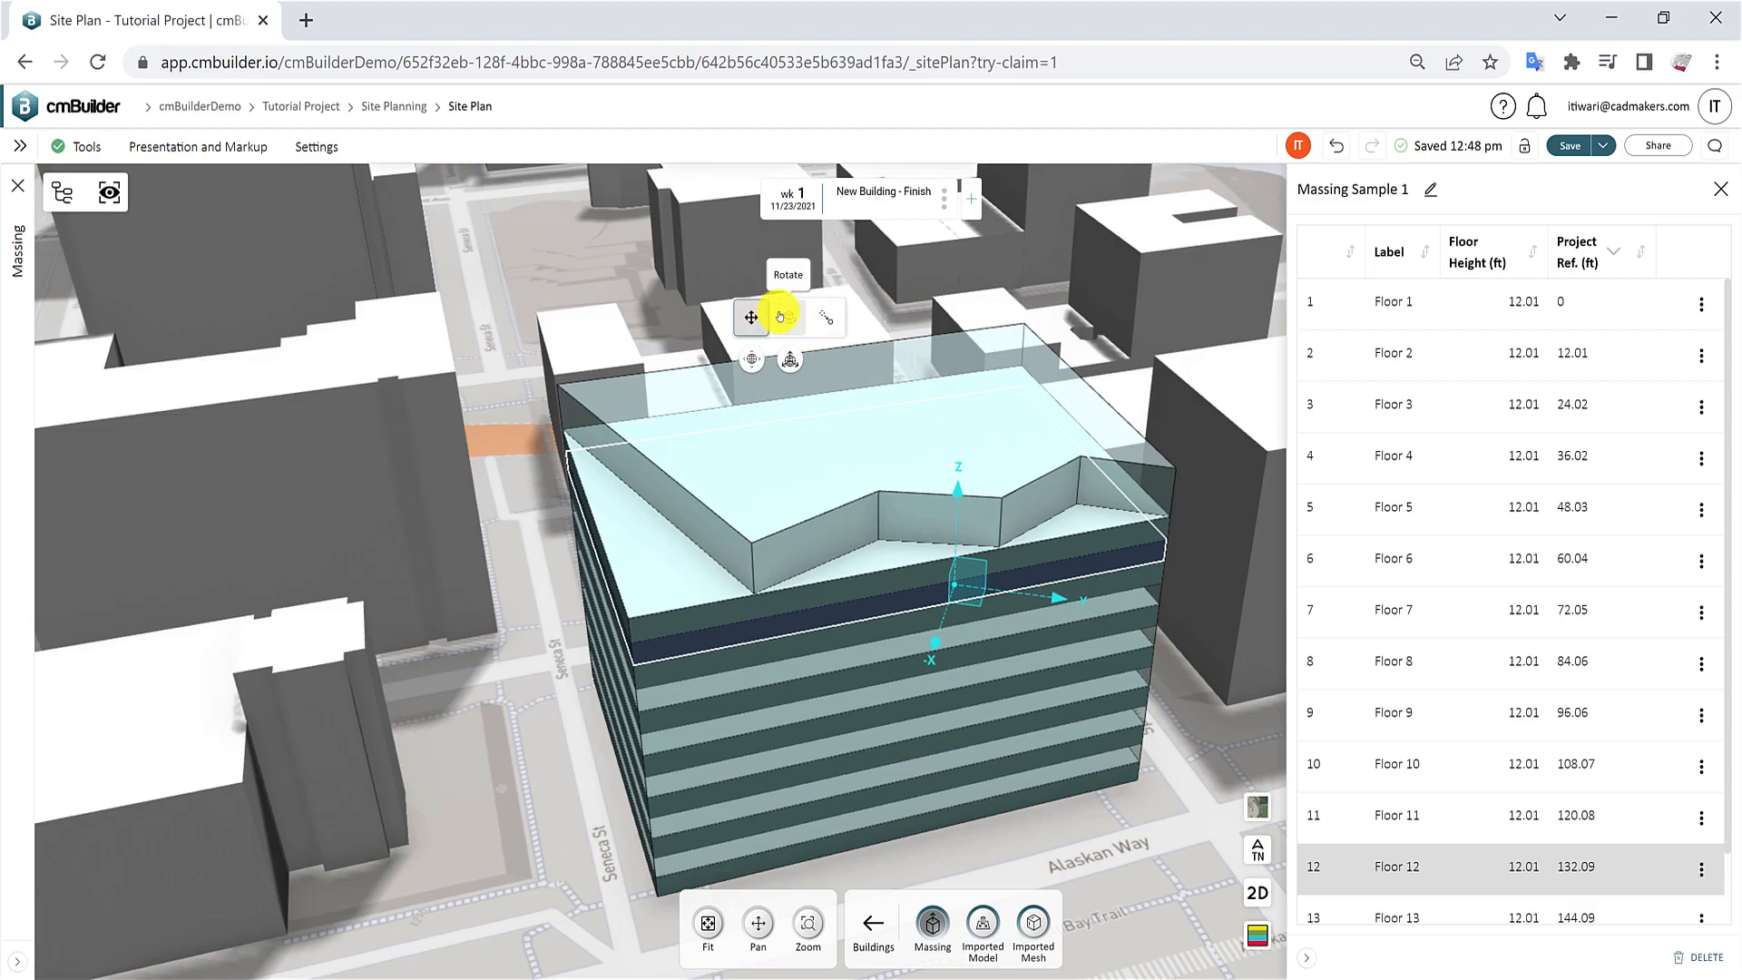
pyautogui.click(827, 318)
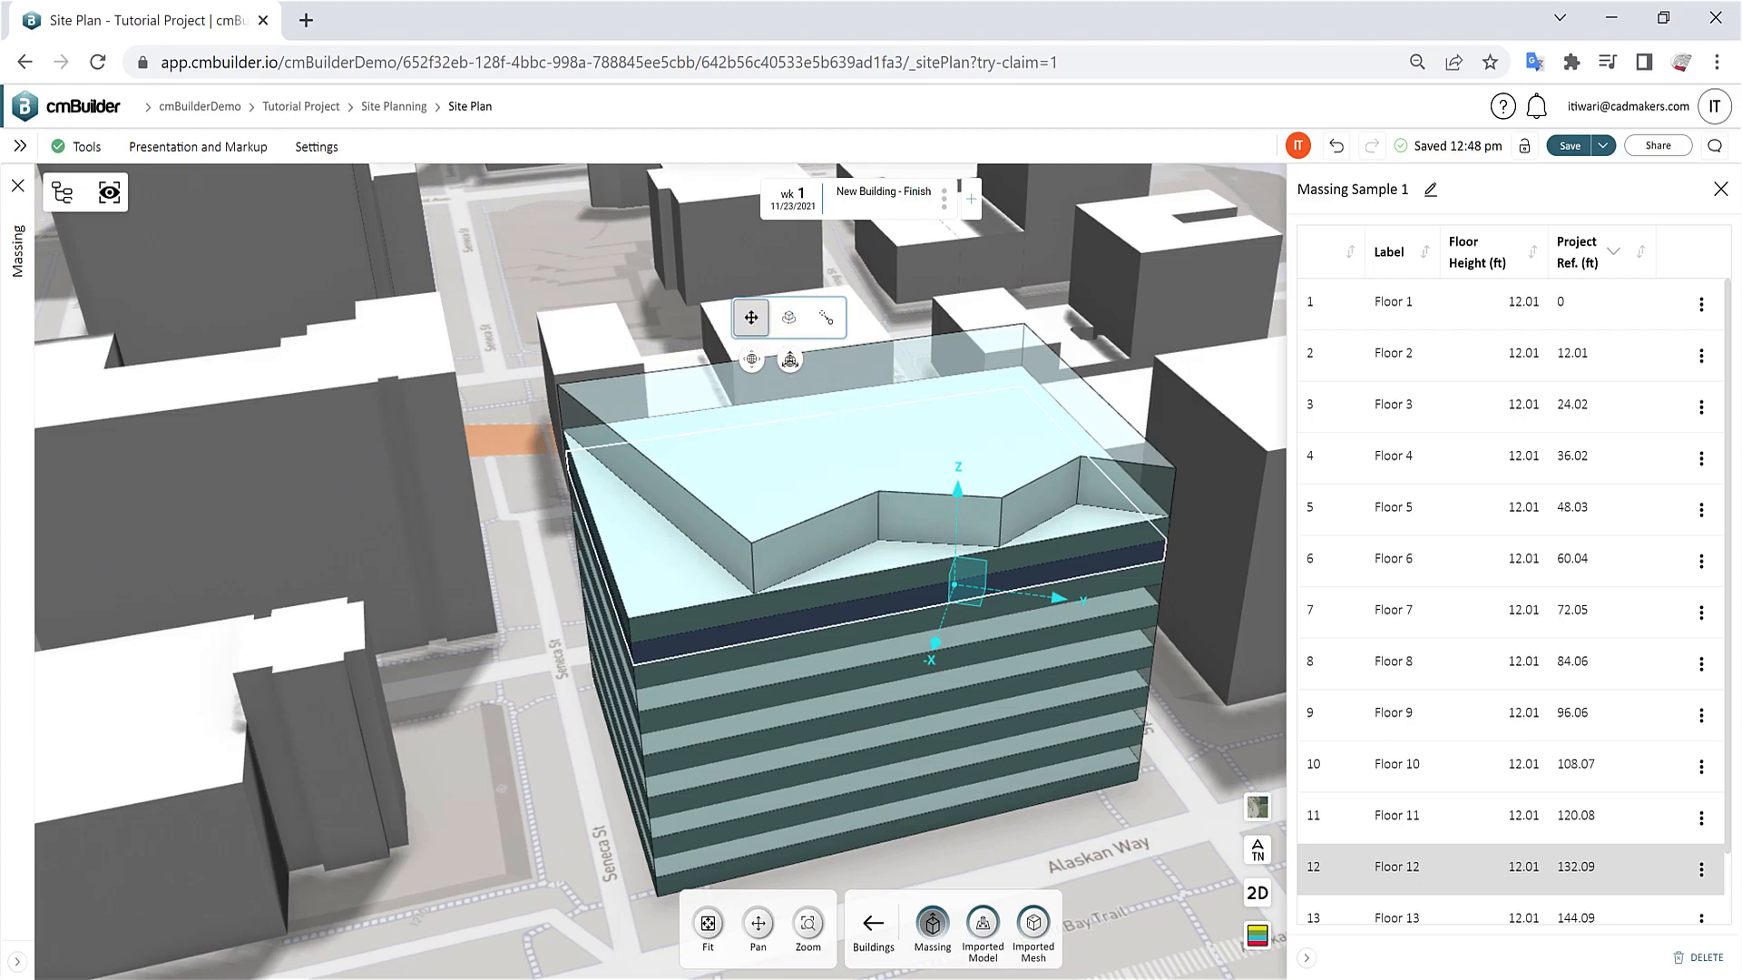
pyautogui.moveTo(1694, 217)
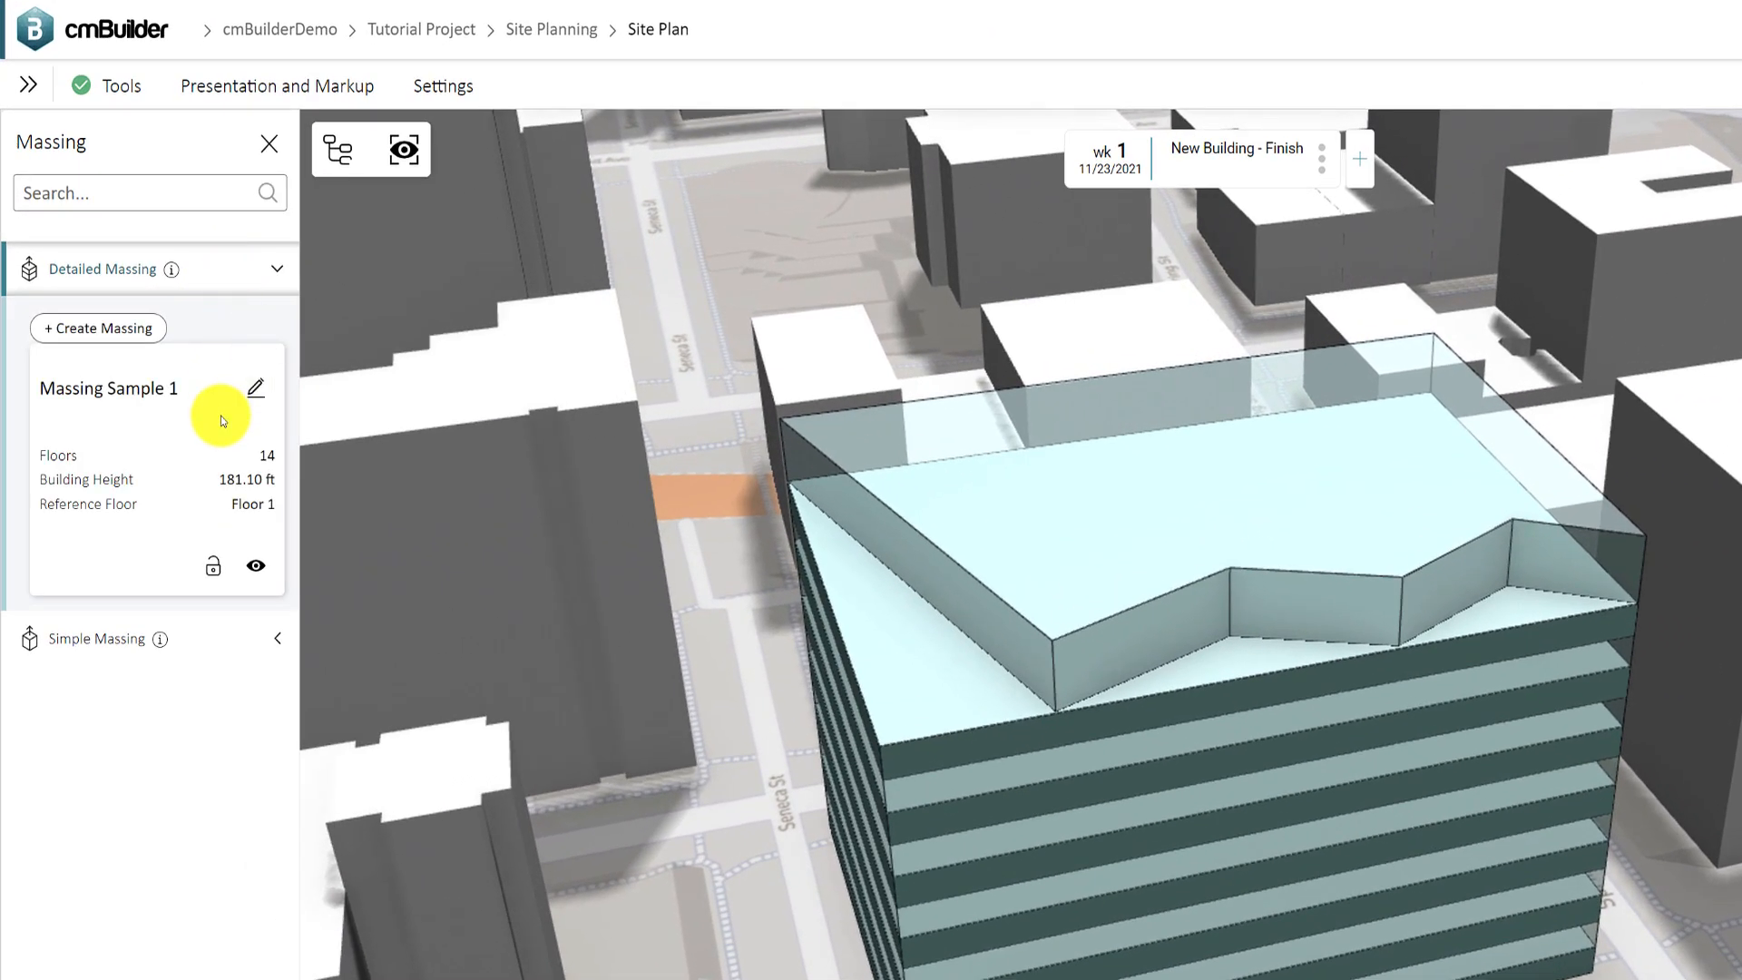
# - Expand Massing Sample 1 in the Site Planning tree, then close the tree and Massing panel
pyautogui.click(337, 149)
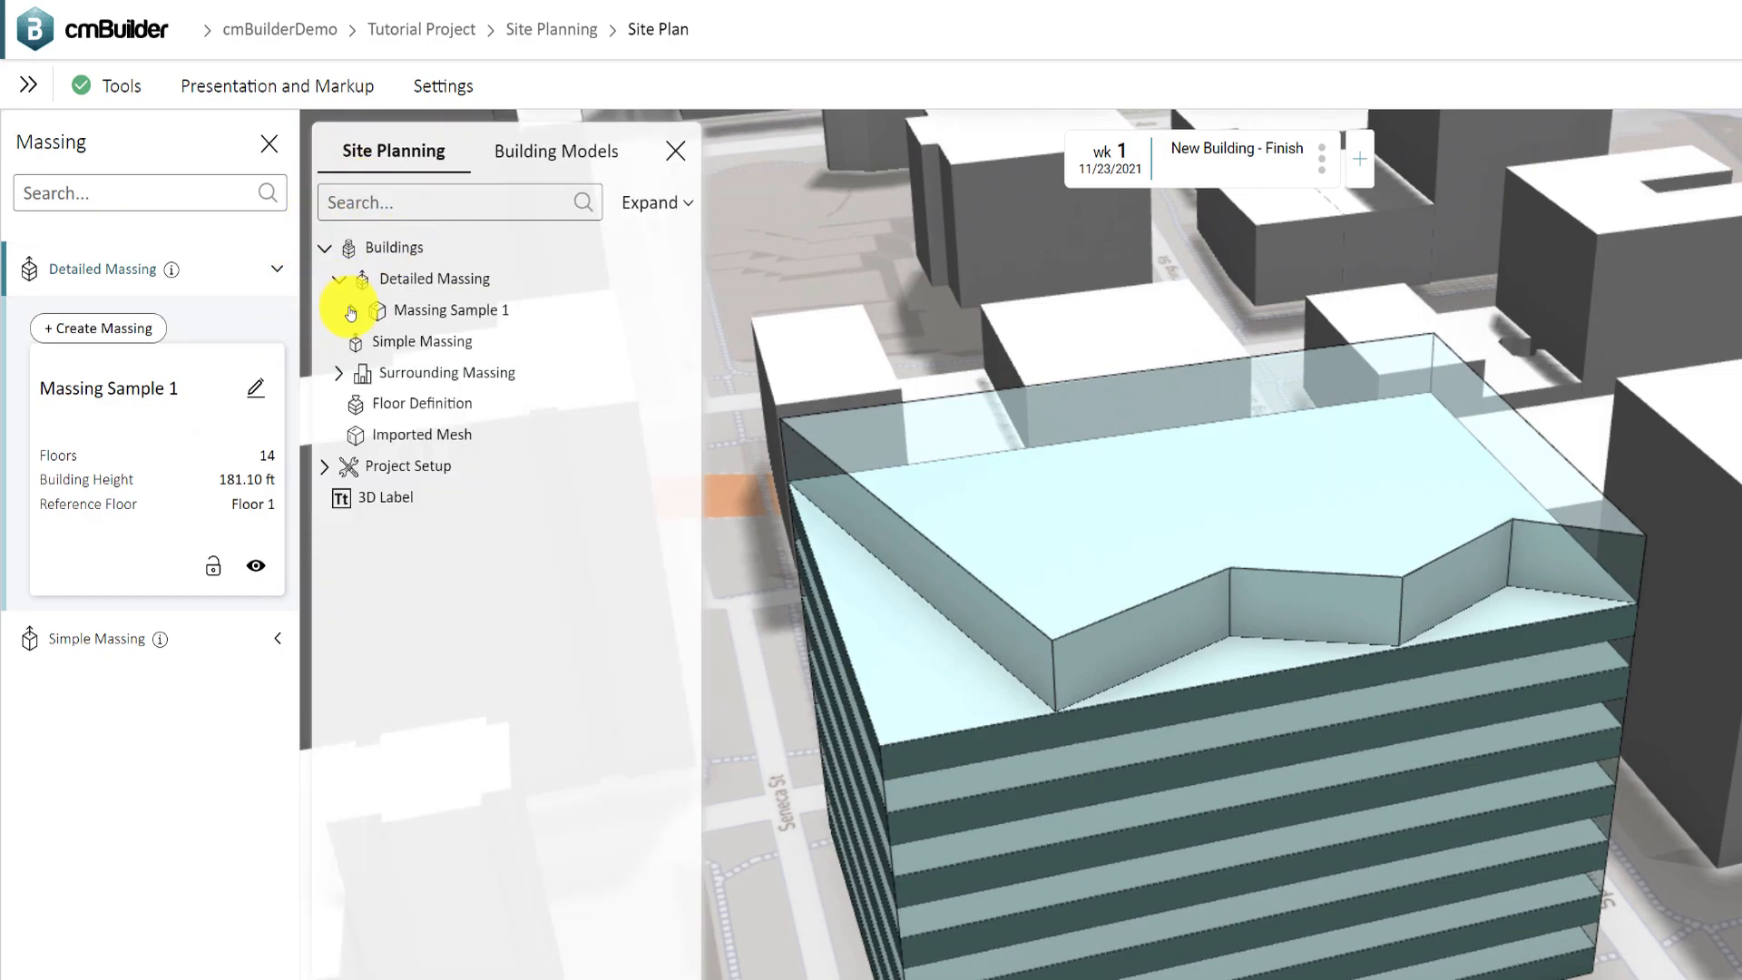
pyautogui.click(348, 310)
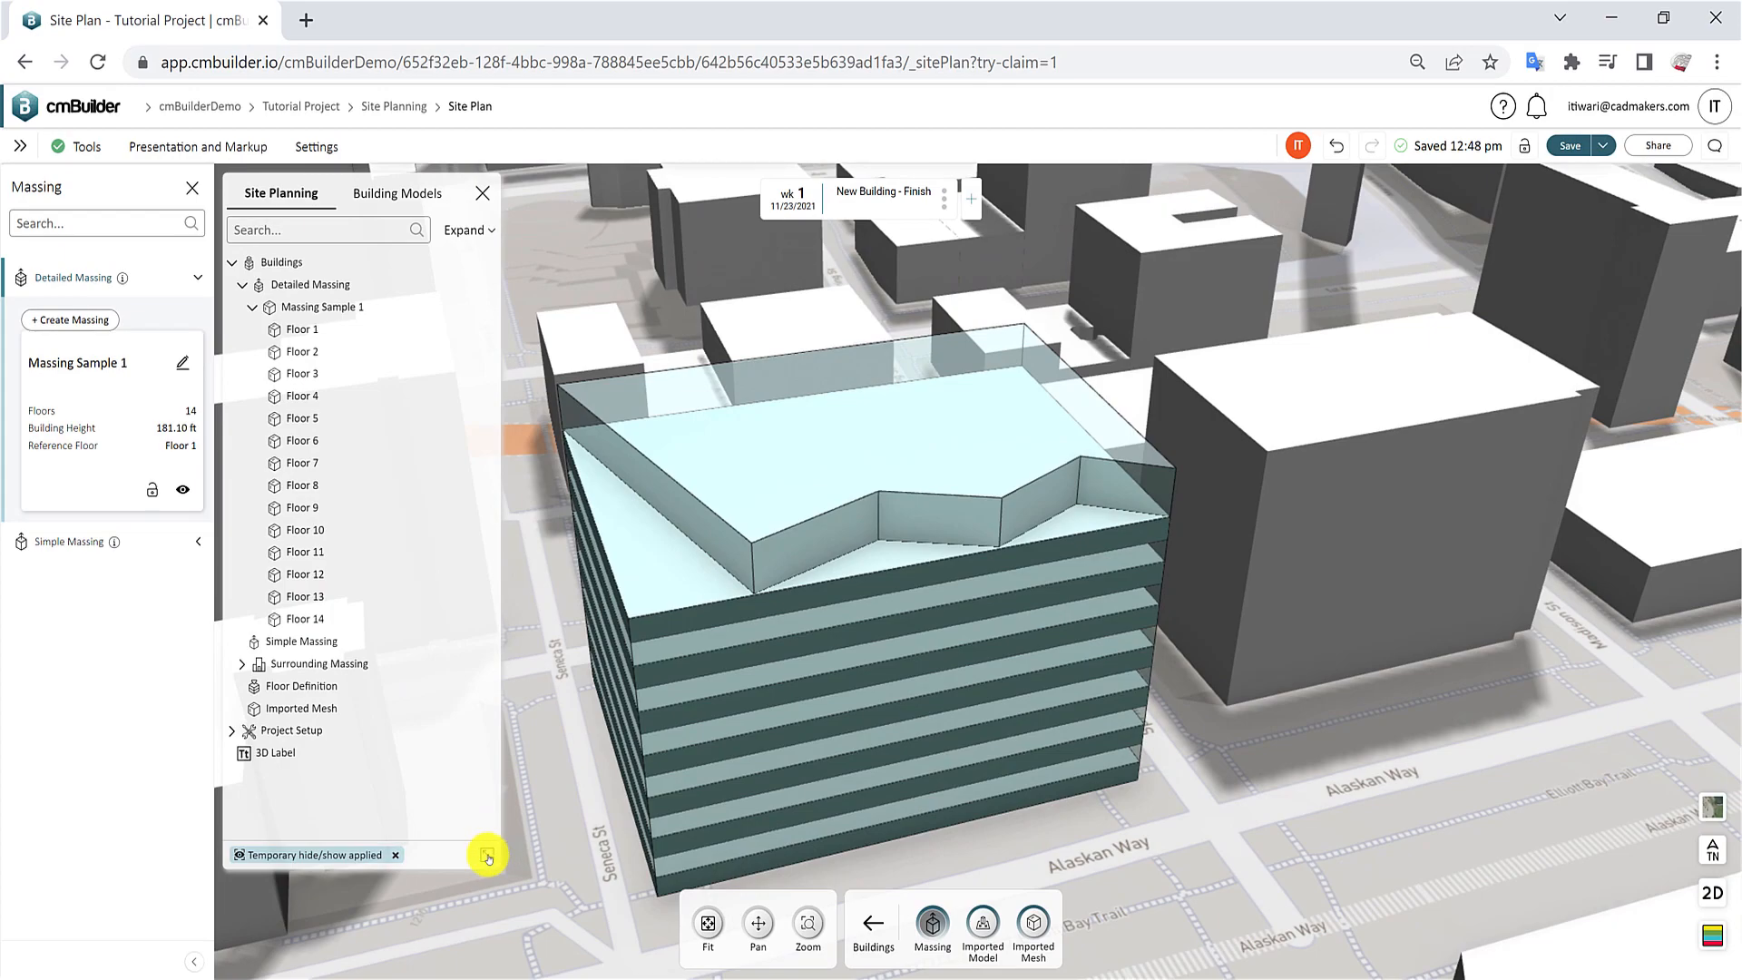
pyautogui.click(482, 192)
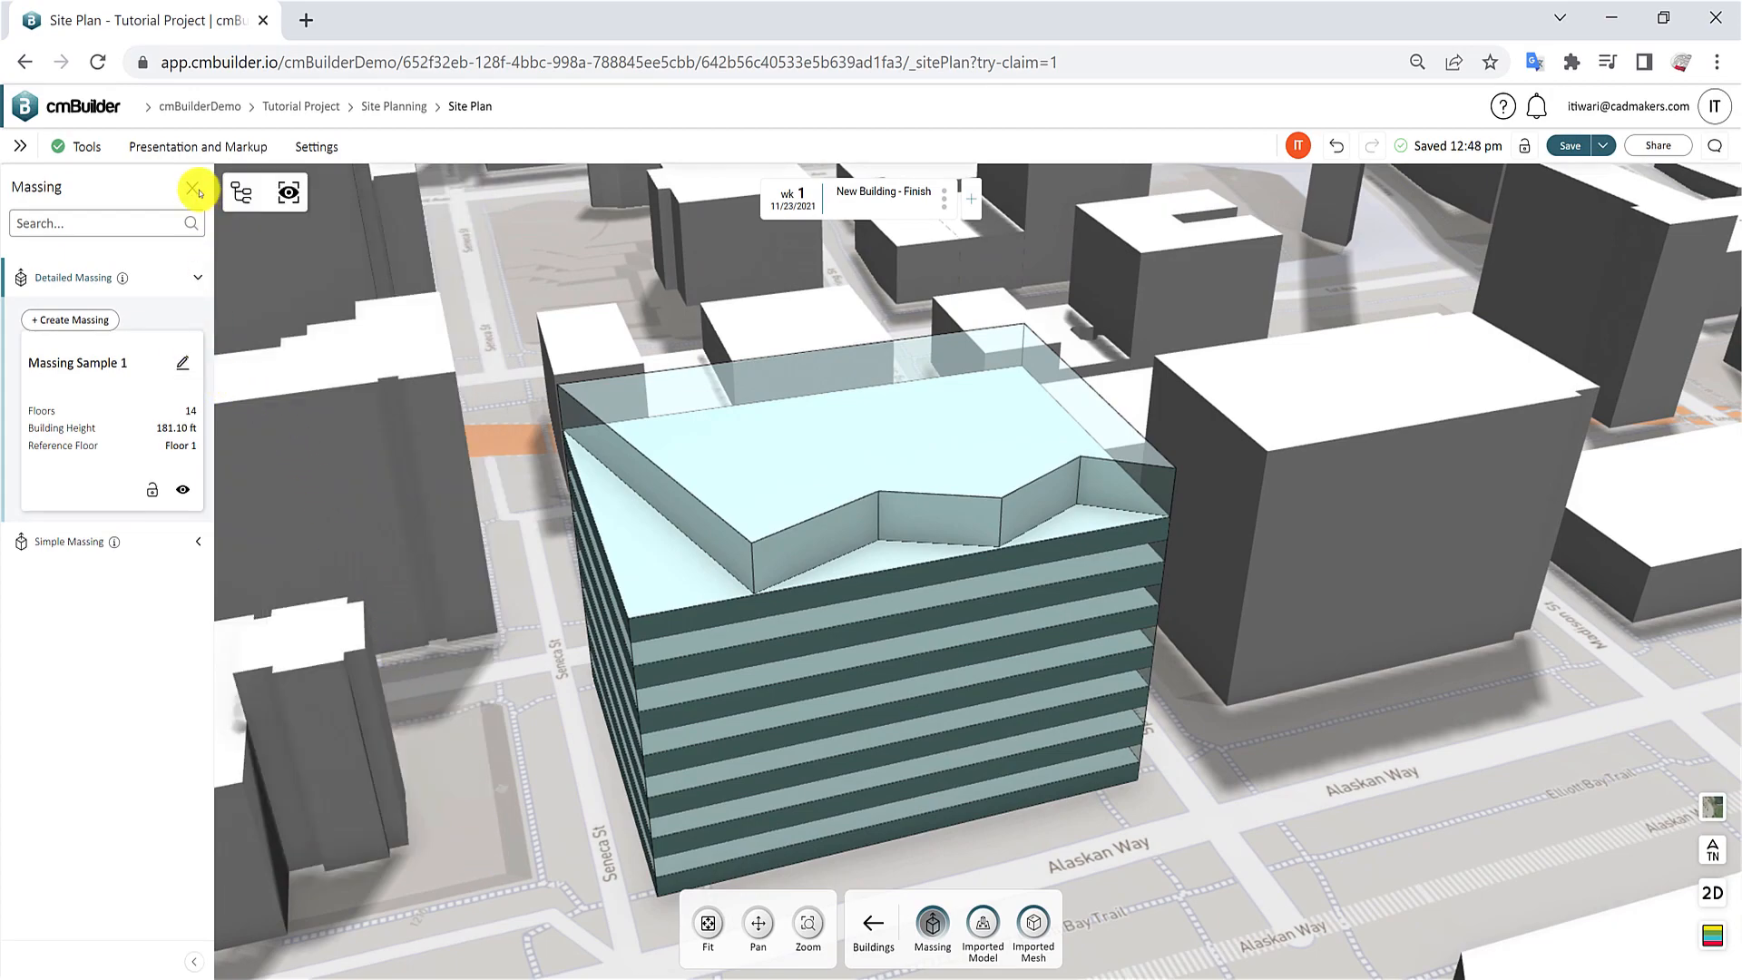
pyautogui.click(196, 188)
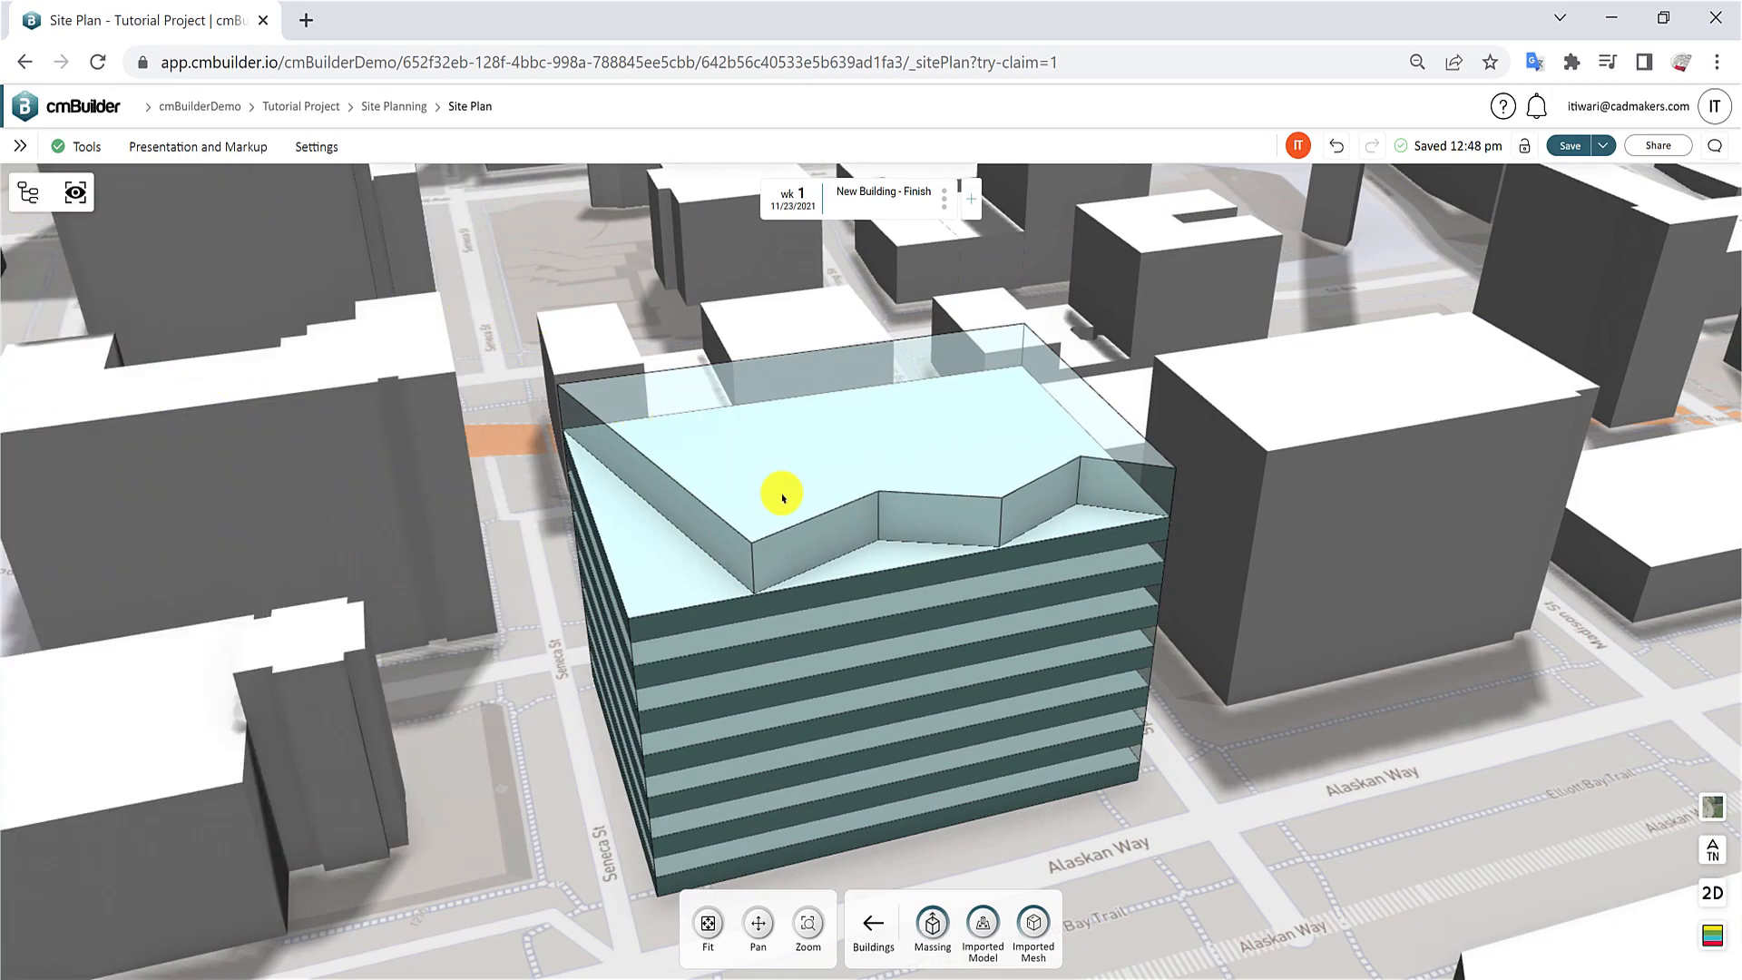
pyautogui.rightClick(781, 494)
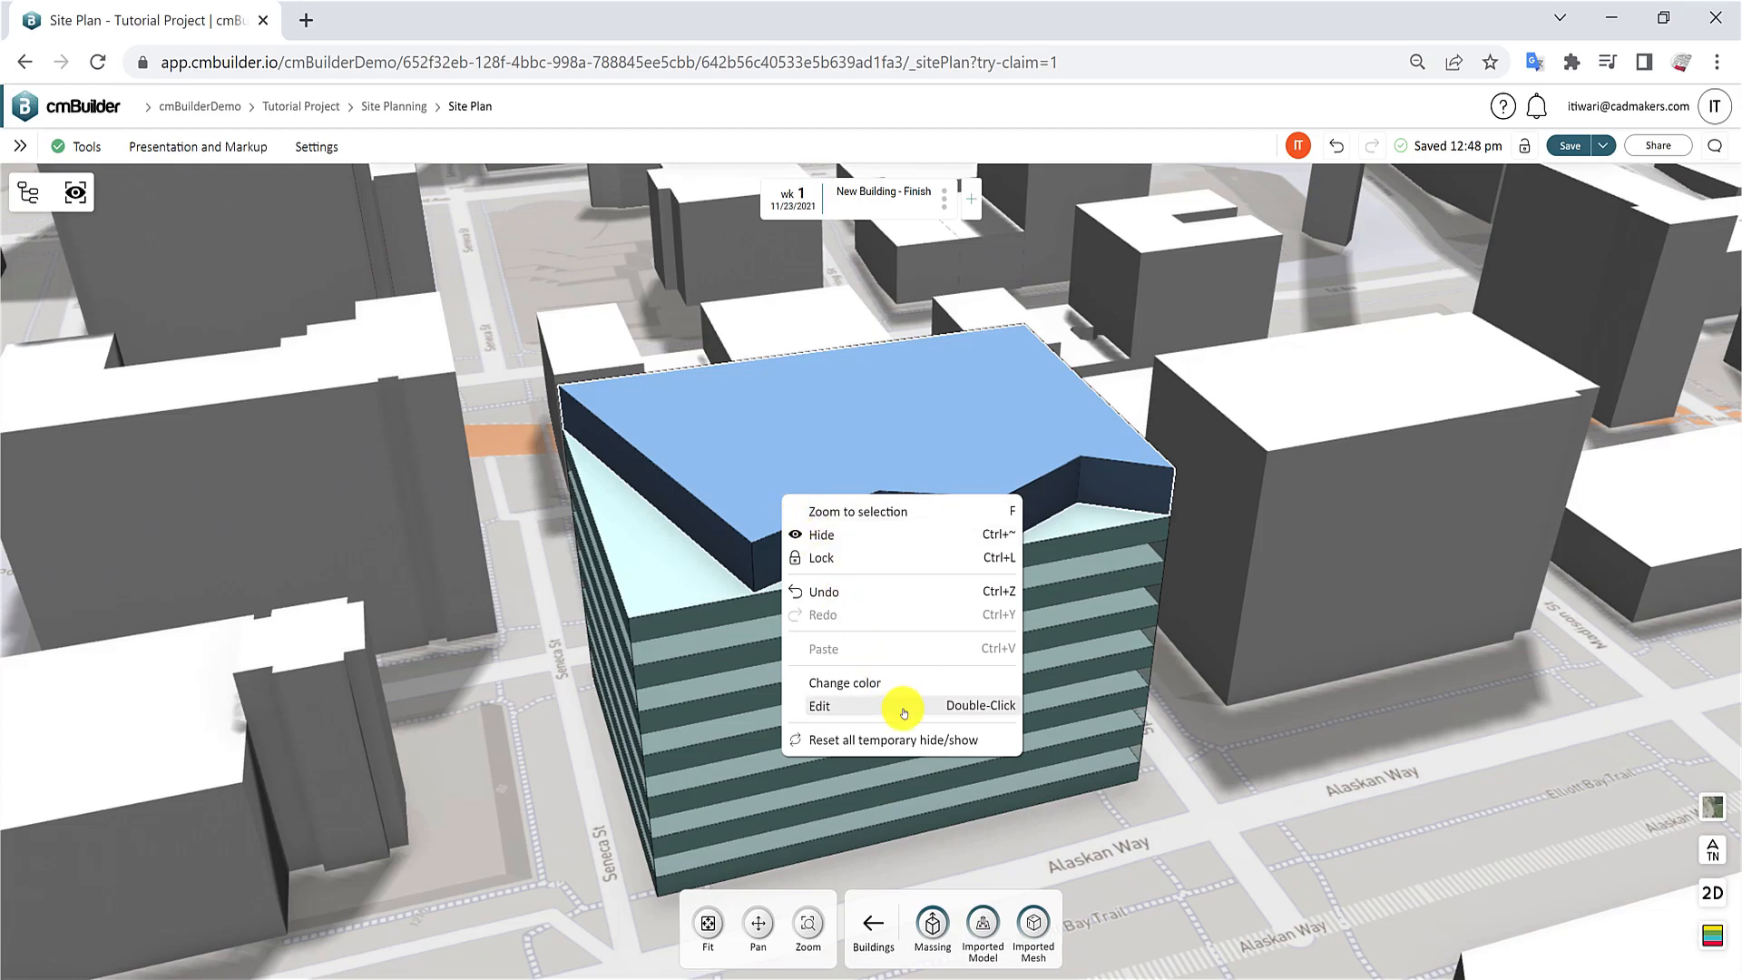
pyautogui.click(820, 706)
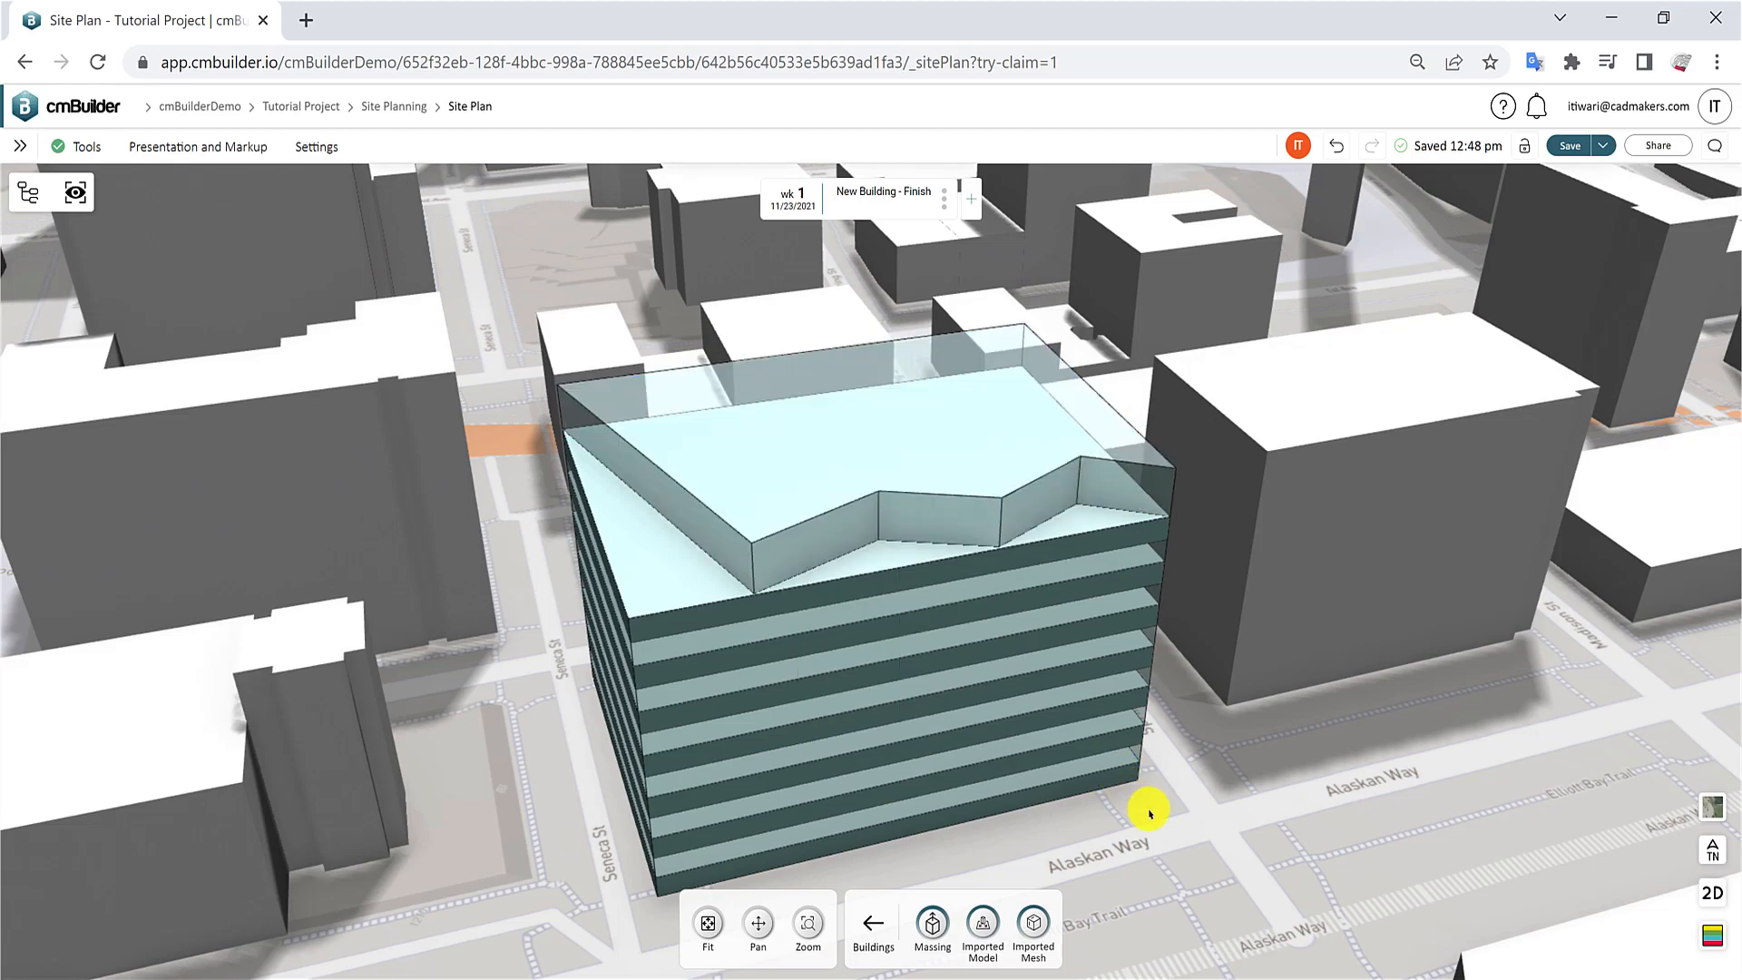
pyautogui.moveTo(927, 617)
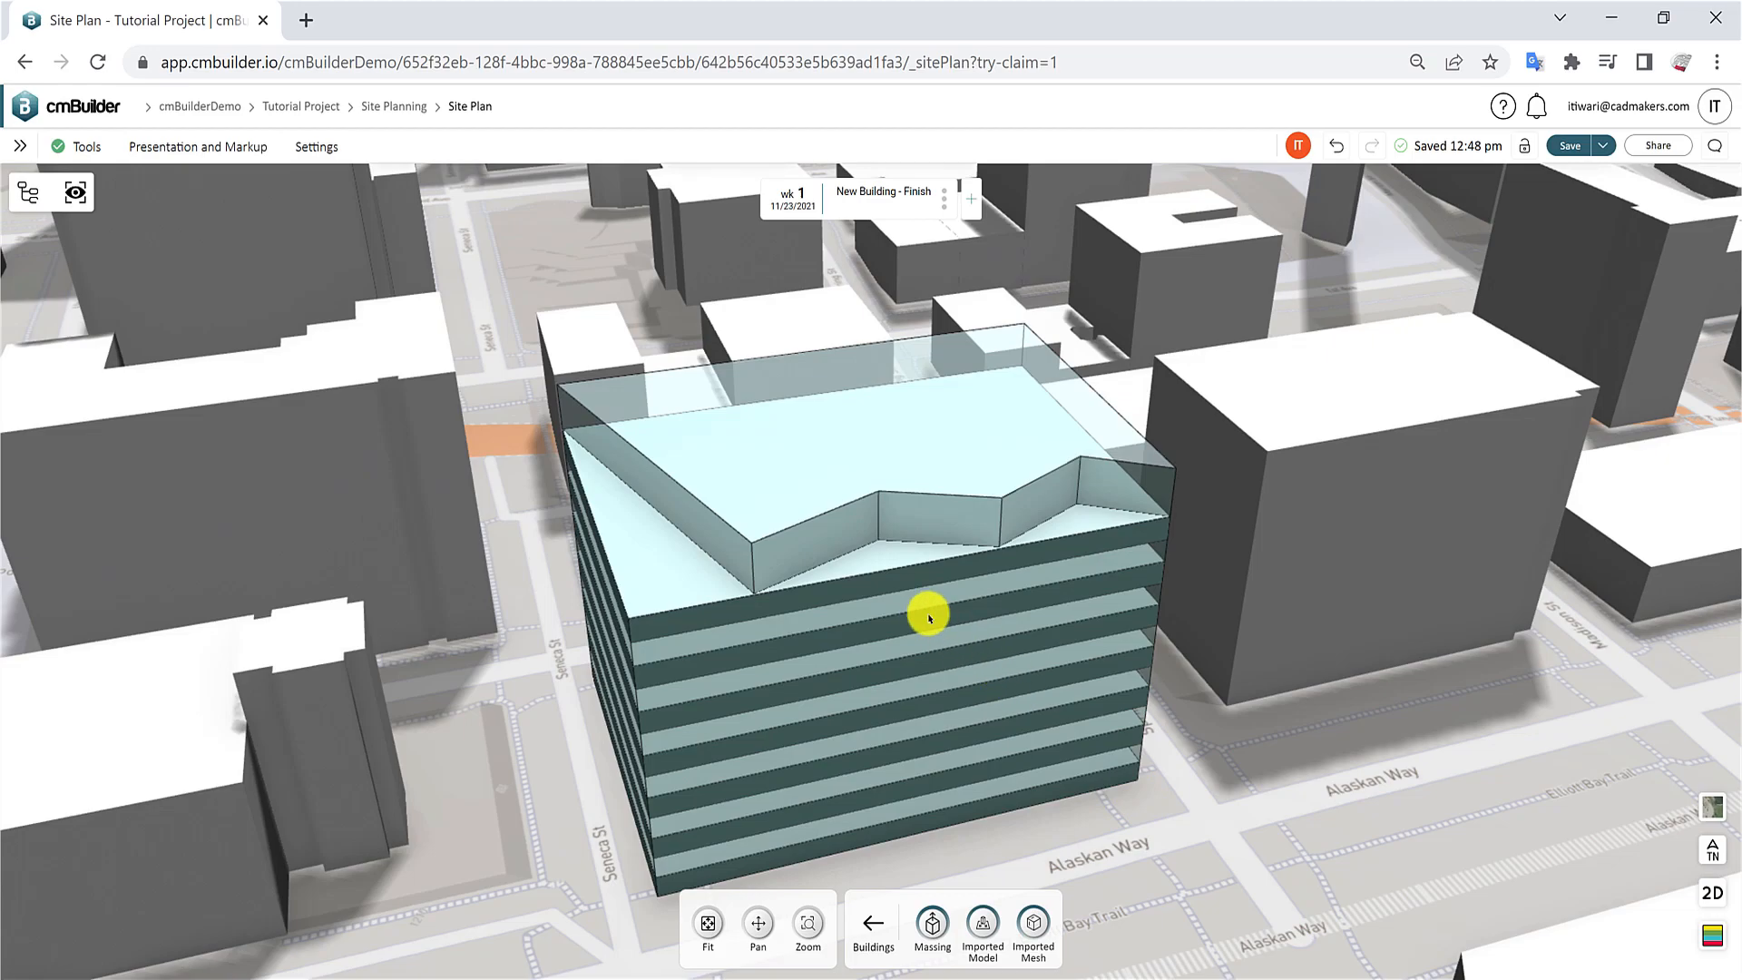
pyautogui.moveTo(907, 605)
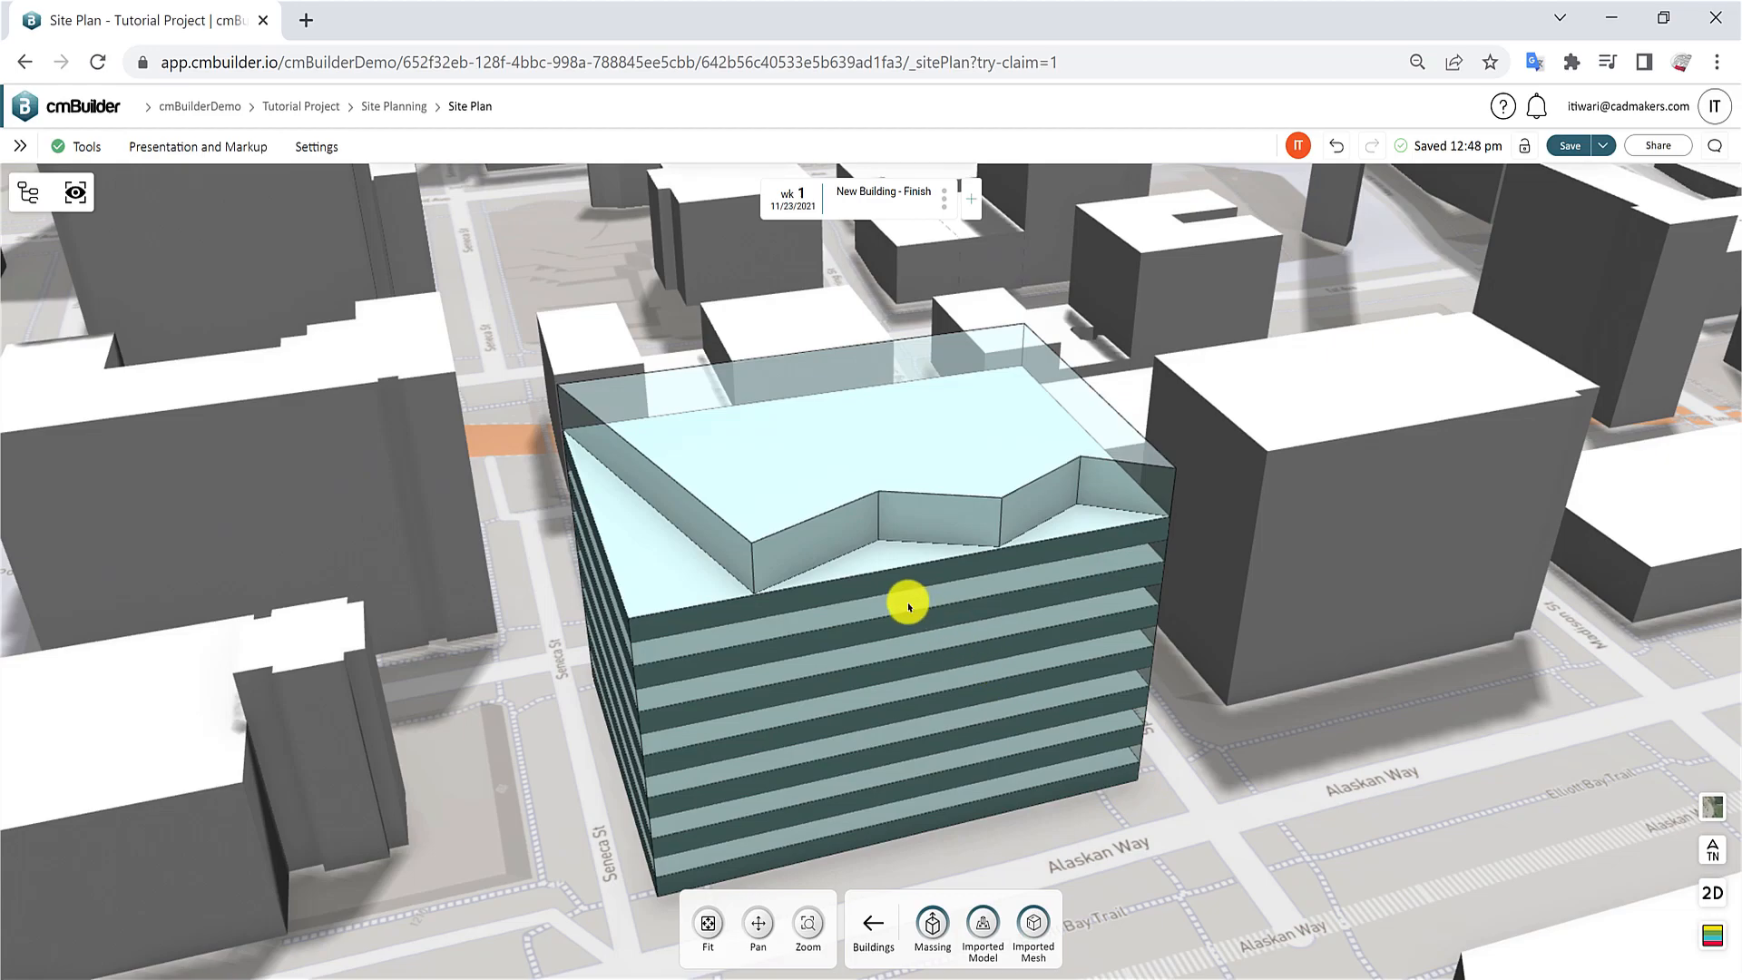
# - Recolour Floor 13 pink at 69% opacity and confirm
pyautogui.rightClick(908, 607)
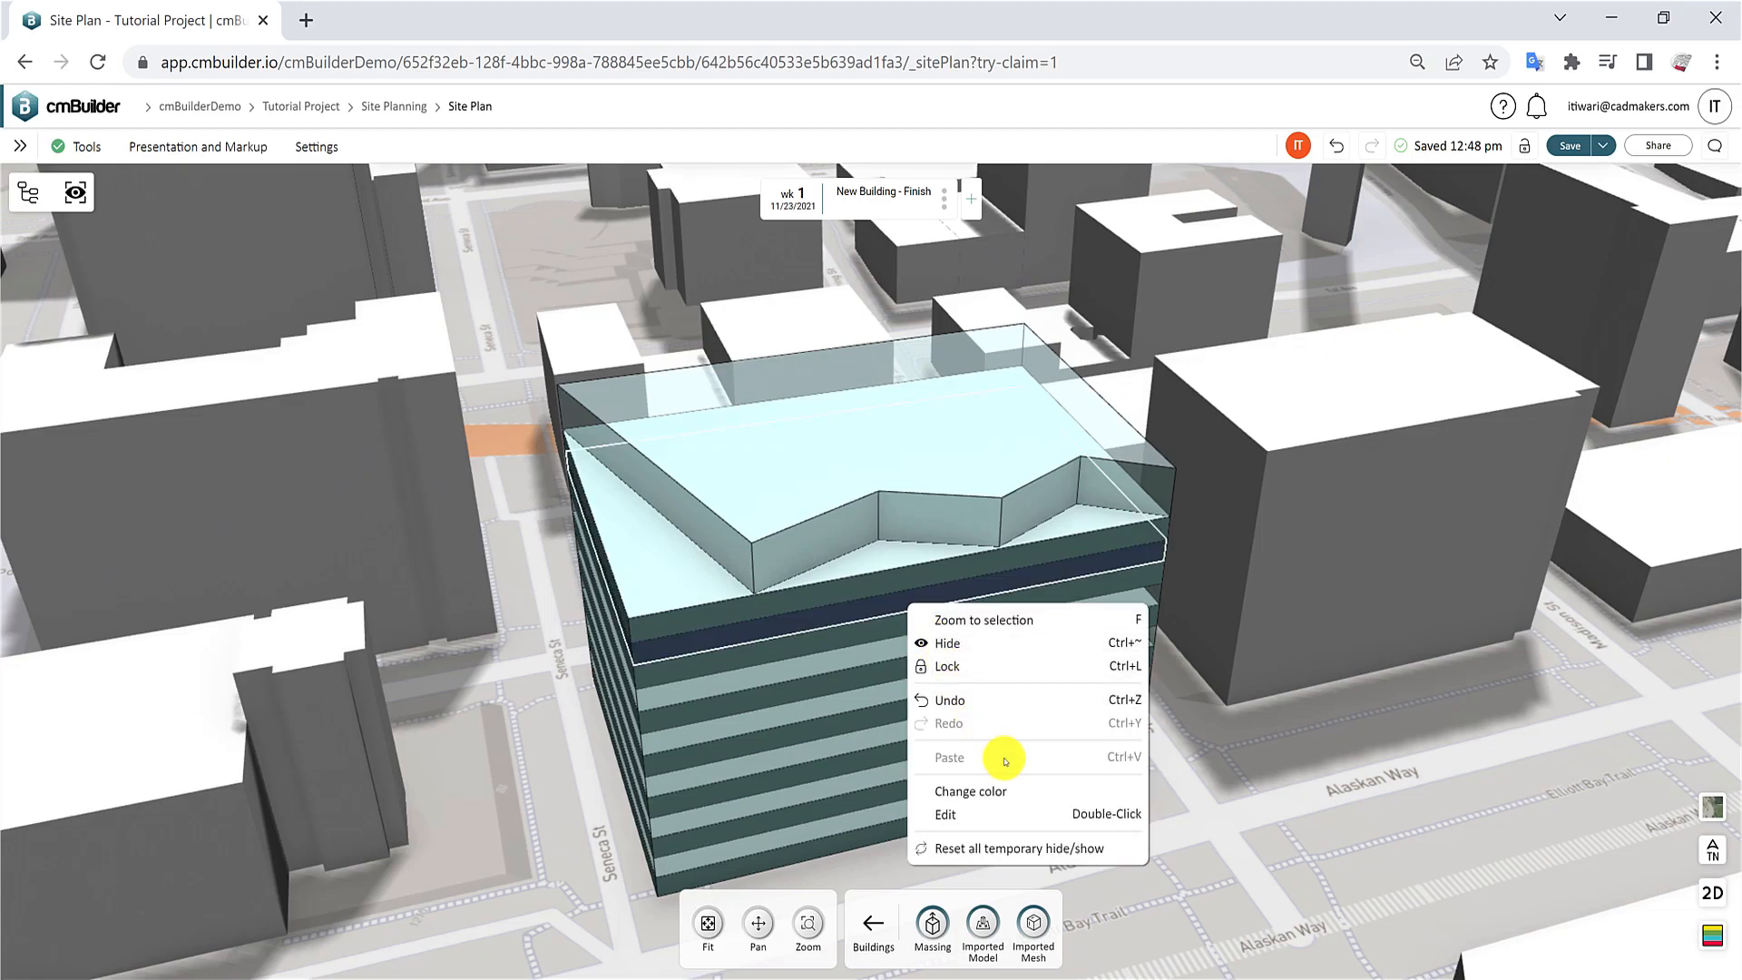
pyautogui.click(970, 791)
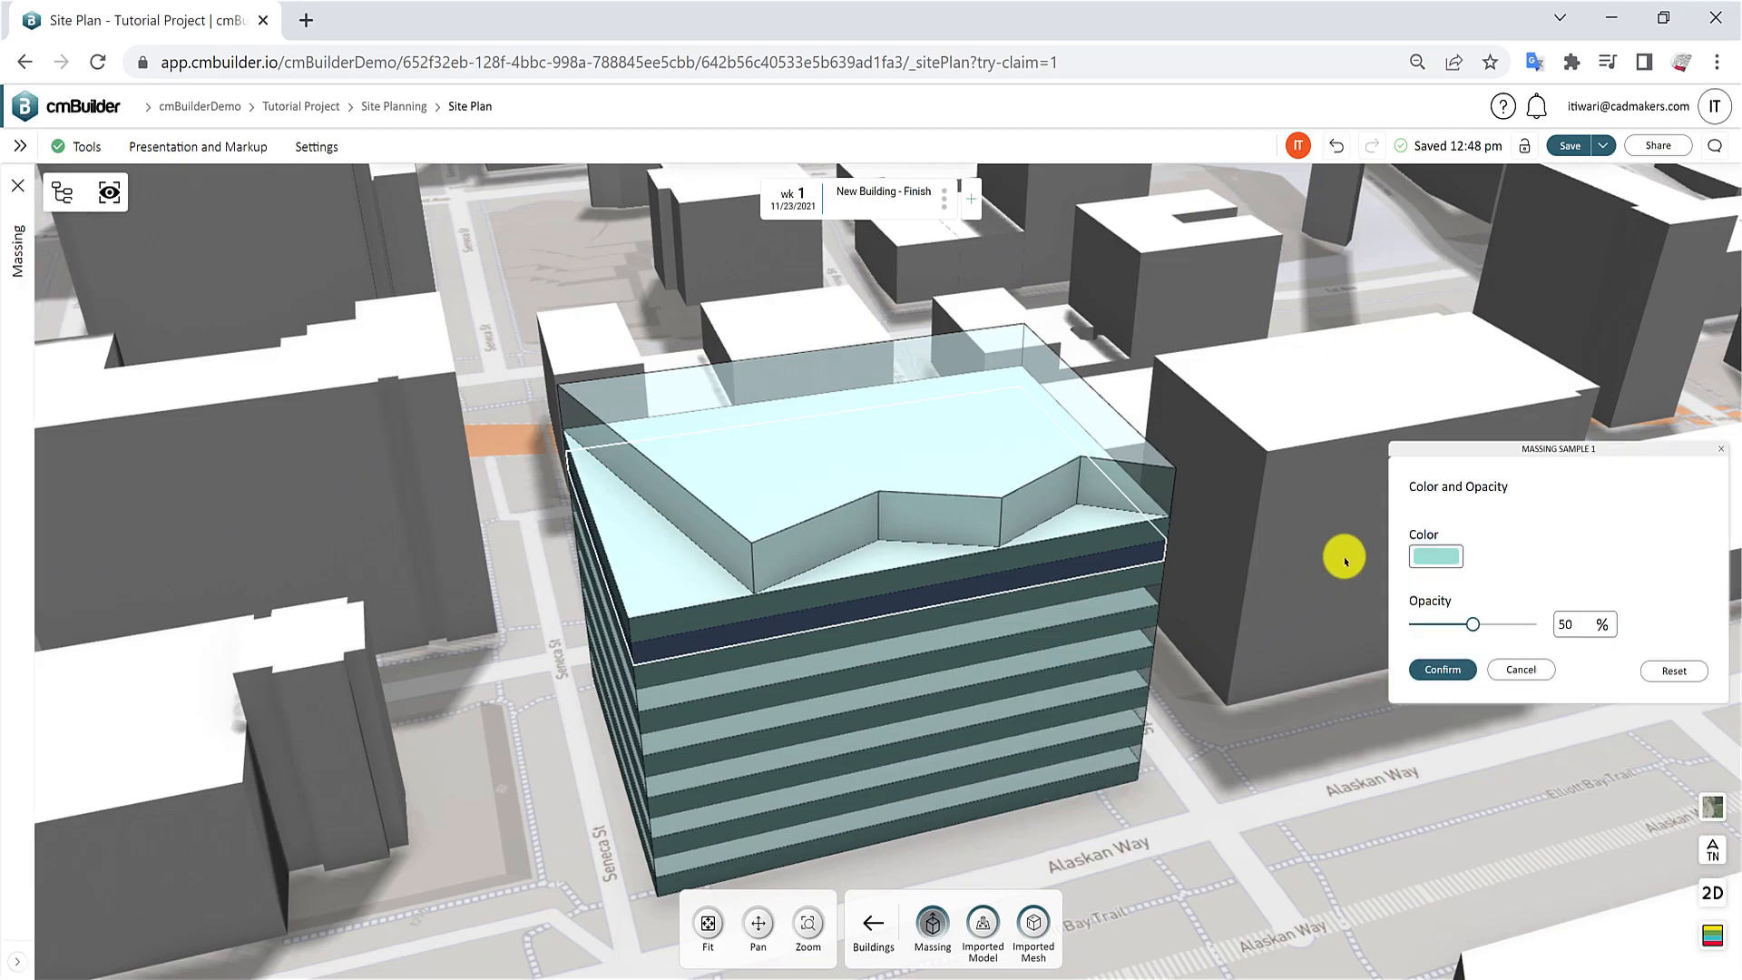
pyautogui.click(1435, 556)
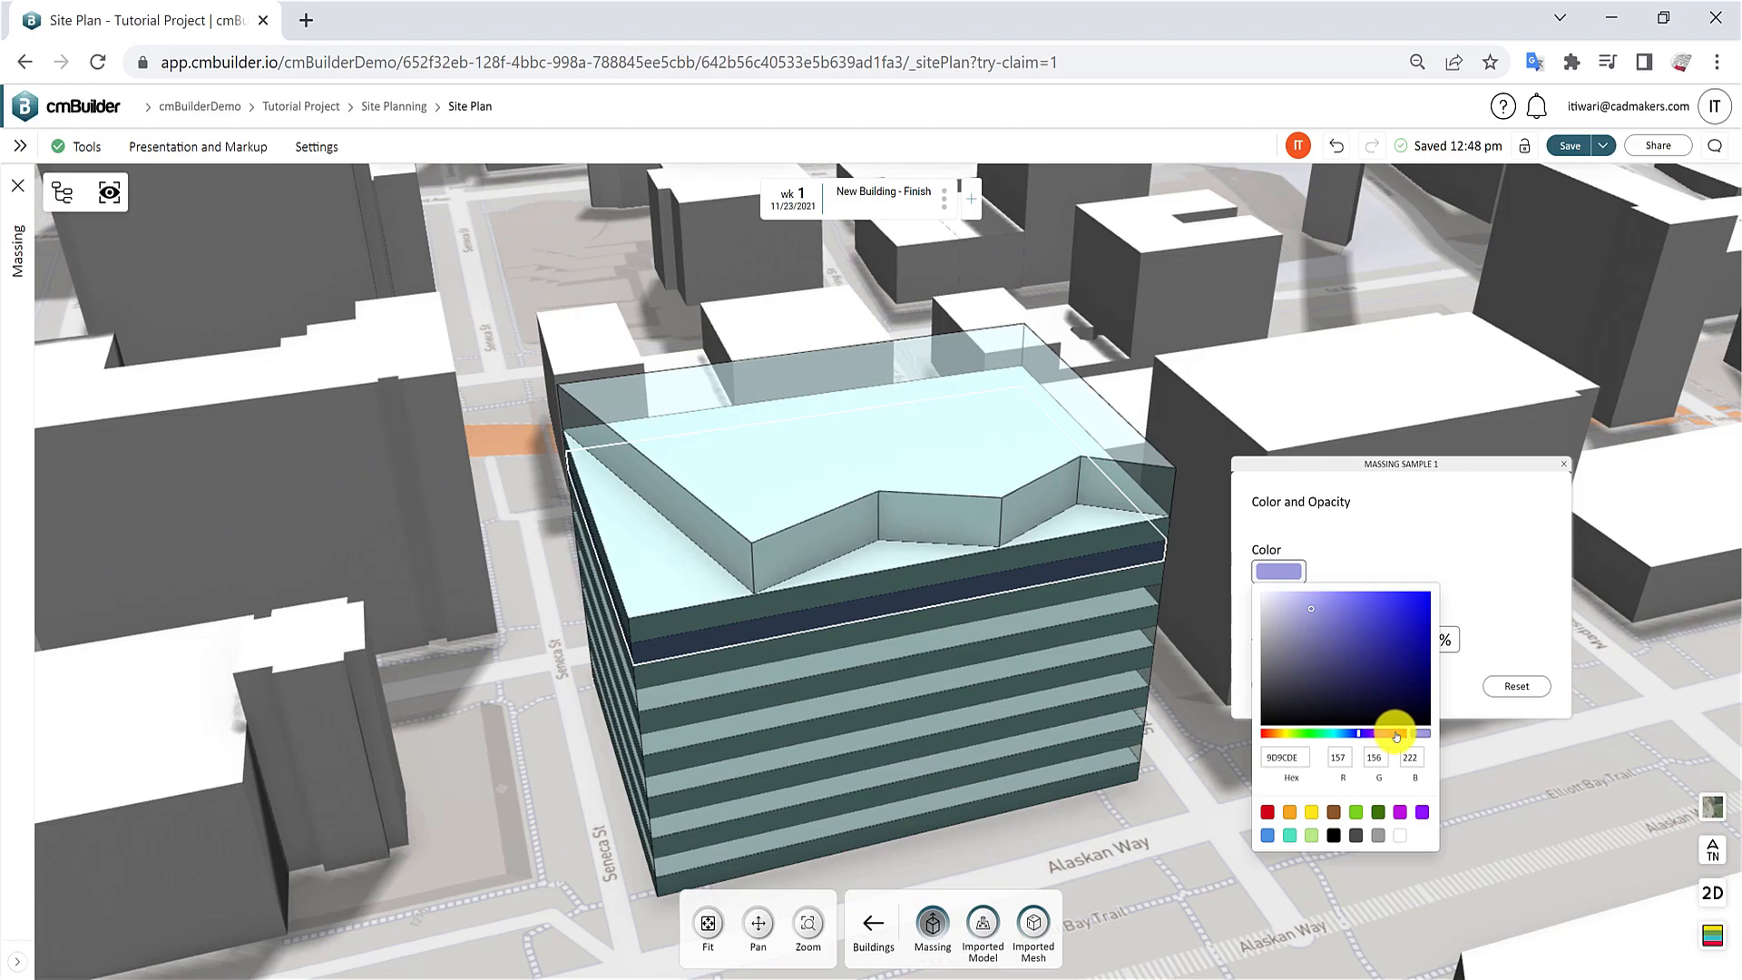
pyautogui.click(1287, 811)
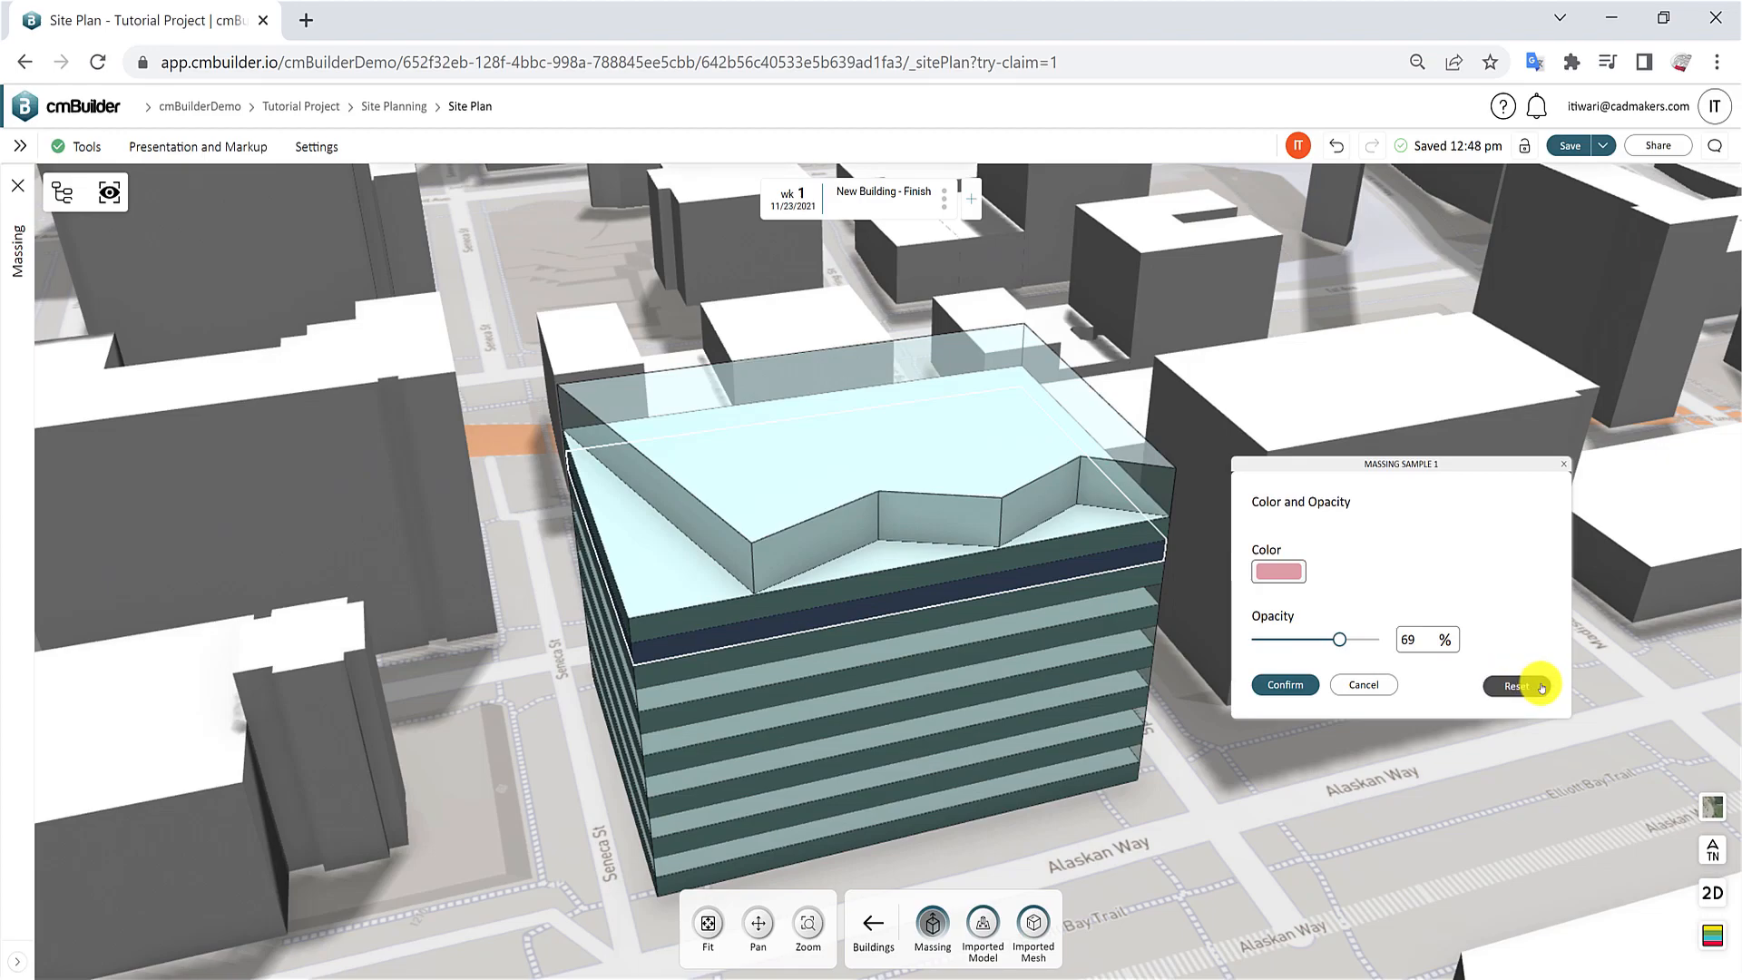
pyautogui.moveTo(1285, 686)
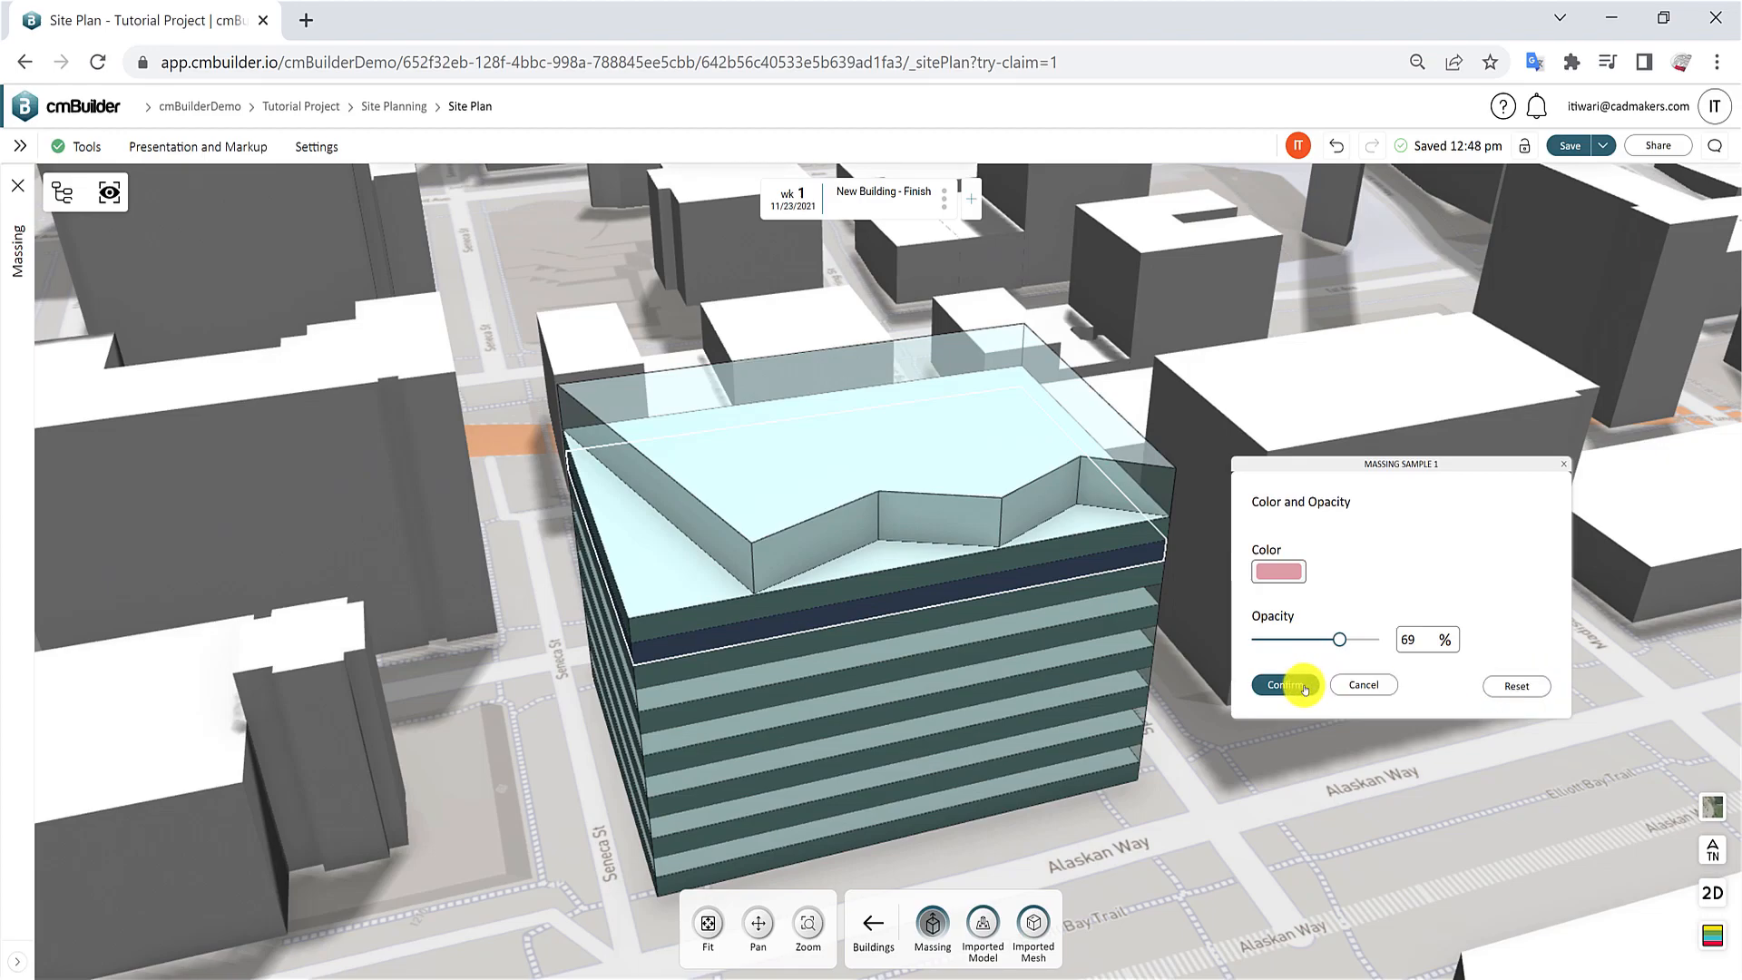
pyautogui.click(1285, 684)
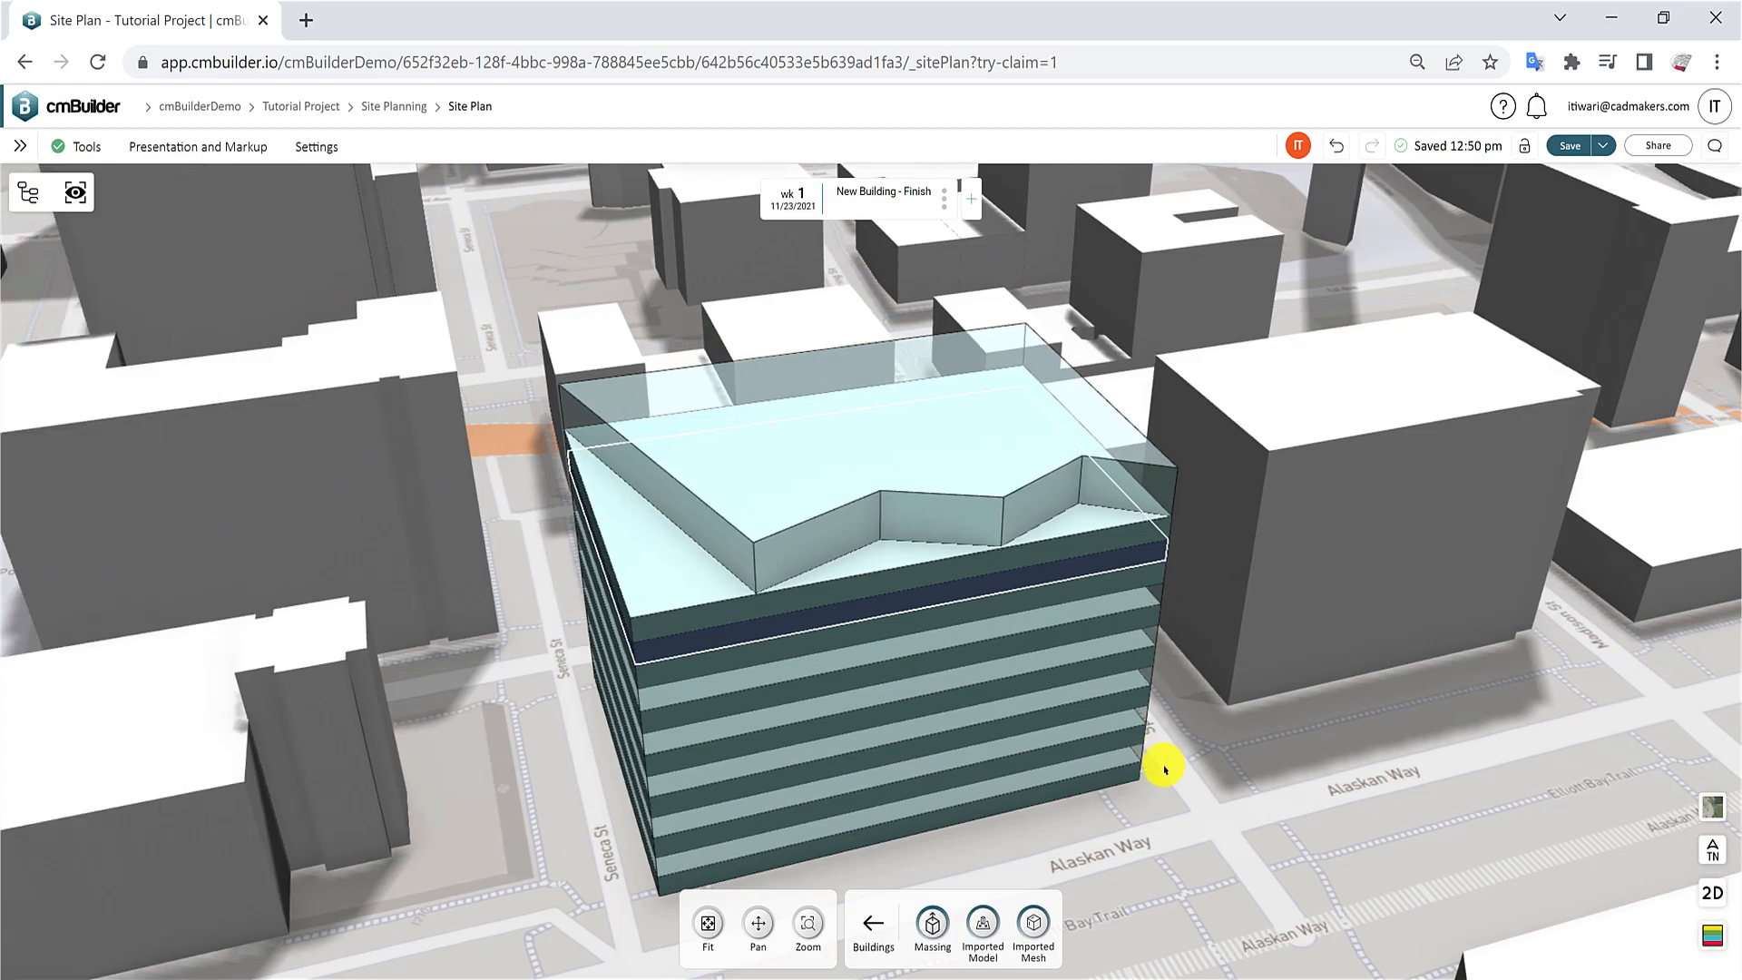
pyautogui.click(707, 927)
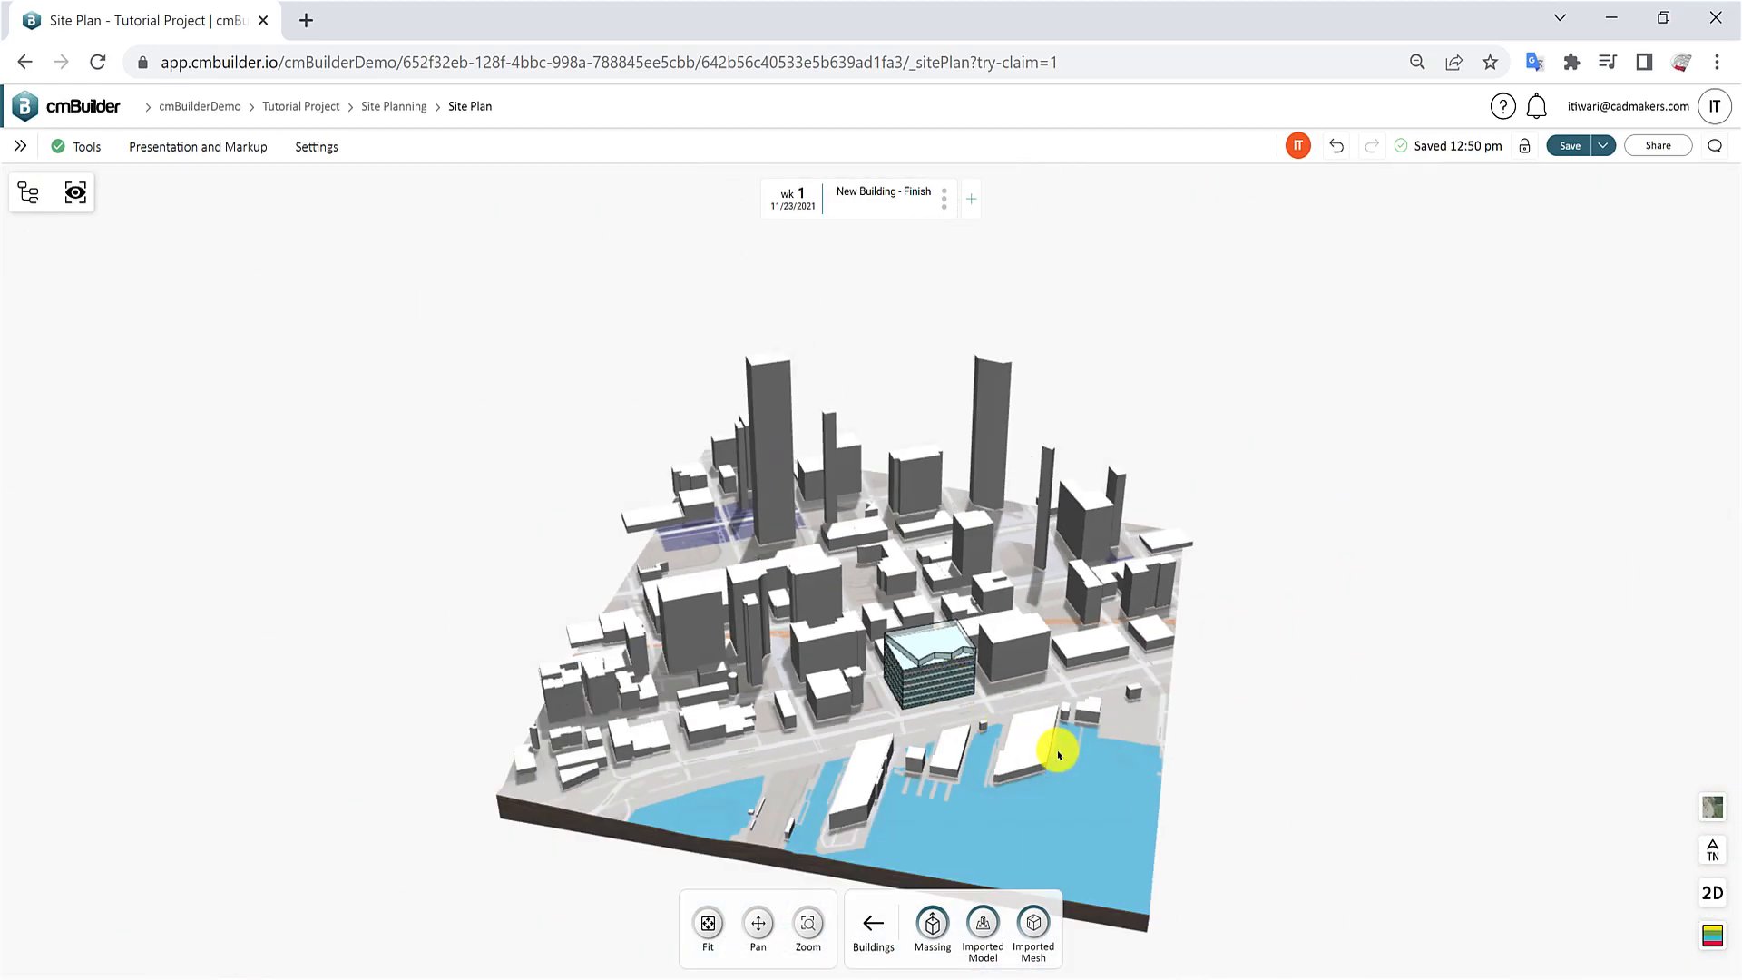